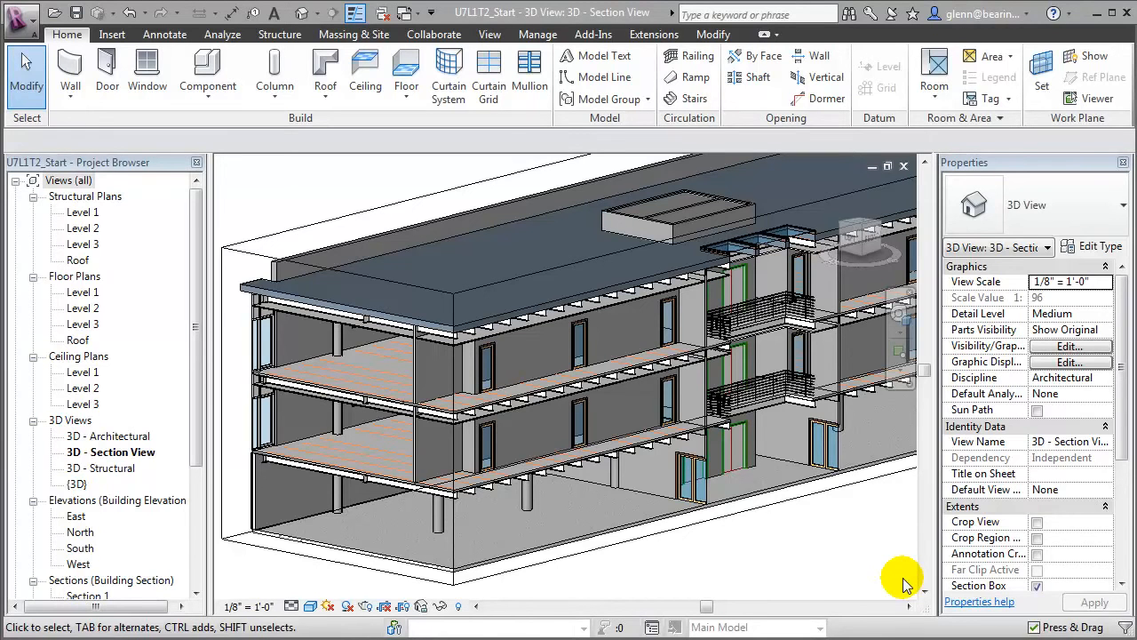
pyautogui.moveTo(289, 467)
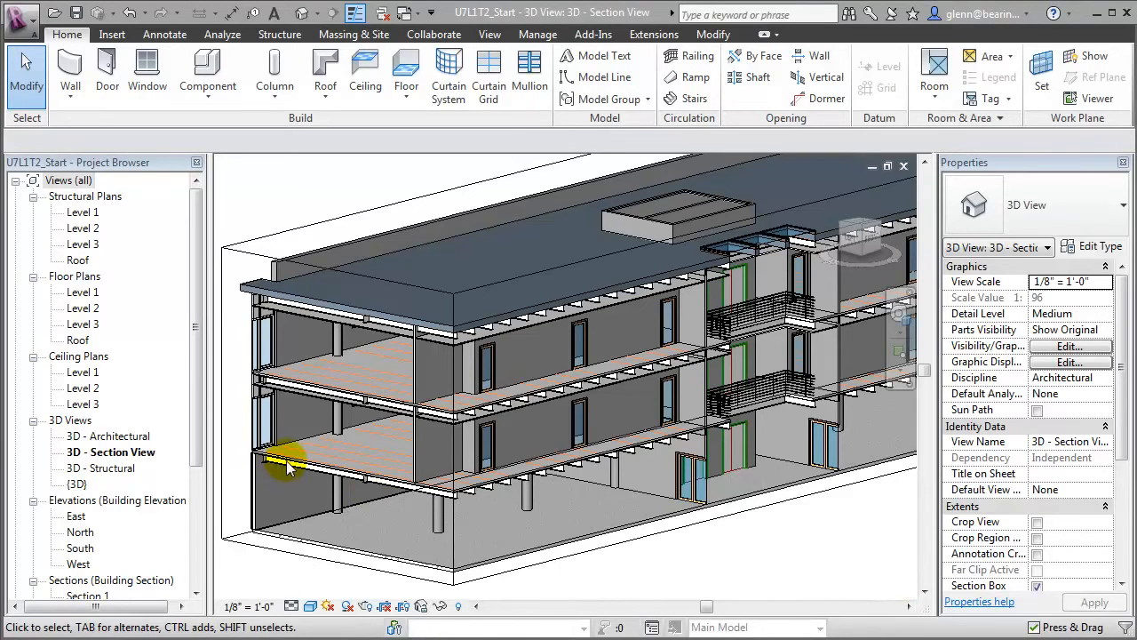
# Select the Level 2 LW Concrete on Metal Deck floor slab by its edge.
pyautogui.click(373, 448)
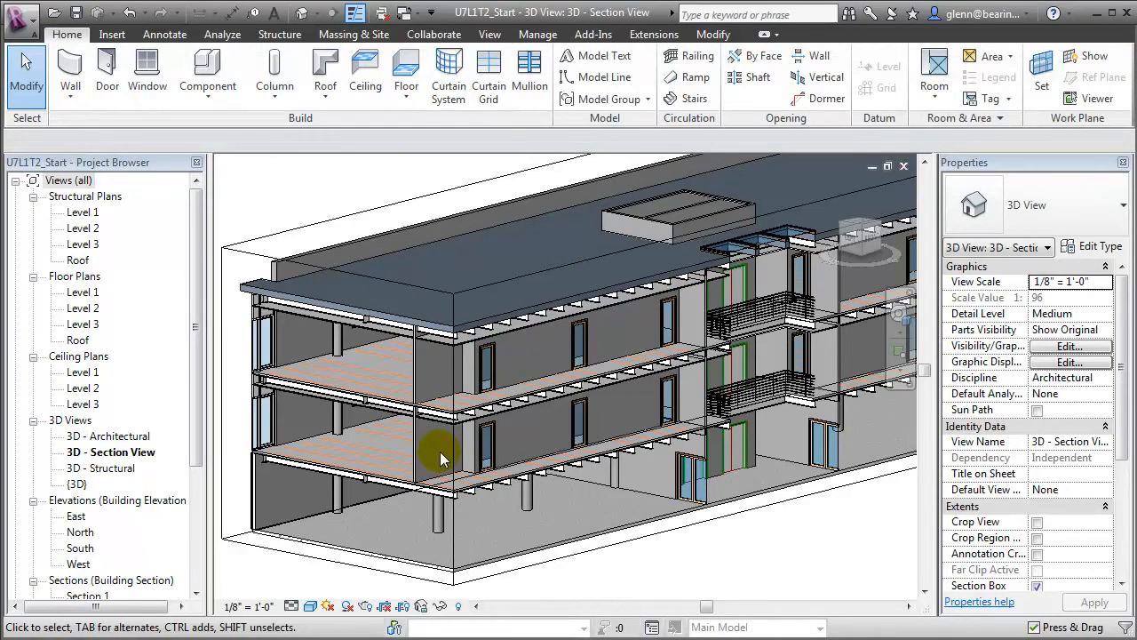
pyautogui.click(502, 480)
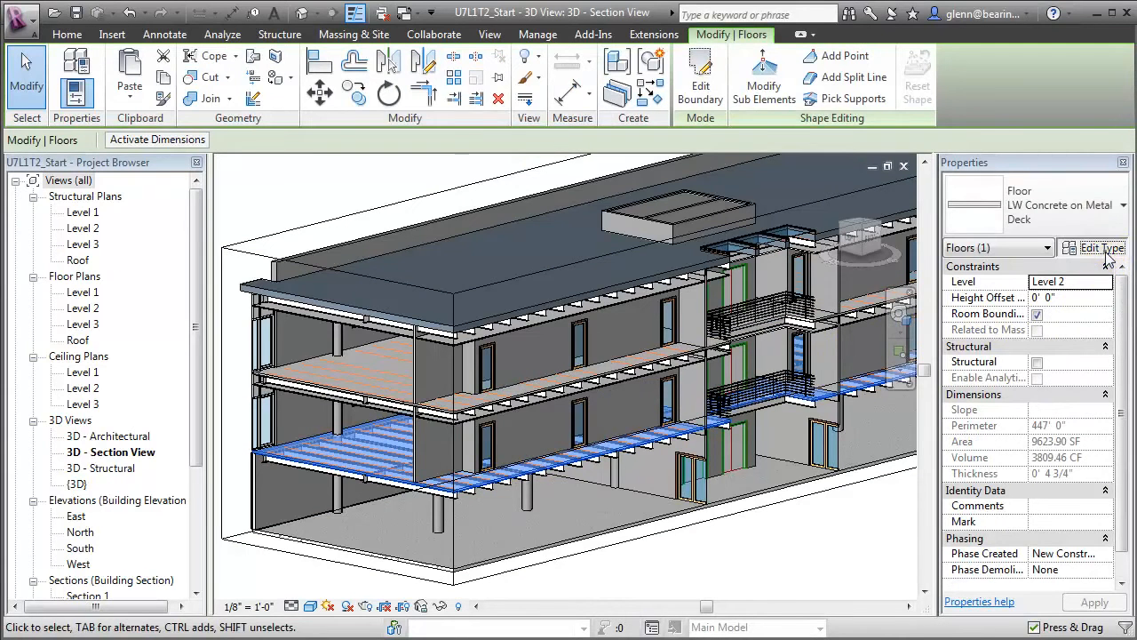
# Review the floor type's concrete-over-metal-deck layer structure, then close both type dialogs.
pyautogui.click(1100, 247)
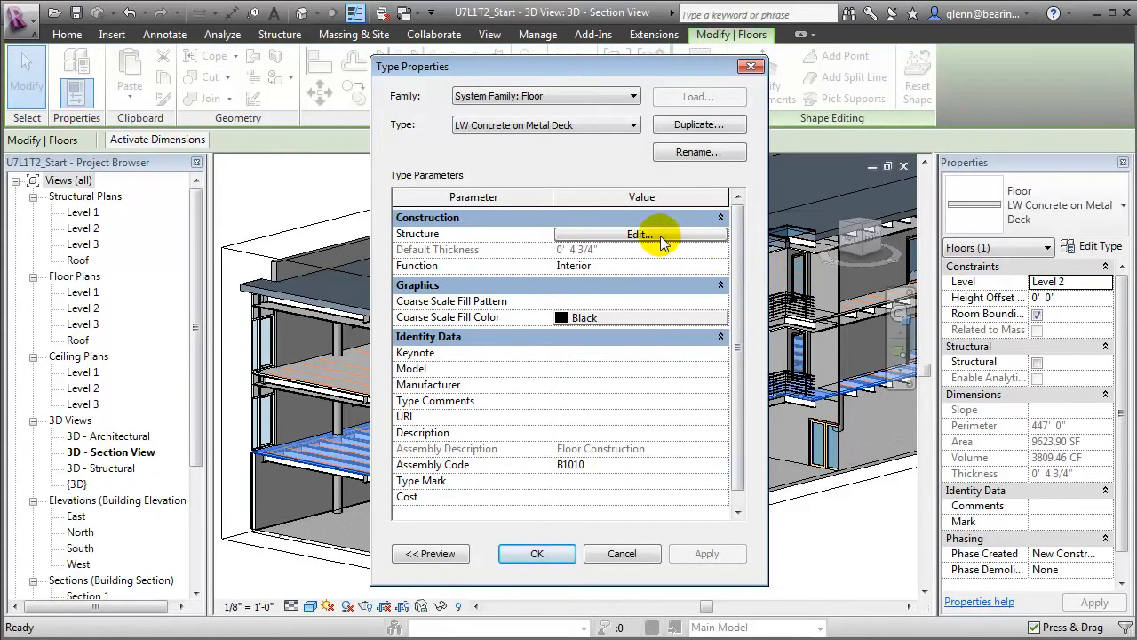
pyautogui.click(639, 234)
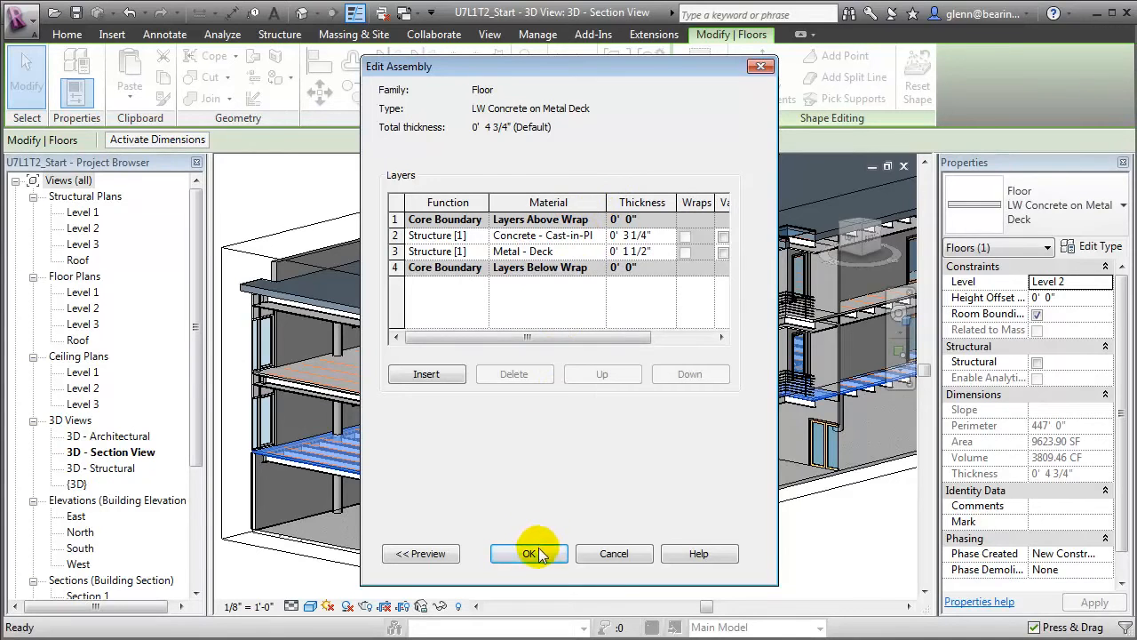
pyautogui.click(529, 553)
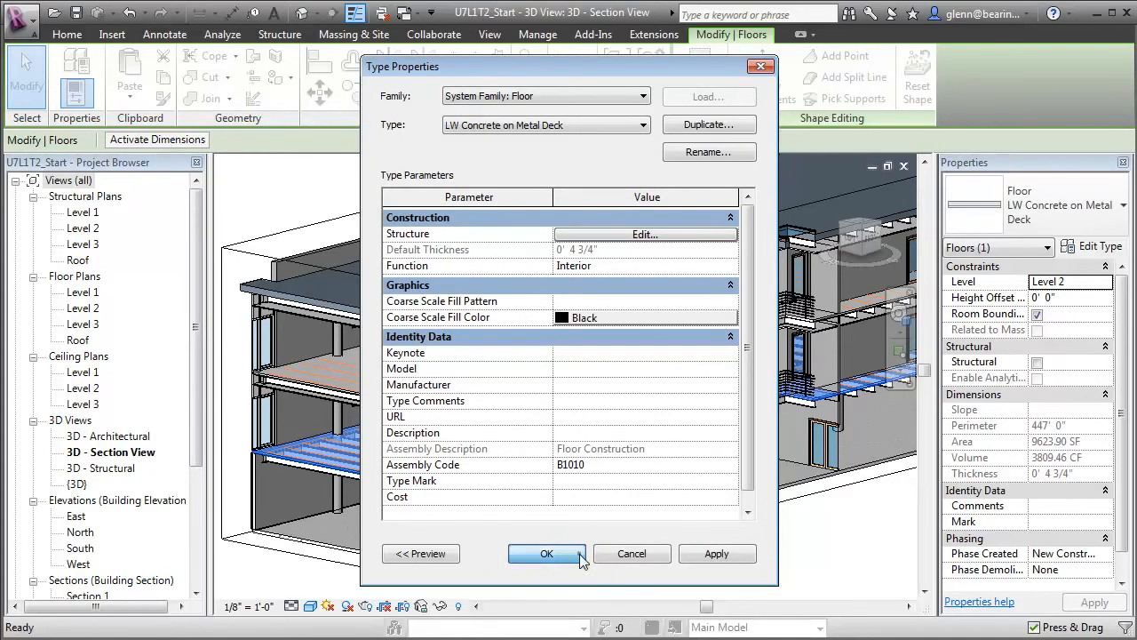
pyautogui.click(547, 553)
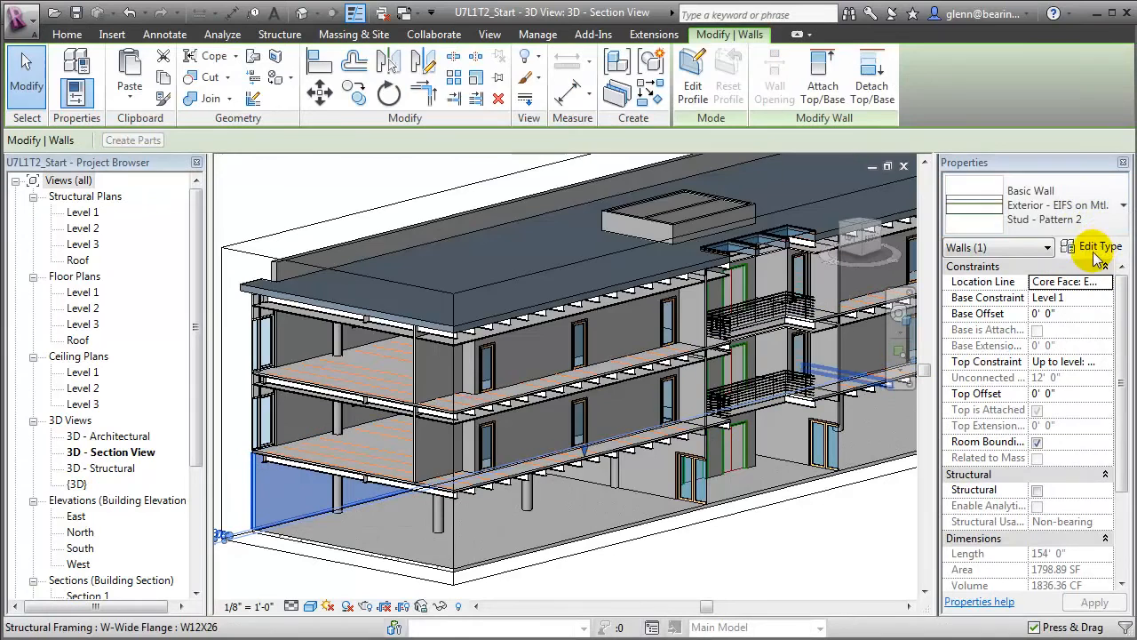
pyautogui.click(1099, 246)
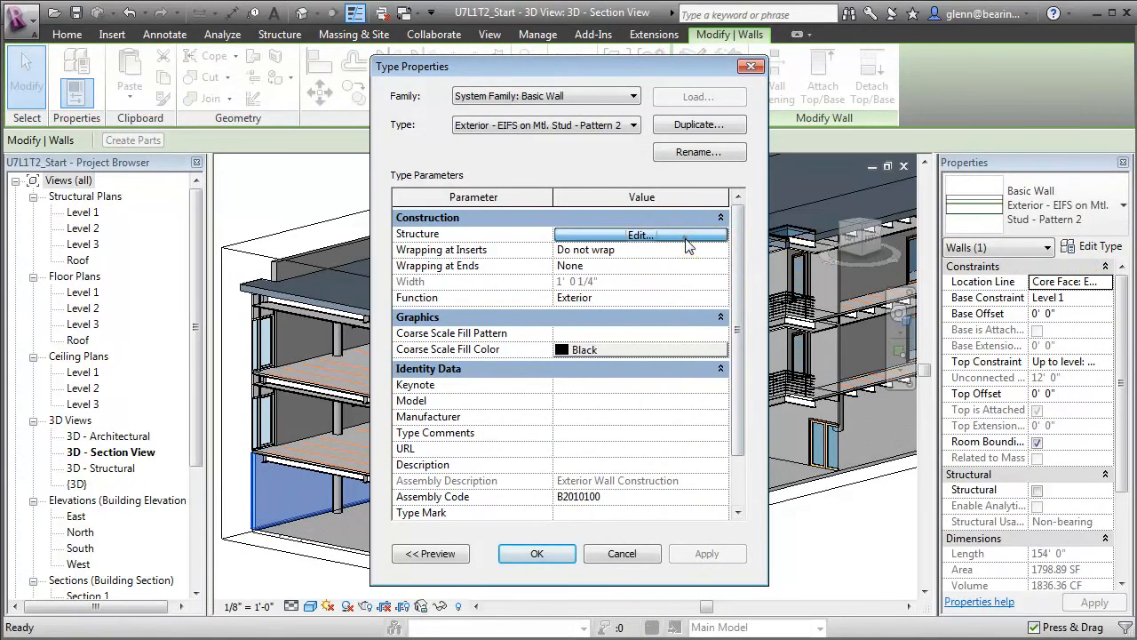
pyautogui.click(640, 234)
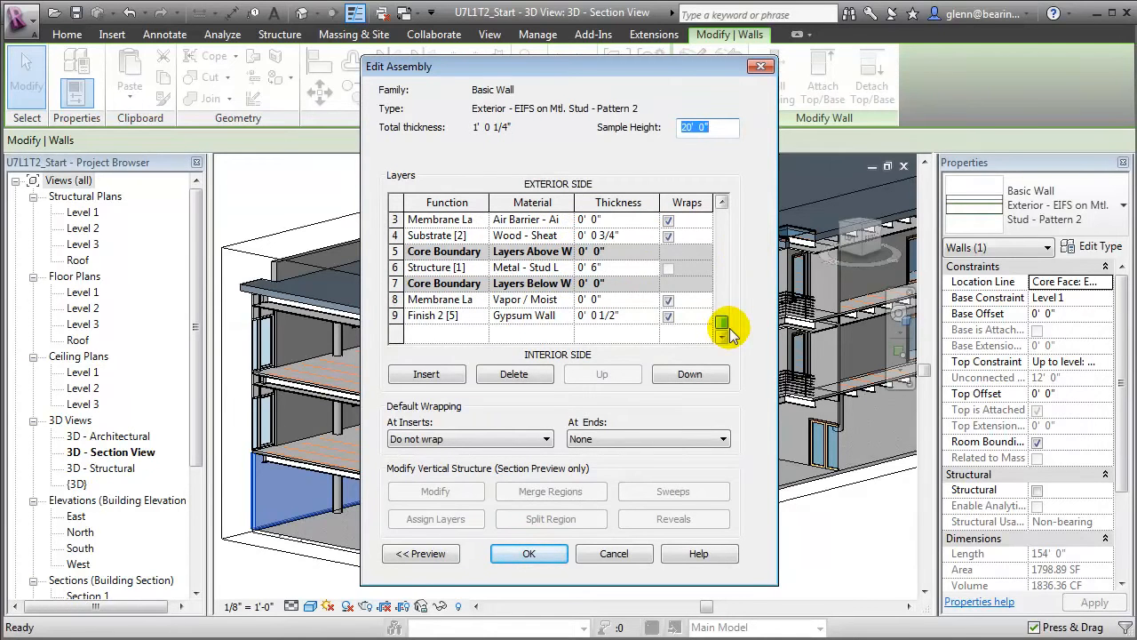
pyautogui.moveTo(633, 455)
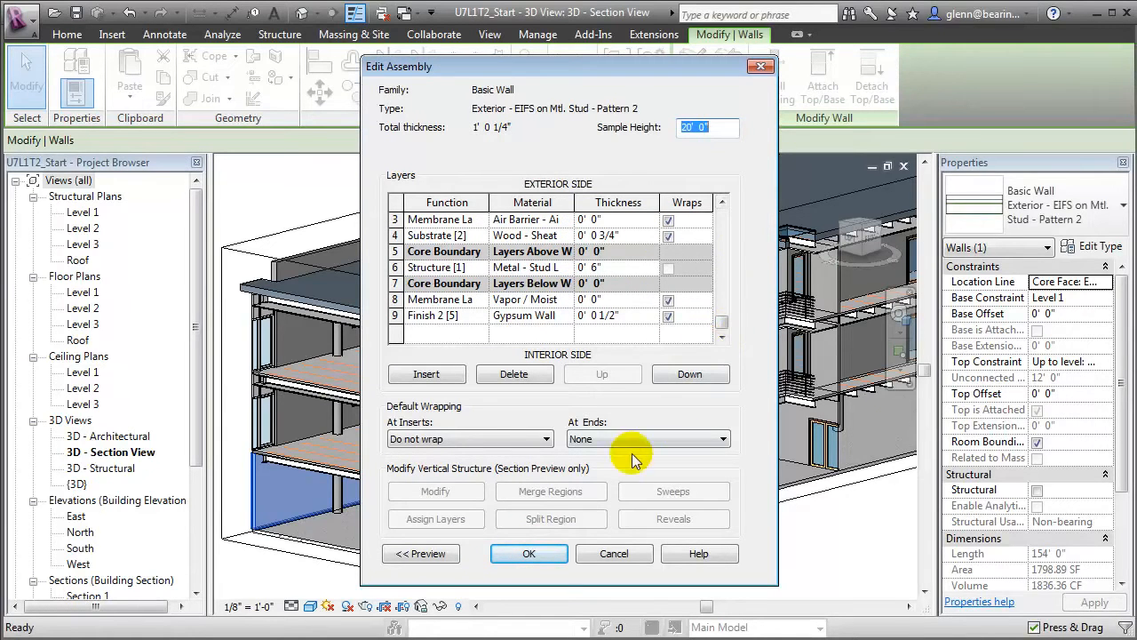
pyautogui.click(529, 553)
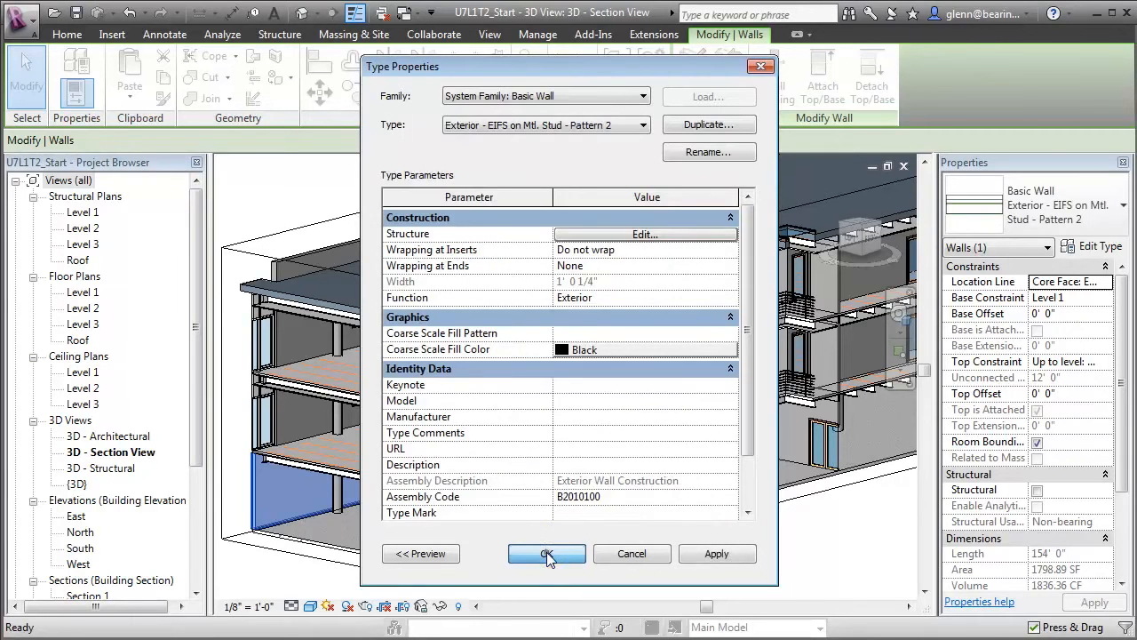
pyautogui.click(547, 553)
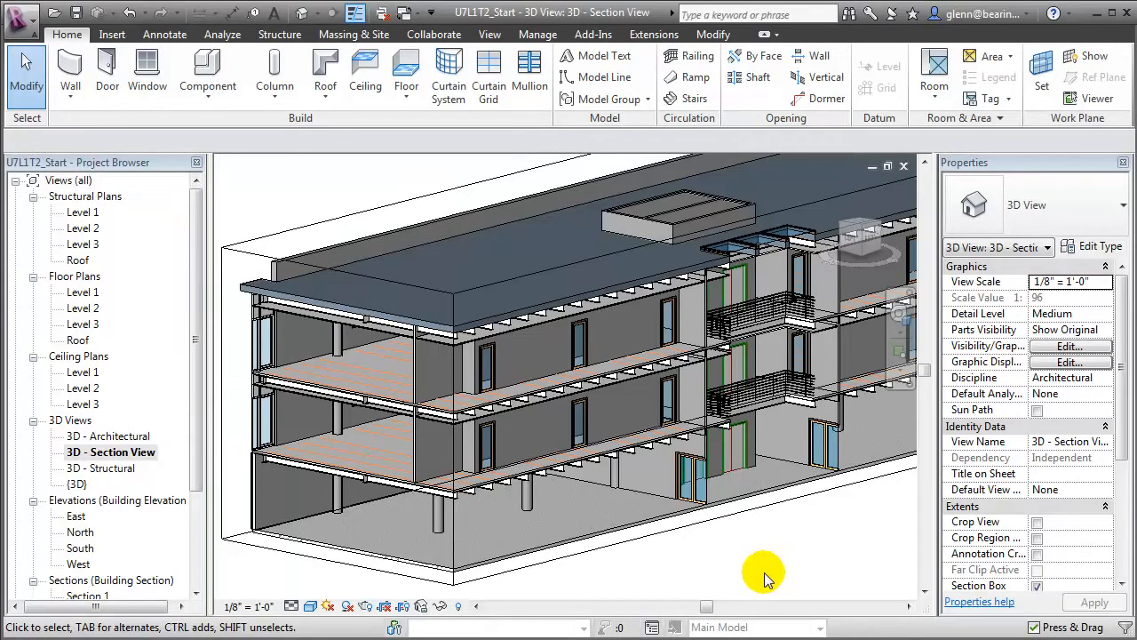
# Open Floor Plans > Level 2 from the Project Browser and zoom into the plan.
pyautogui.click(82, 308)
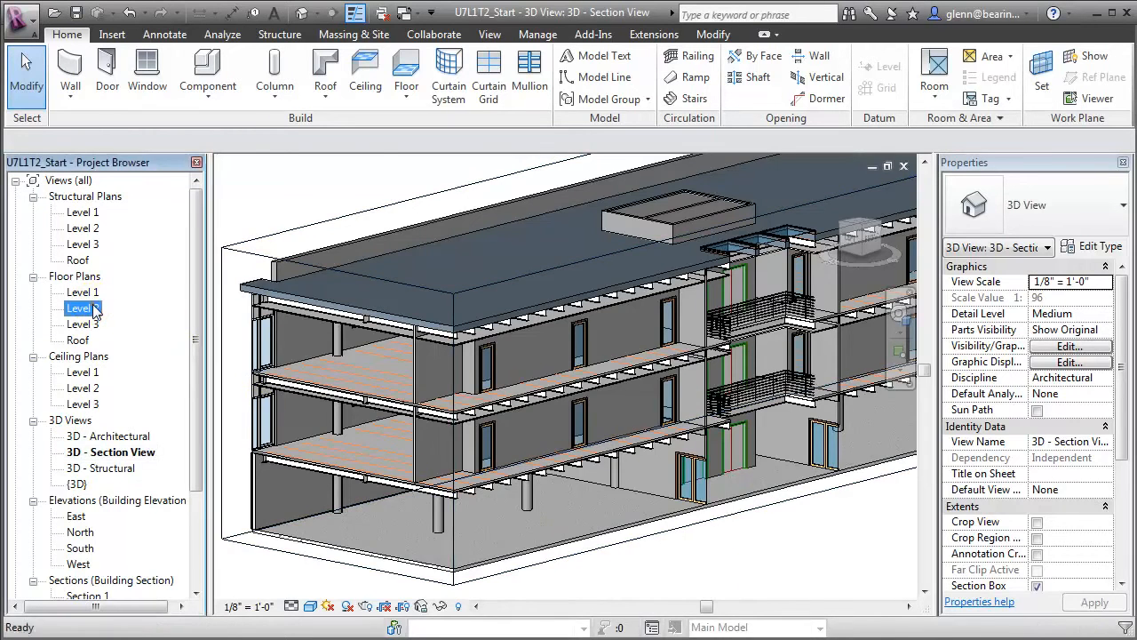
pyautogui.doubleClick(83, 307)
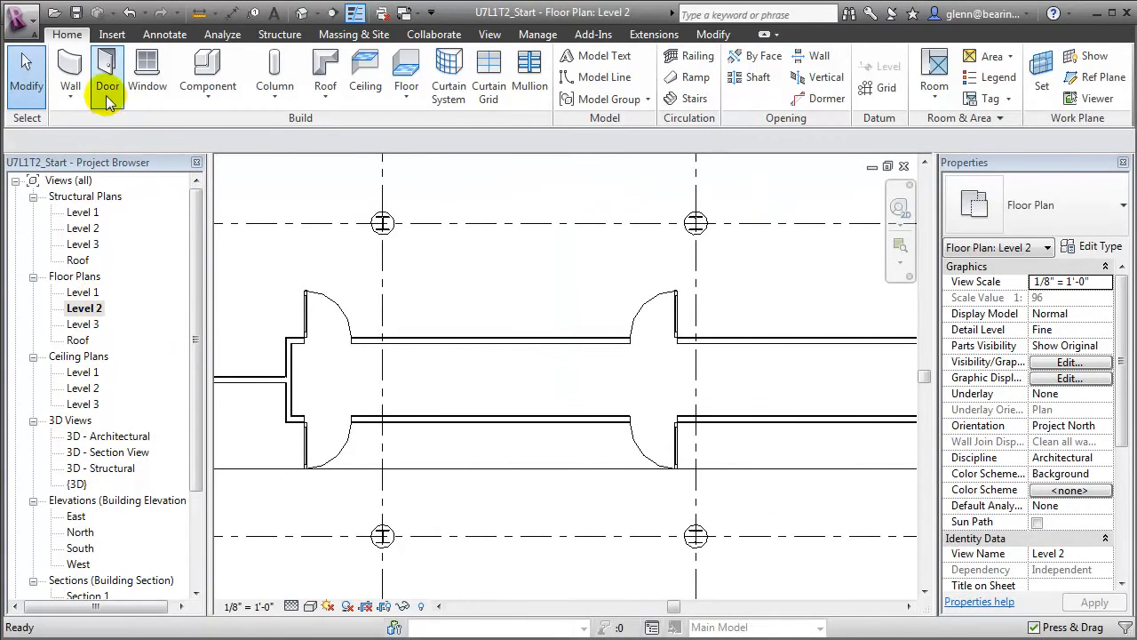
pyautogui.click(107, 71)
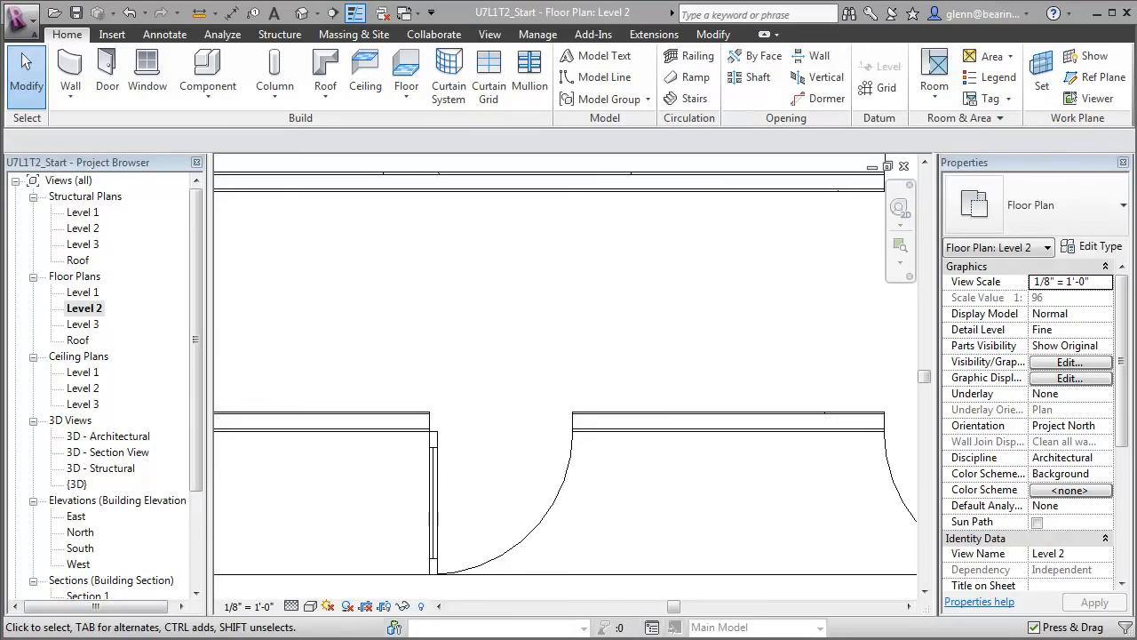
pyautogui.doubleClick(123, 451)
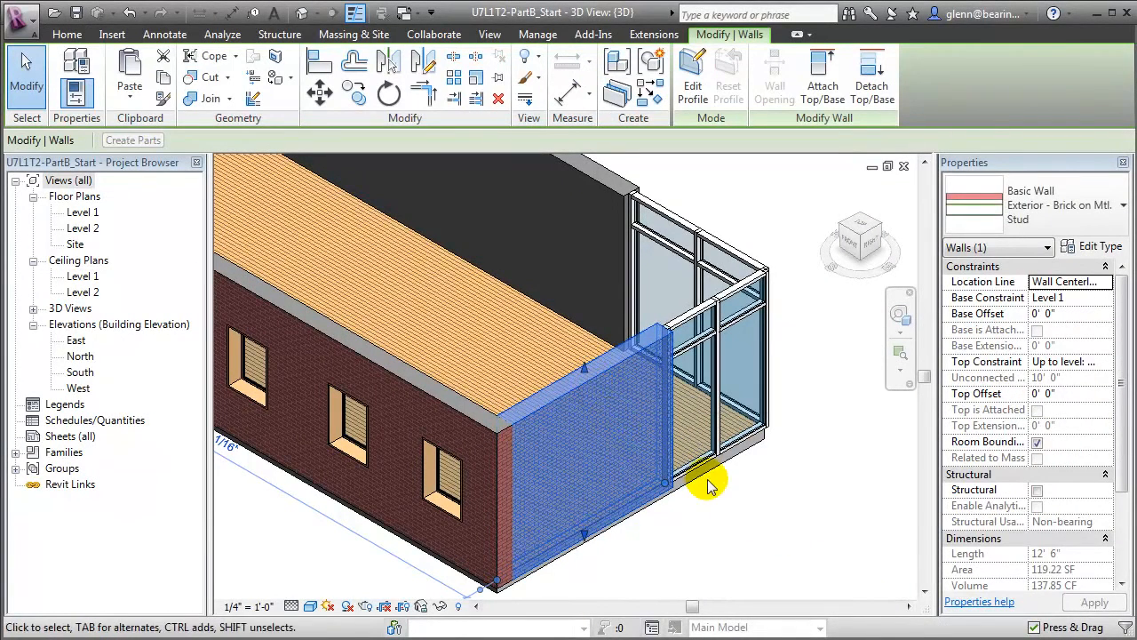
# Create parts from the short brick wall beside the glass enclosure, then deselect.
pyautogui.click(711, 480)
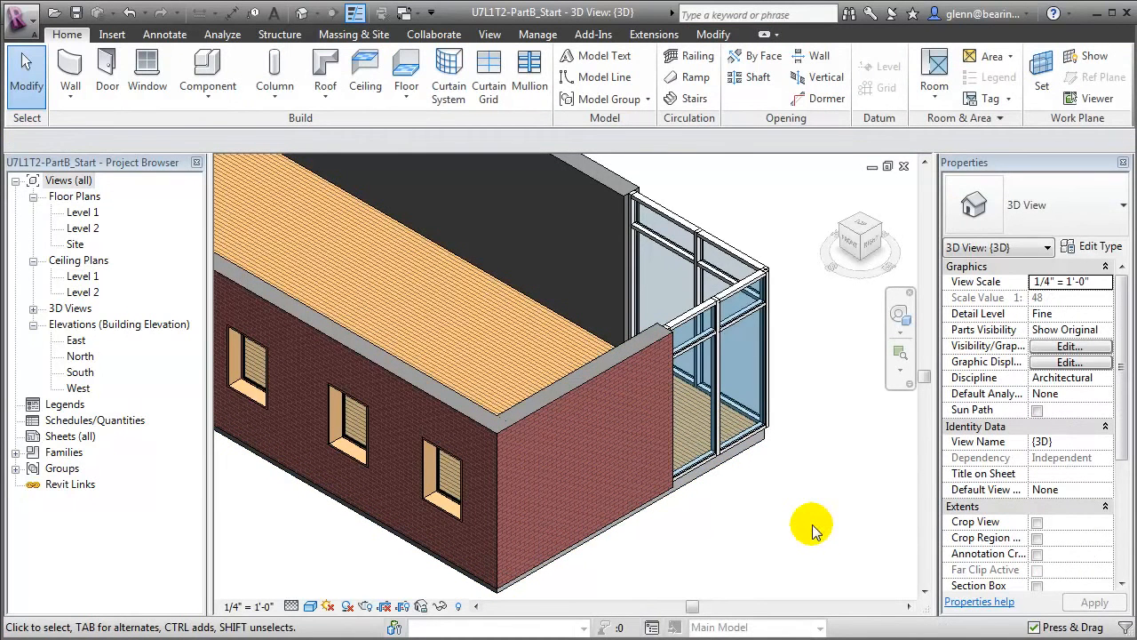
pyautogui.moveTo(813, 542)
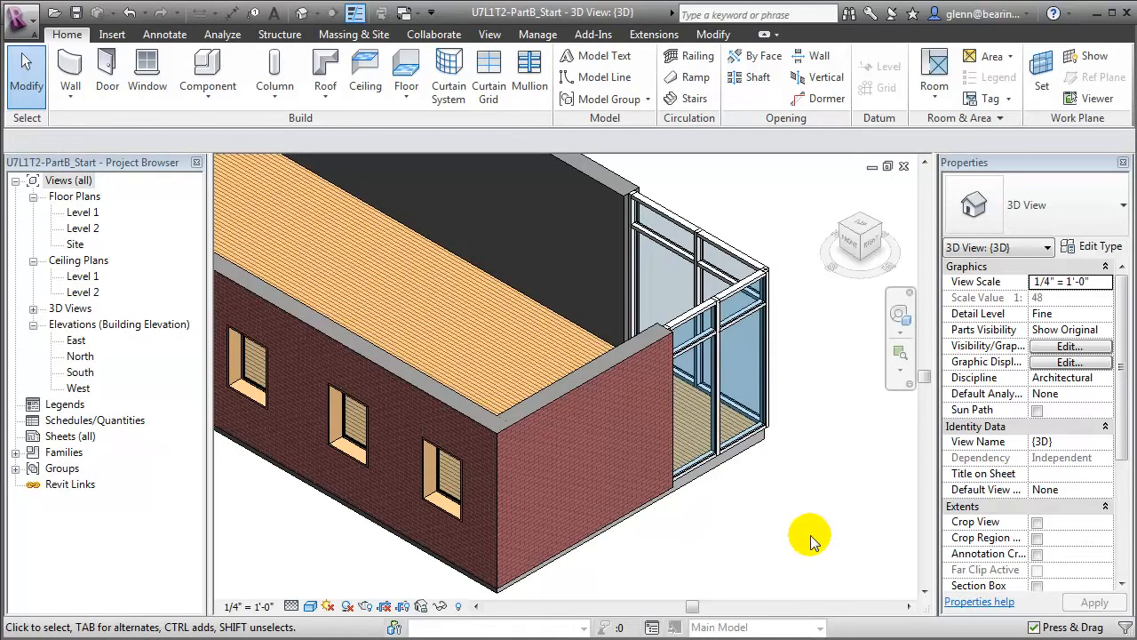
pyautogui.click(640, 433)
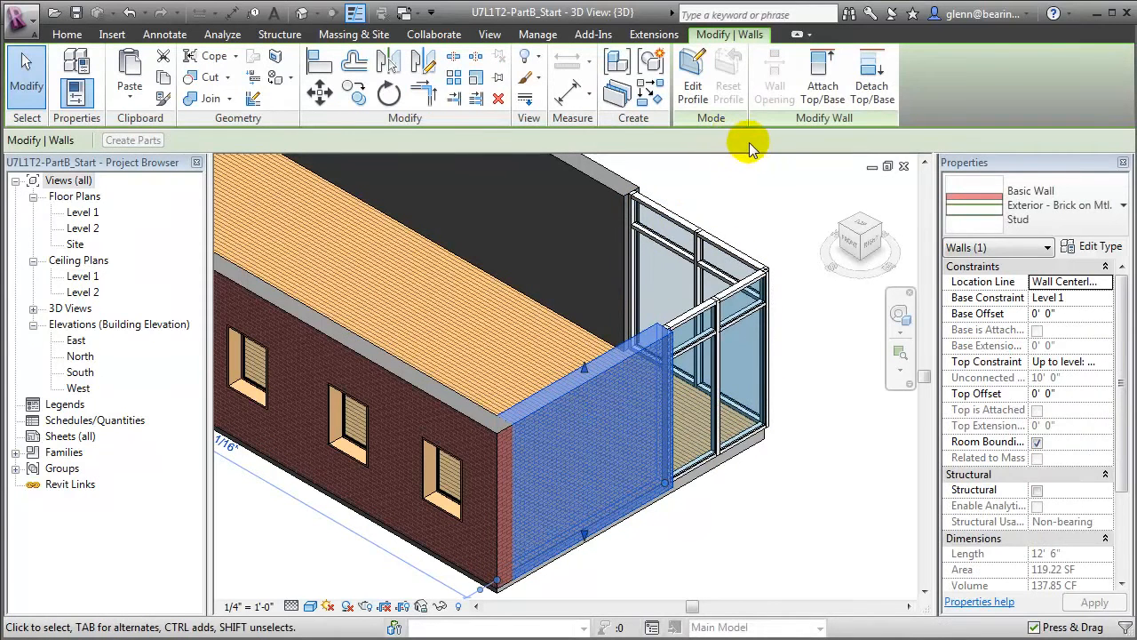
pyautogui.moveTo(622, 98)
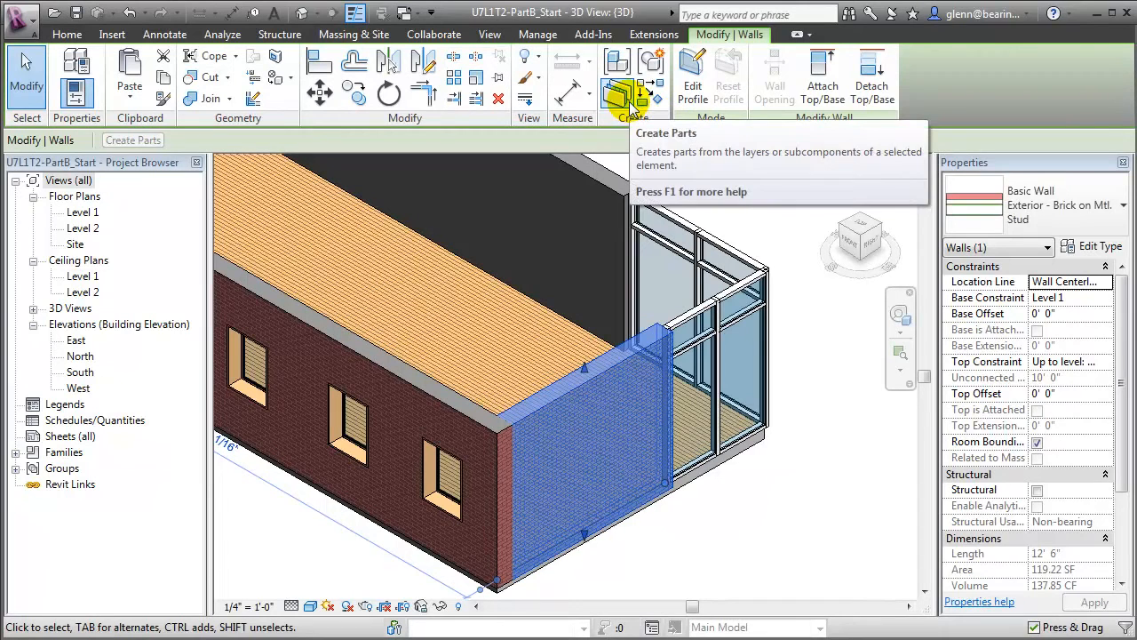
pyautogui.click(617, 84)
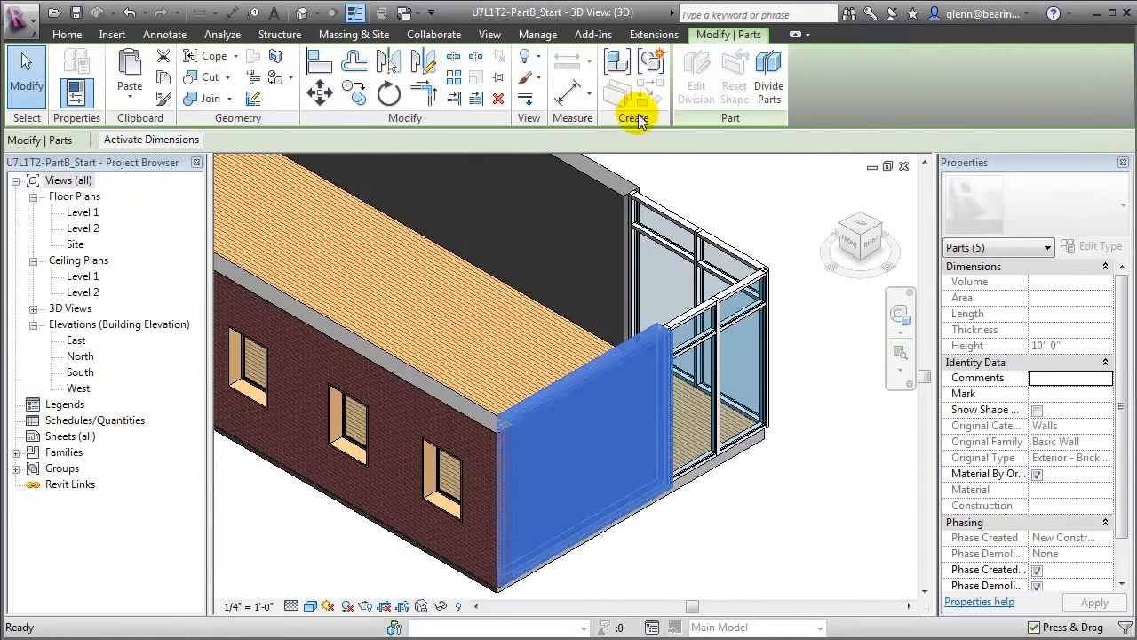
pyautogui.click(793, 542)
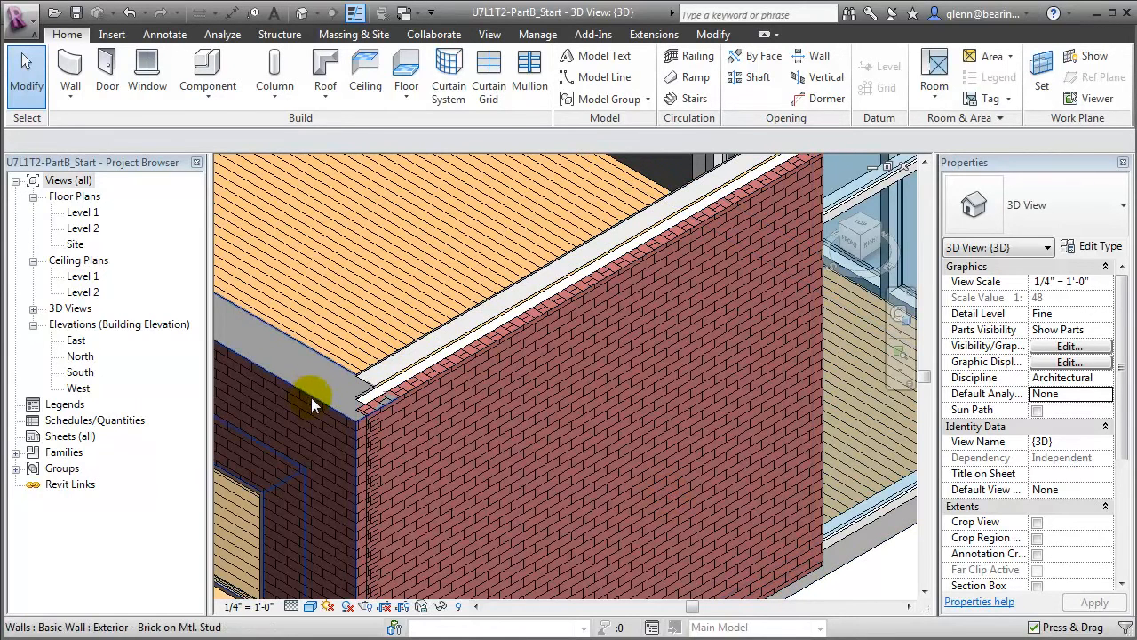
# Toggle the 3D view's Parts Visibility through Show Original and back to Show Parts.
pyautogui.click(311, 400)
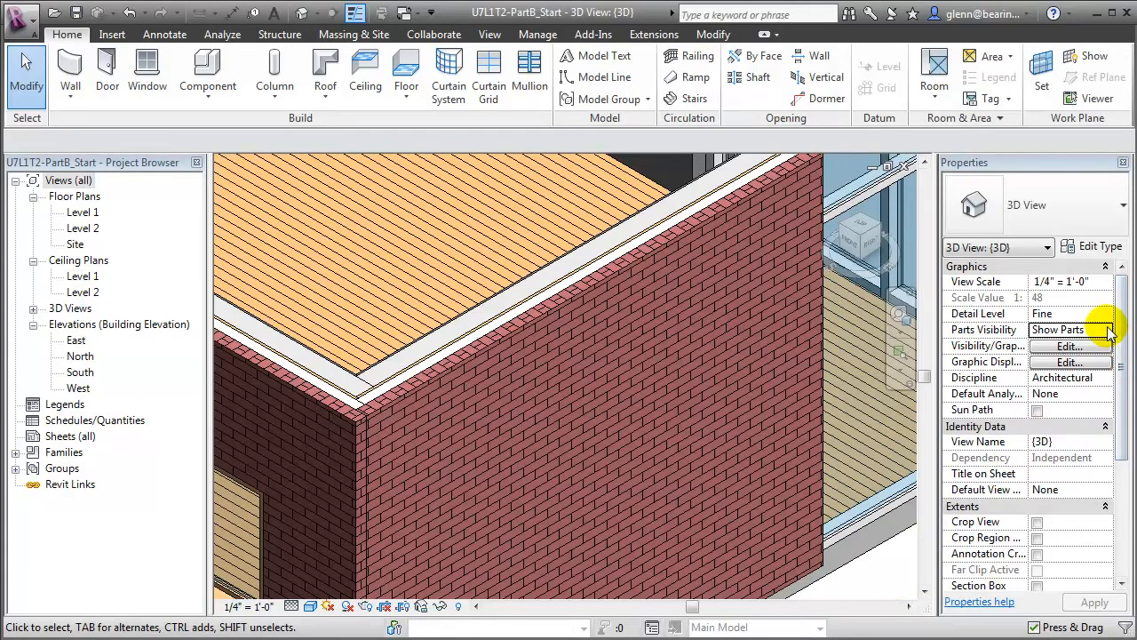
pyautogui.click(1105, 330)
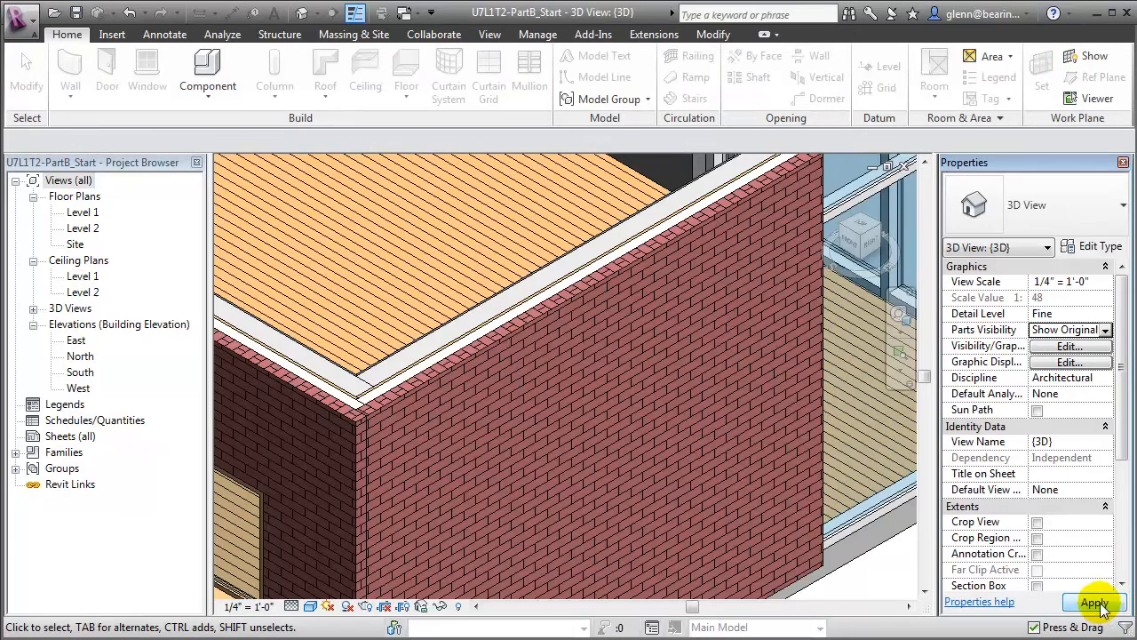
pyautogui.click(1095, 606)
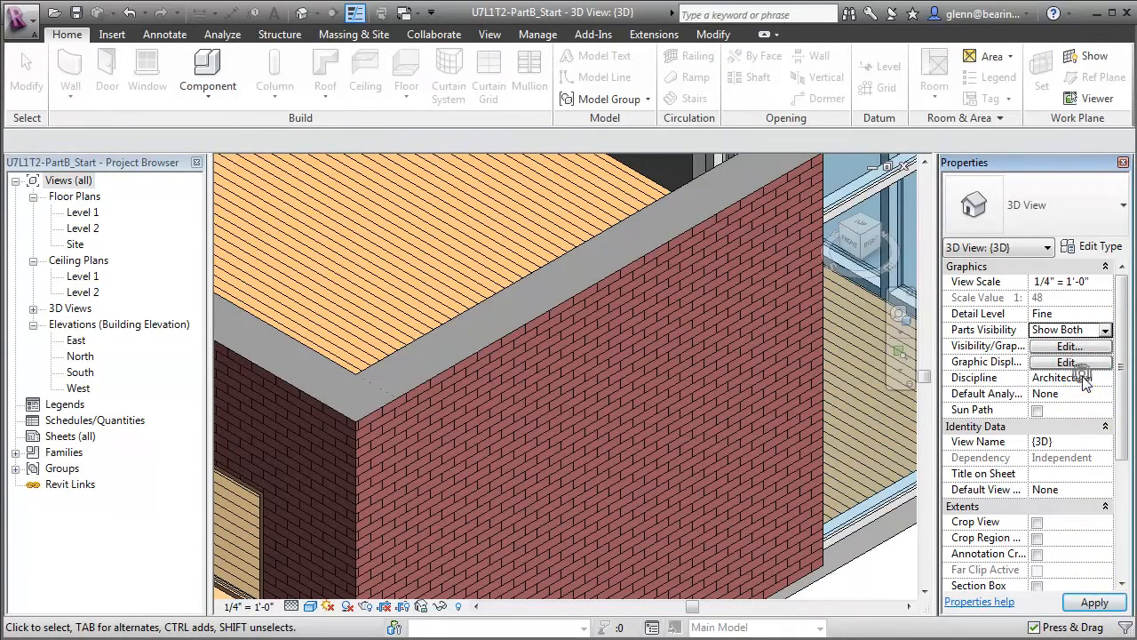
pyautogui.click(1094, 602)
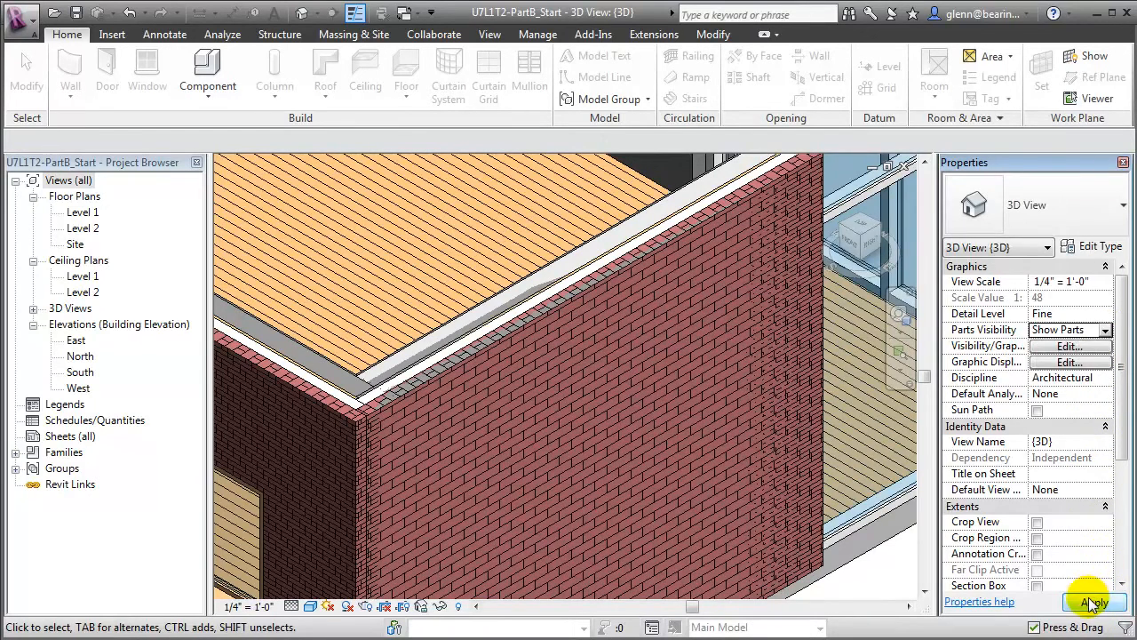
pyautogui.click(1094, 602)
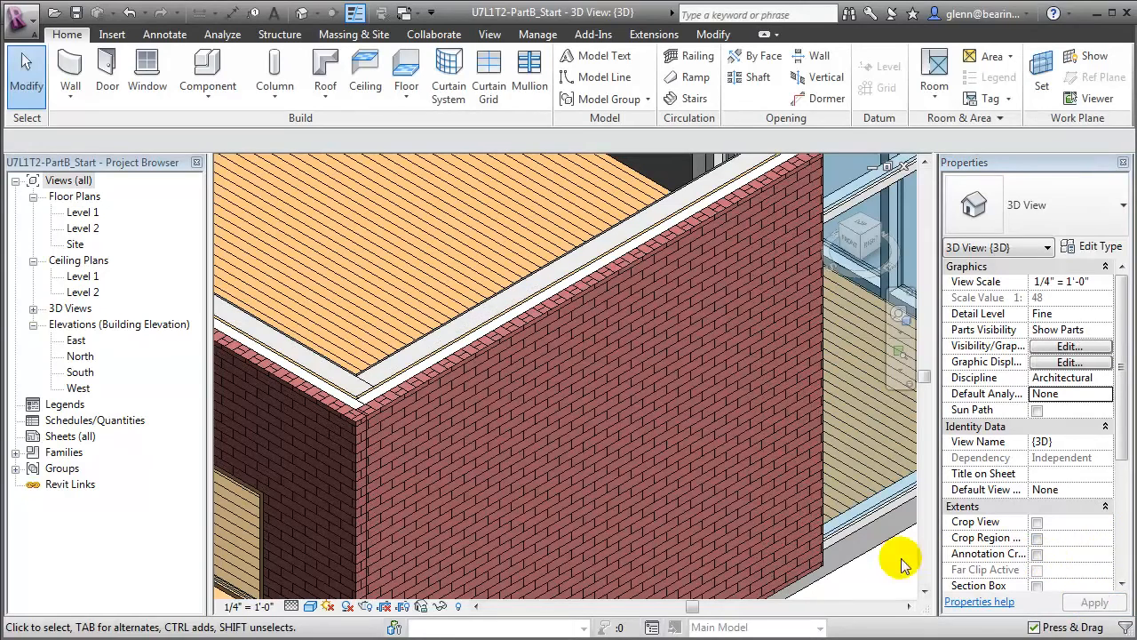
# Turn on Show Shape Handles for the brick part and drag its top down to 8' 3".
pyautogui.click(622, 400)
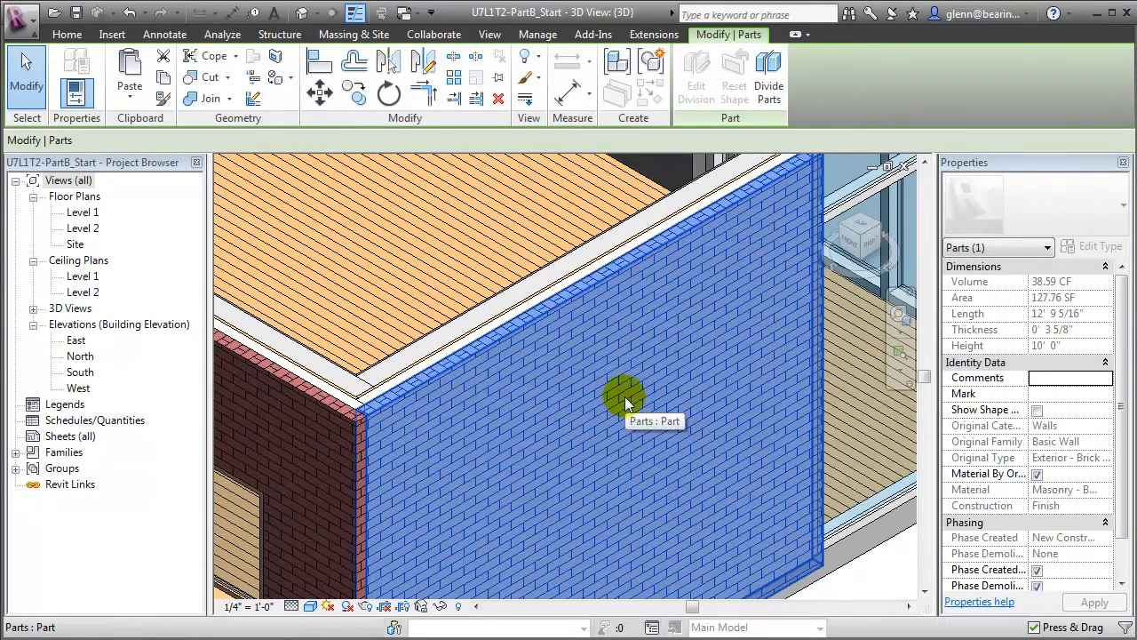
pyautogui.moveTo(1013, 293)
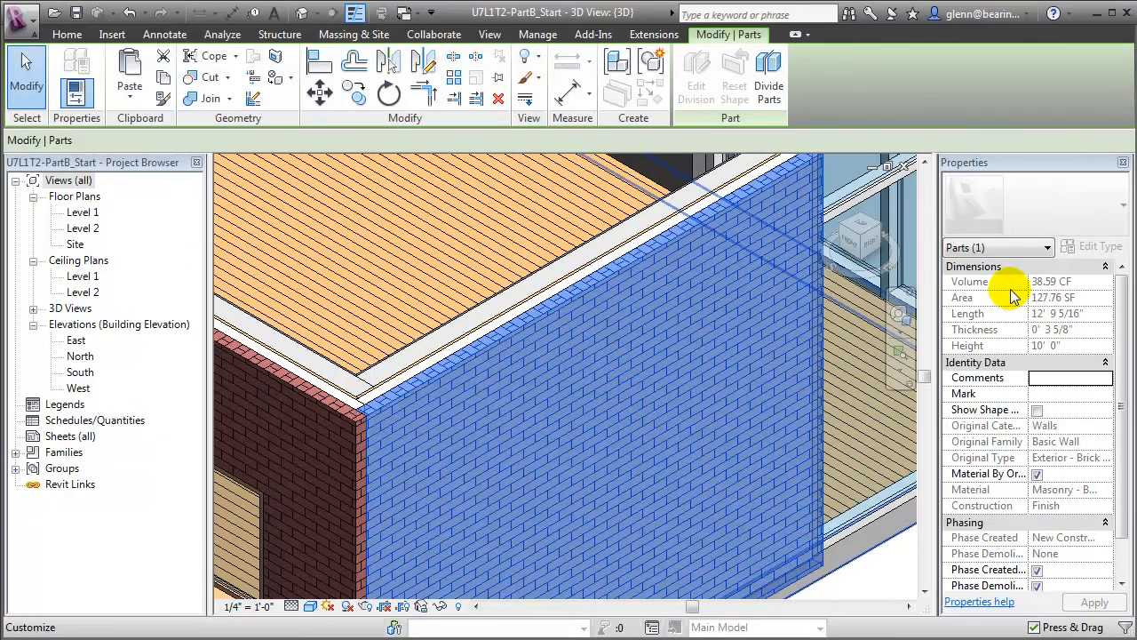
pyautogui.moveTo(1017, 329)
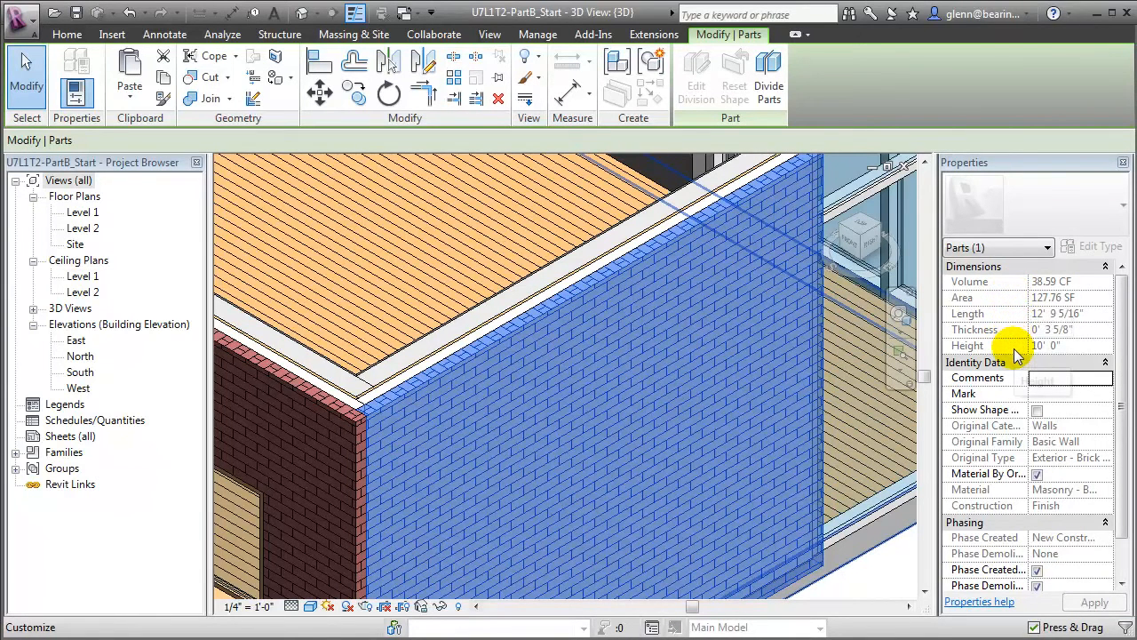
pyautogui.moveTo(1013, 351)
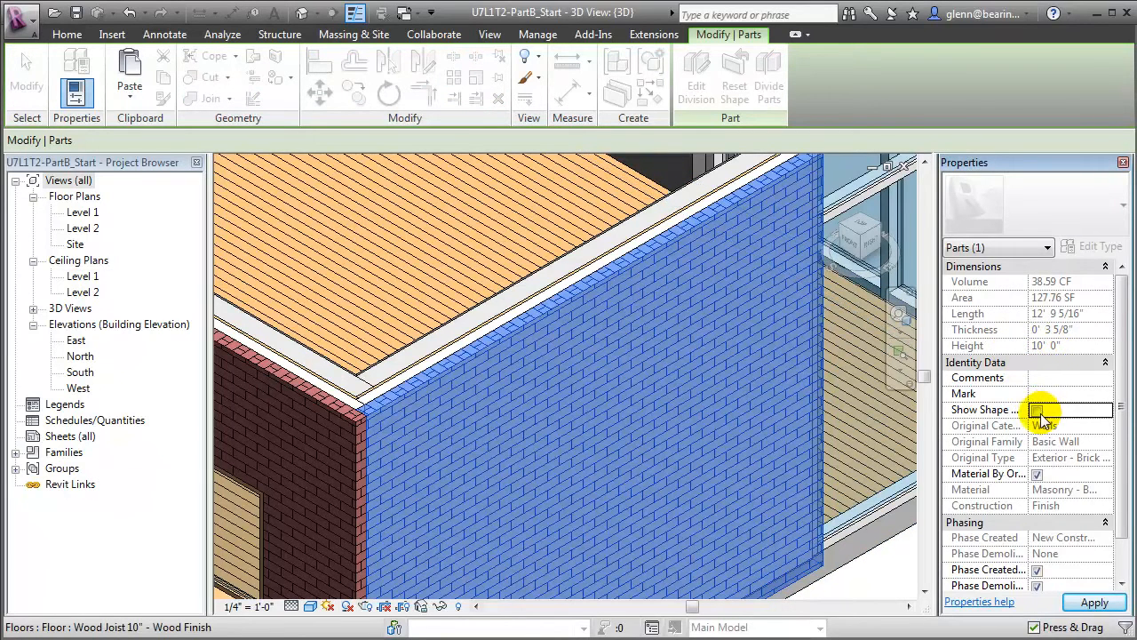
pyautogui.click(1037, 410)
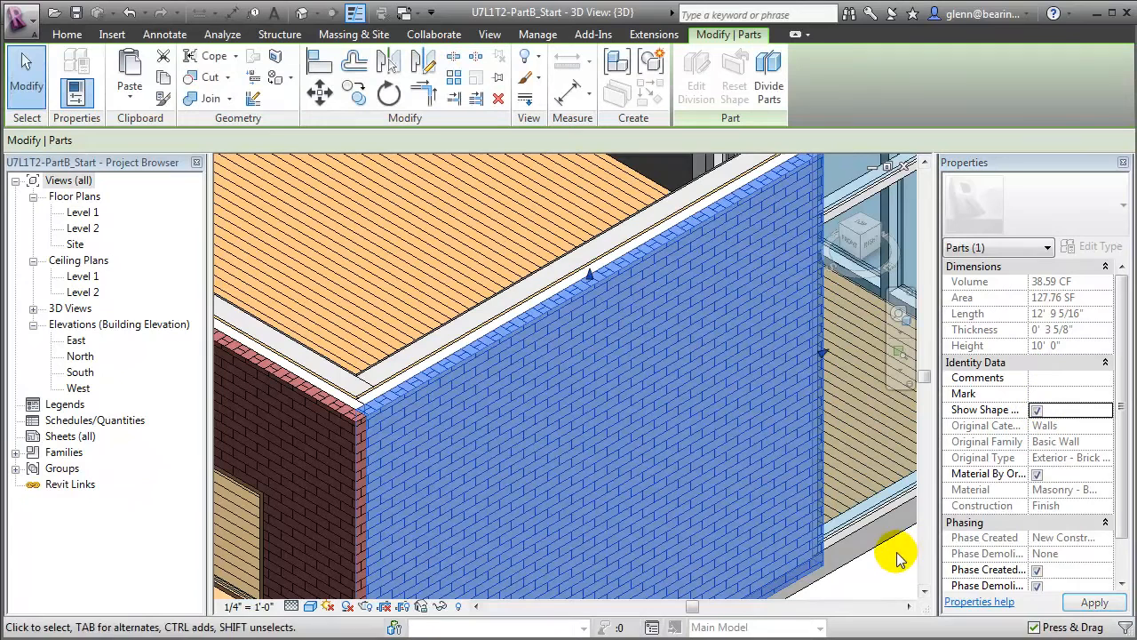
pyautogui.moveTo(591, 280)
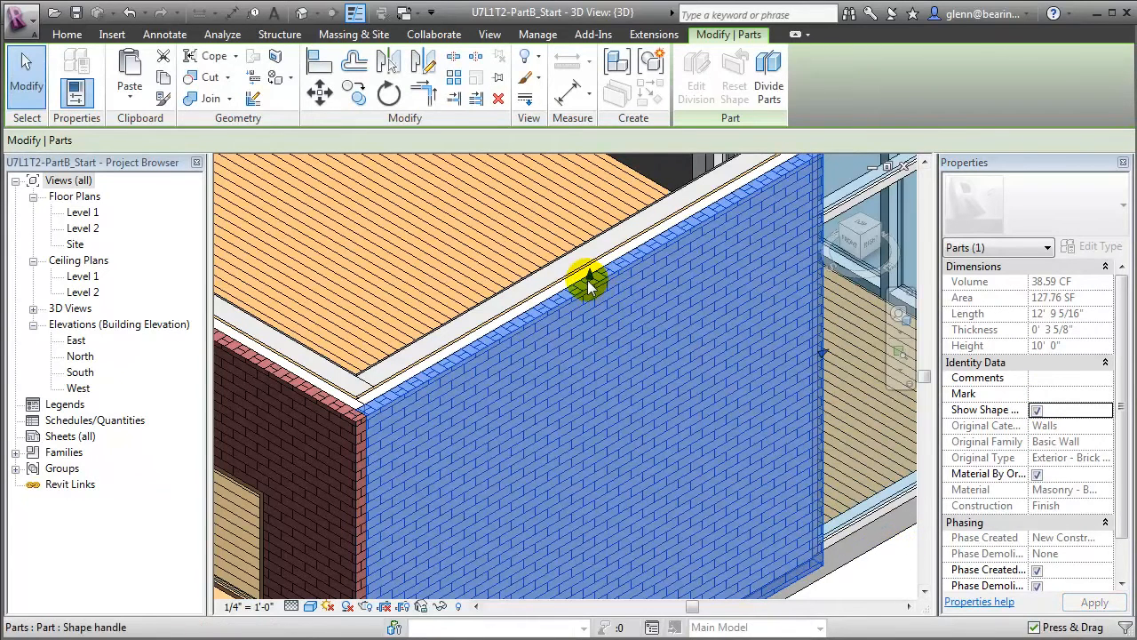
pyautogui.moveTo(589, 282); pyautogui.dragTo(595, 360)
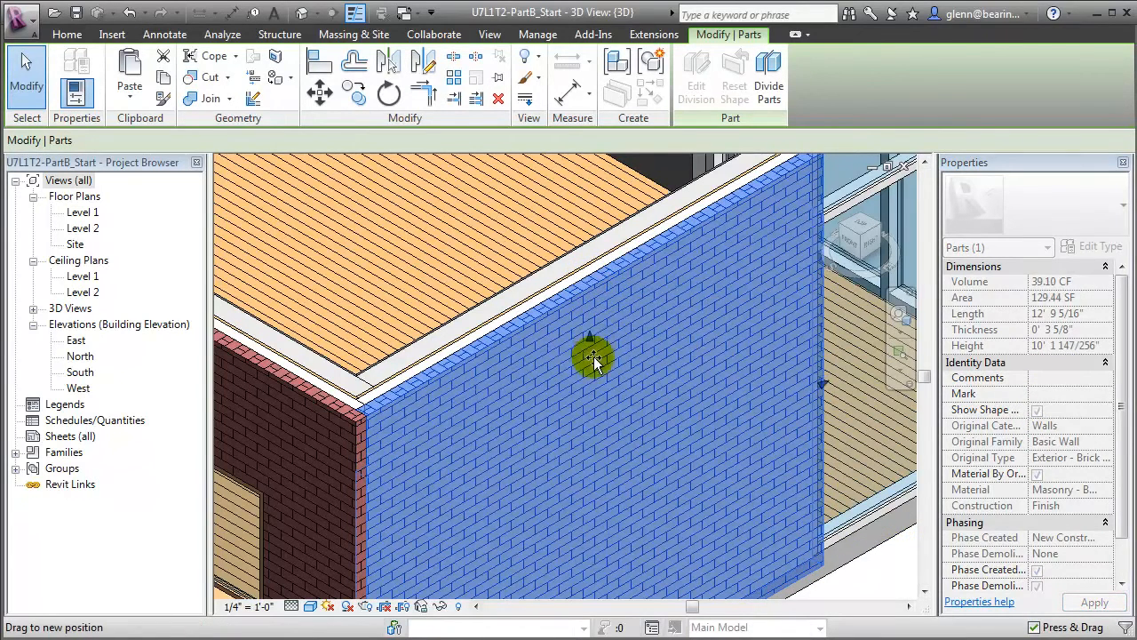
pyautogui.moveTo(596, 360); pyautogui.dragTo(591, 404)
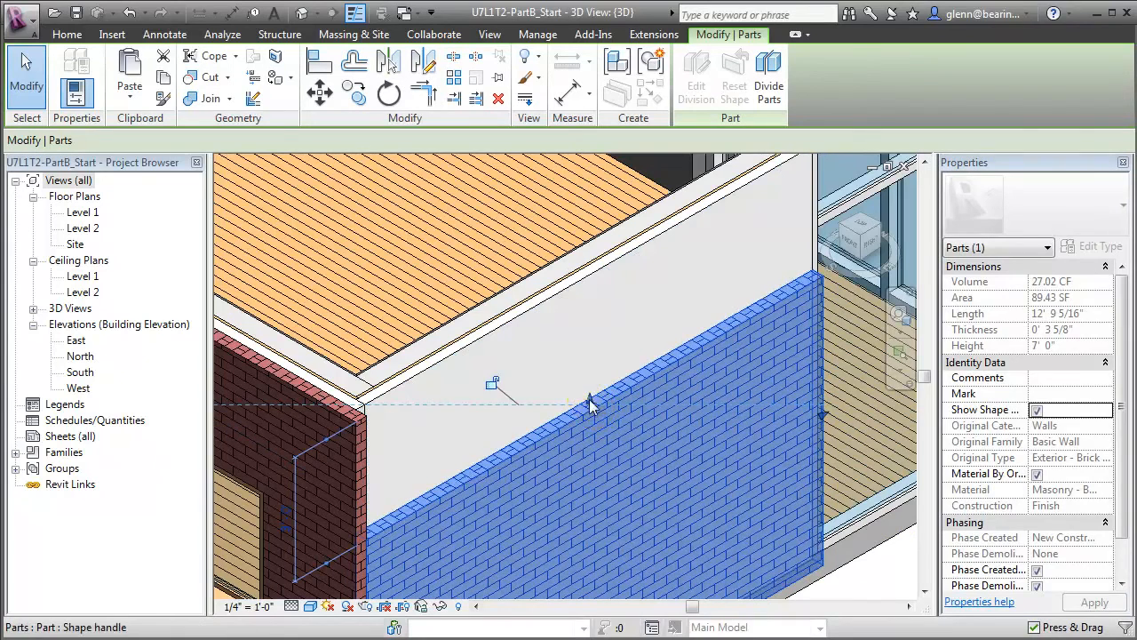
pyautogui.moveTo(495, 384); pyautogui.dragTo(576, 347)
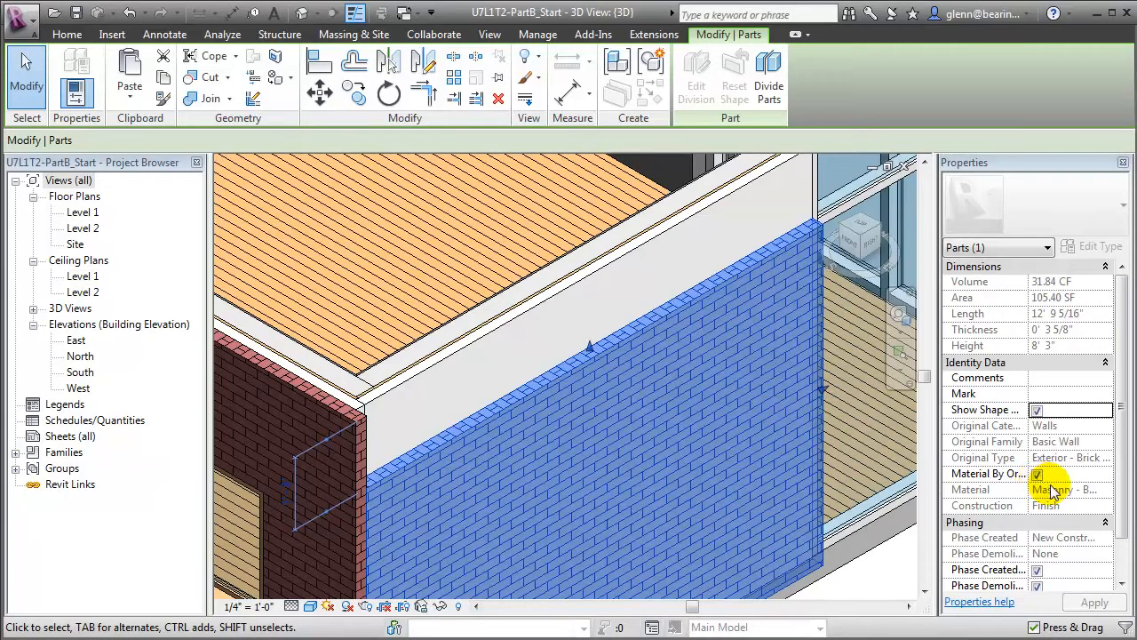
# Uncheck Material By Original on the brick part and review its Masonry - Brick material.
pyautogui.click(1037, 473)
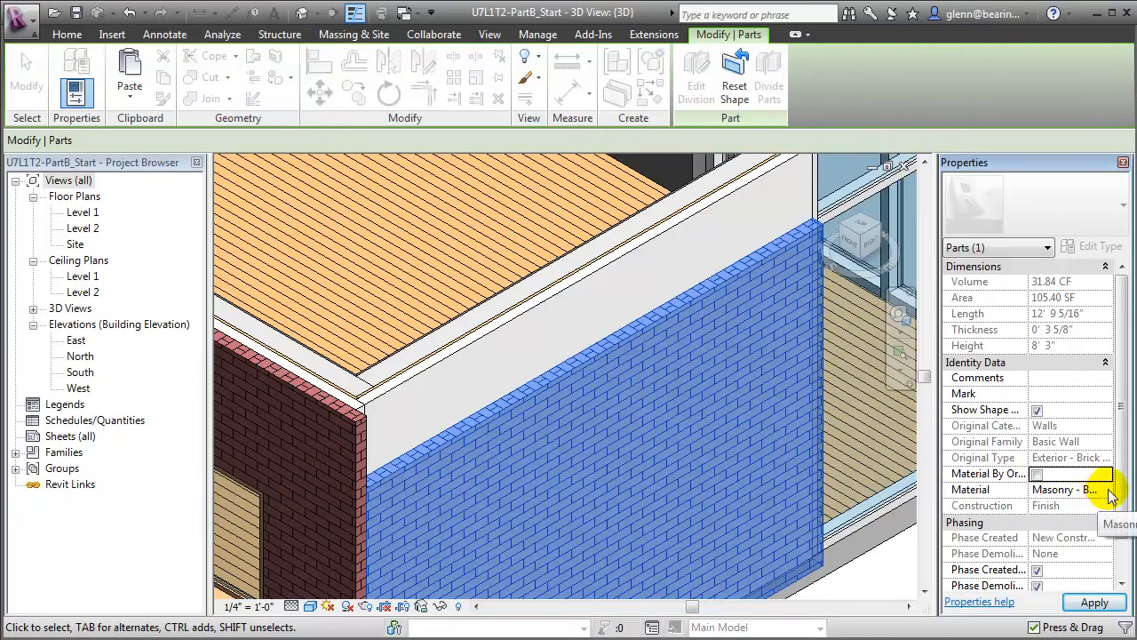
pyautogui.click(1111, 488)
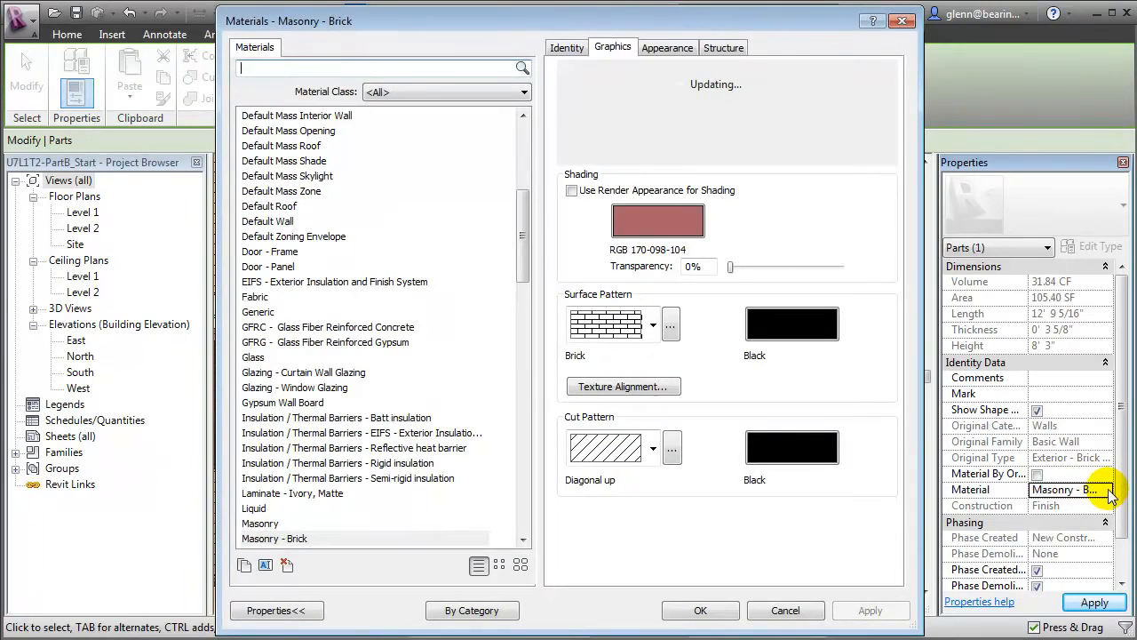
pyautogui.click(700, 611)
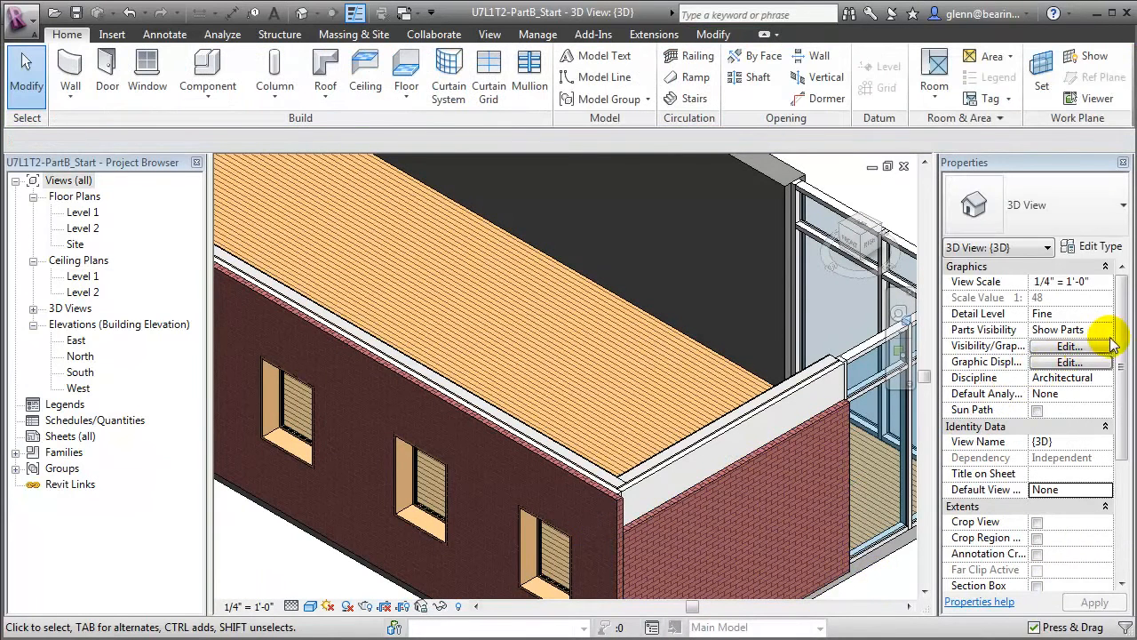
# With originals shown, shift the corner window toward its neighbour, then restore Show Parts.
pyautogui.click(1105, 330)
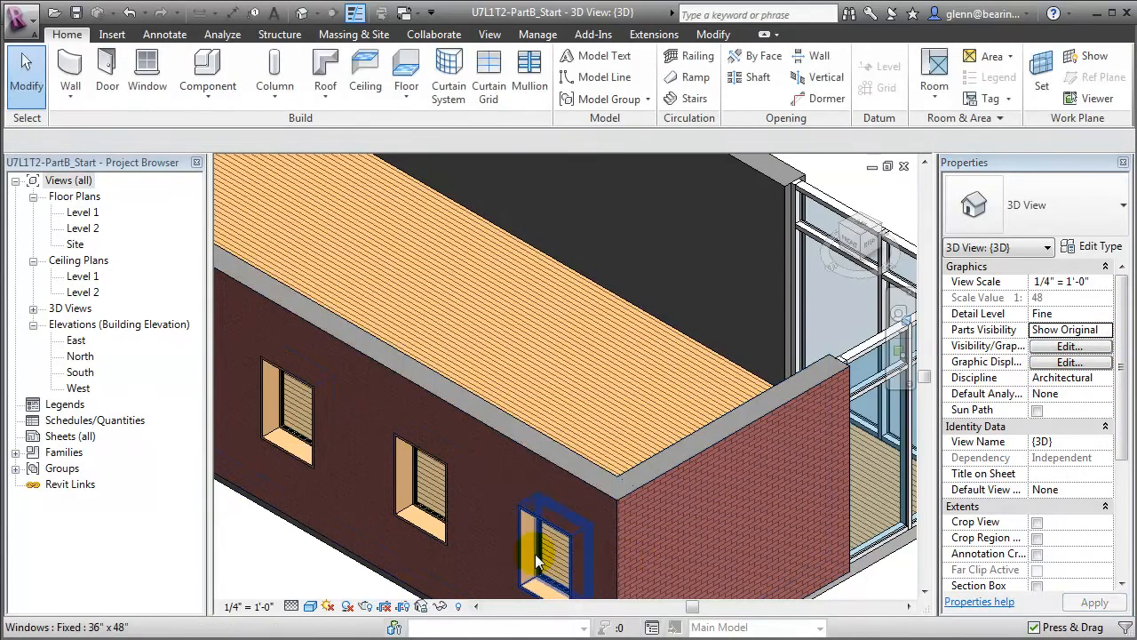
pyautogui.click(546, 546)
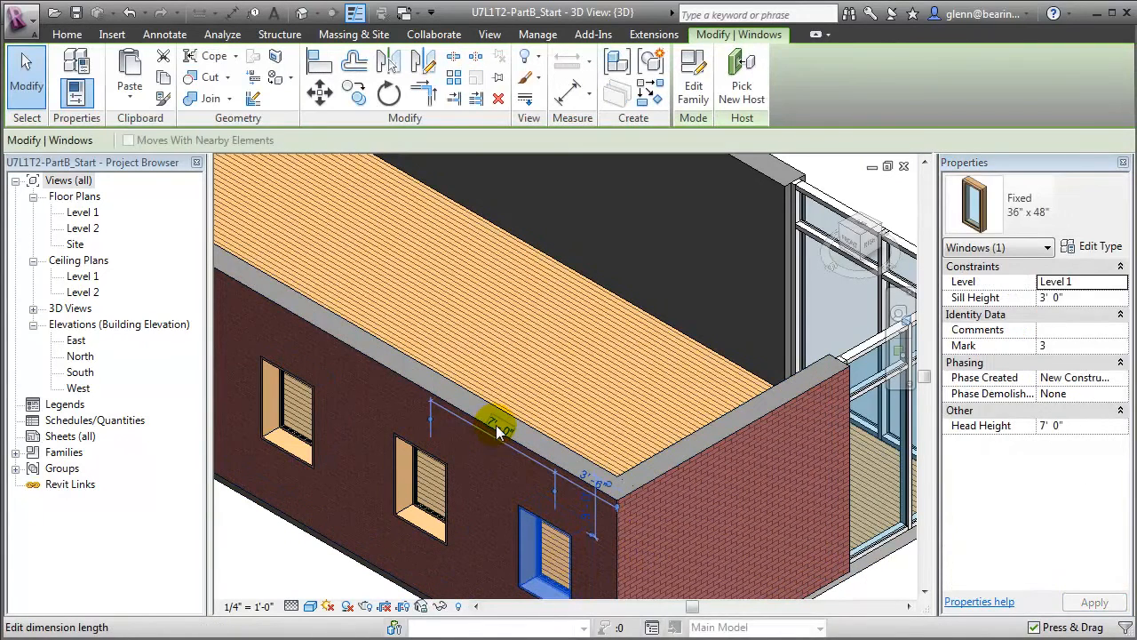
pyautogui.click(498, 422)
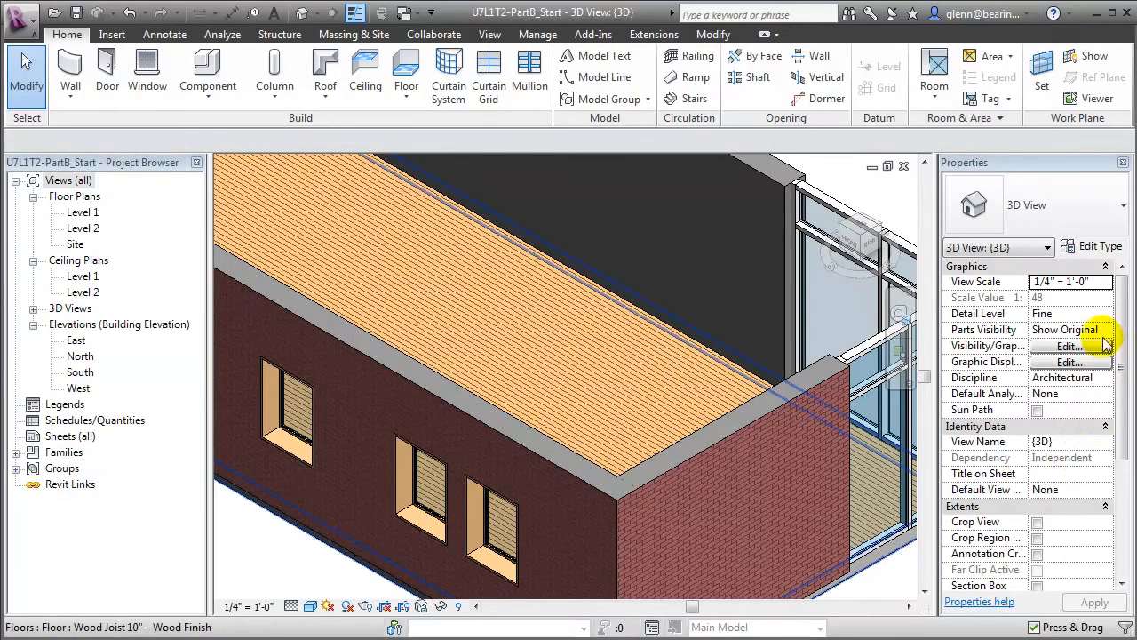
pyautogui.click(1104, 330)
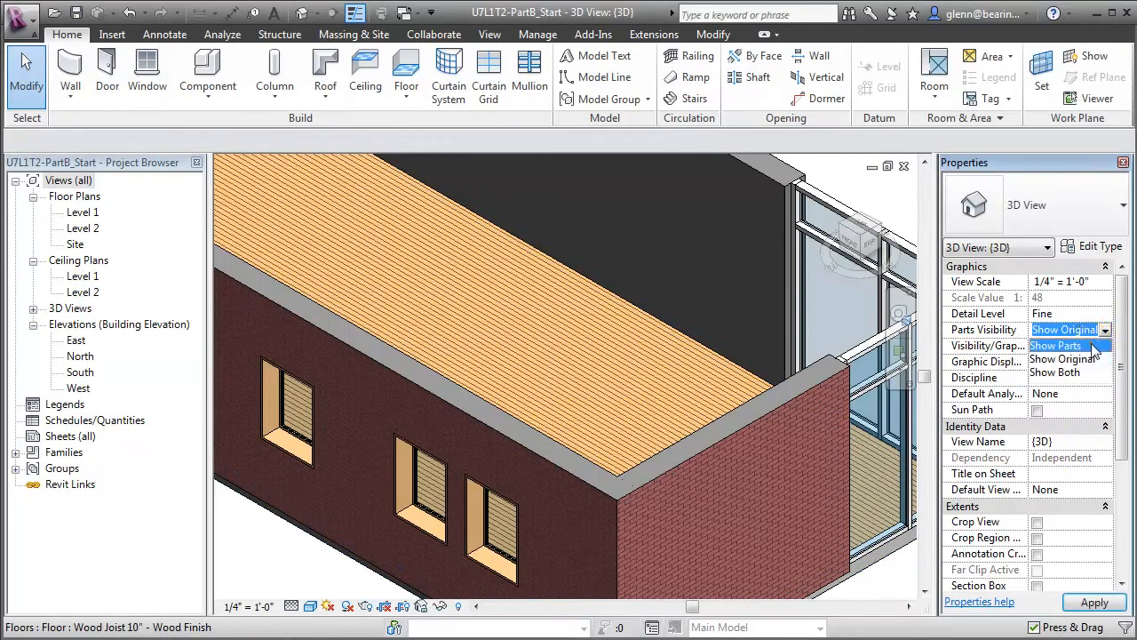
pyautogui.click(1057, 330)
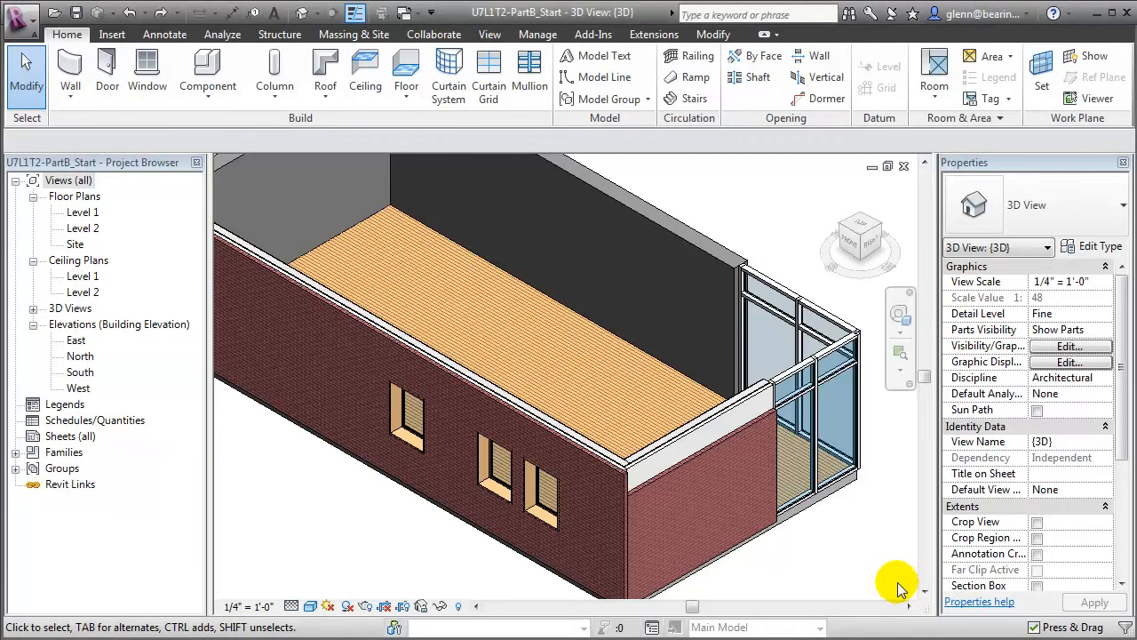
pyautogui.click(818, 514)
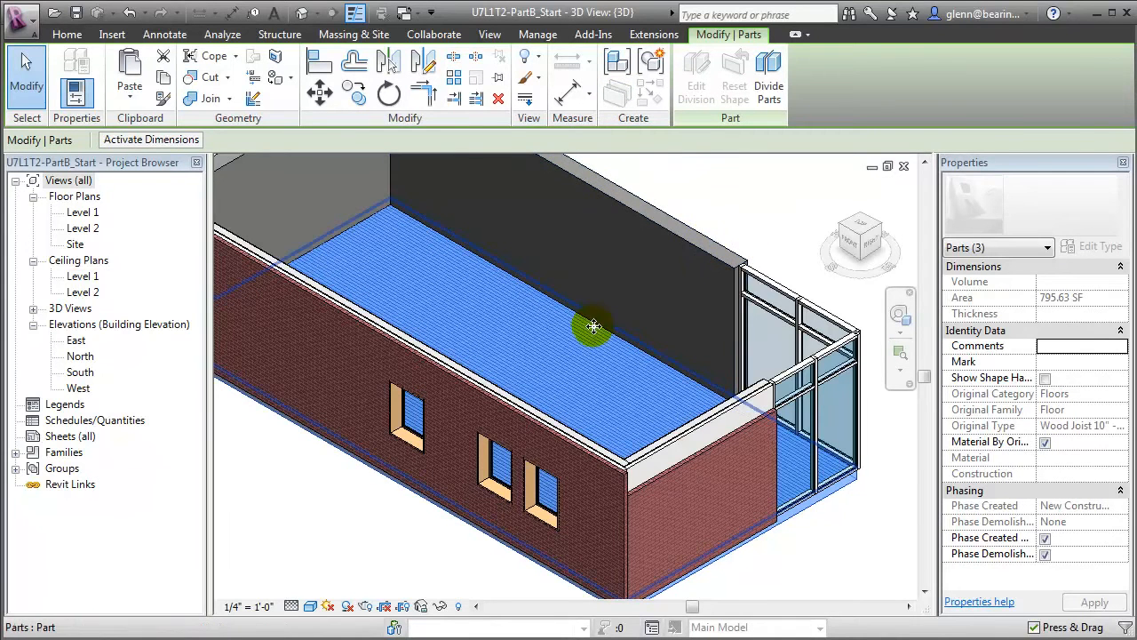
pyautogui.click(585, 333)
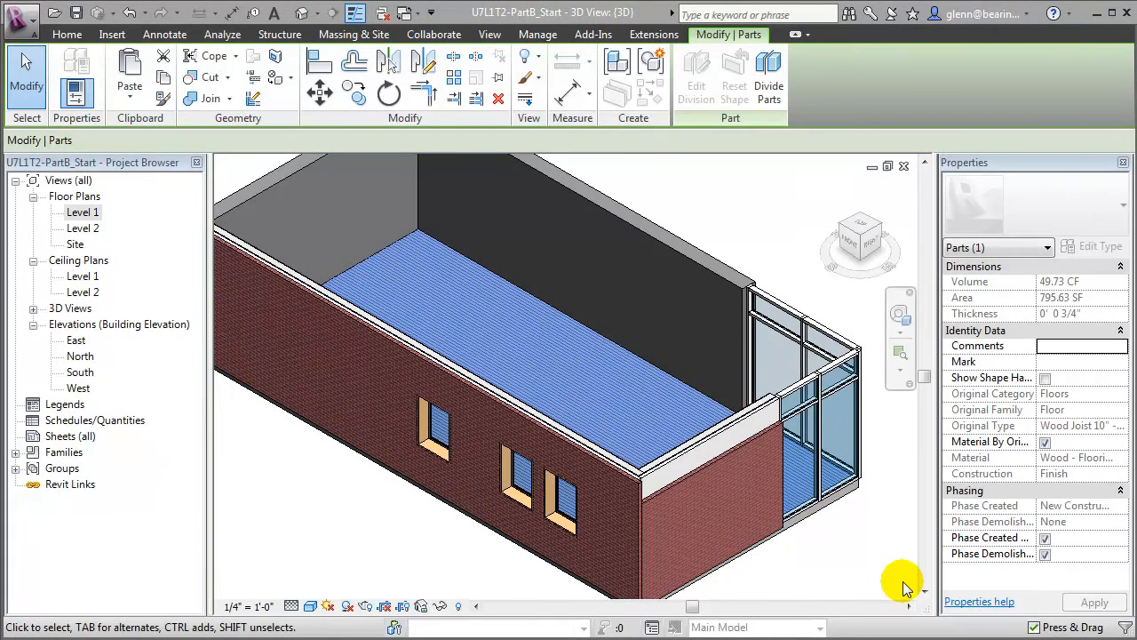
pyautogui.moveTo(898, 578)
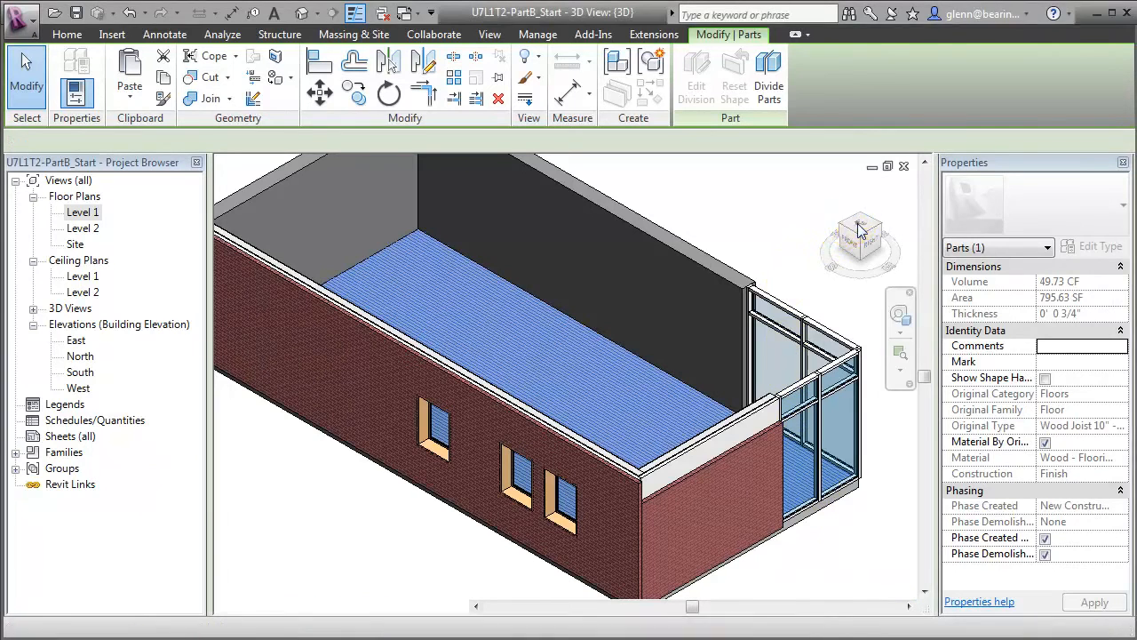
pyautogui.click(860, 222)
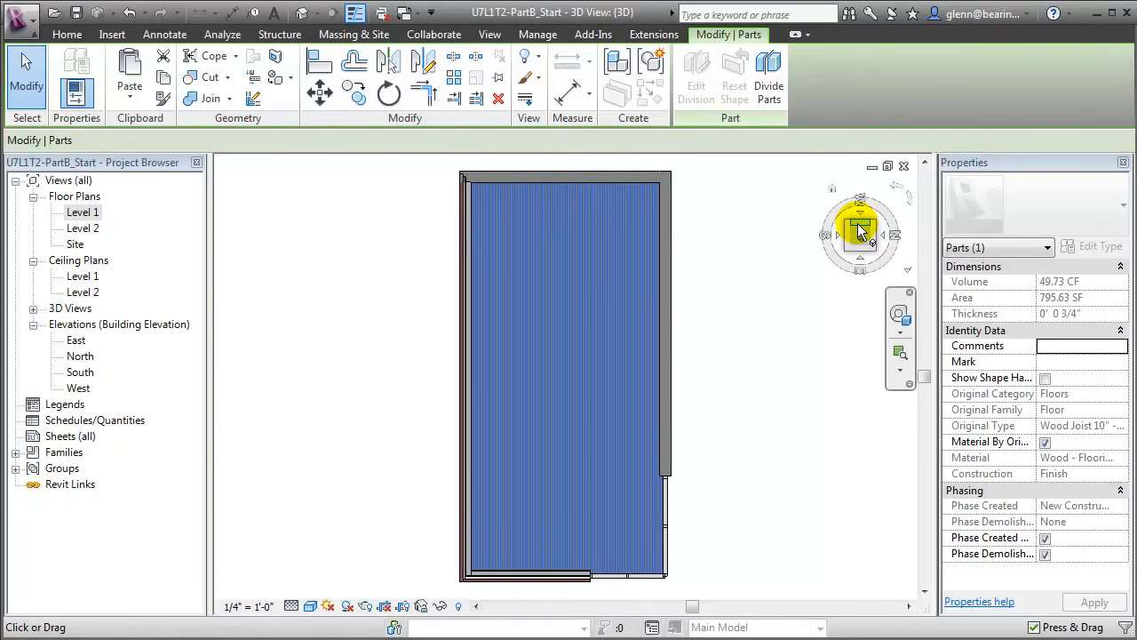
pyautogui.moveTo(769, 70)
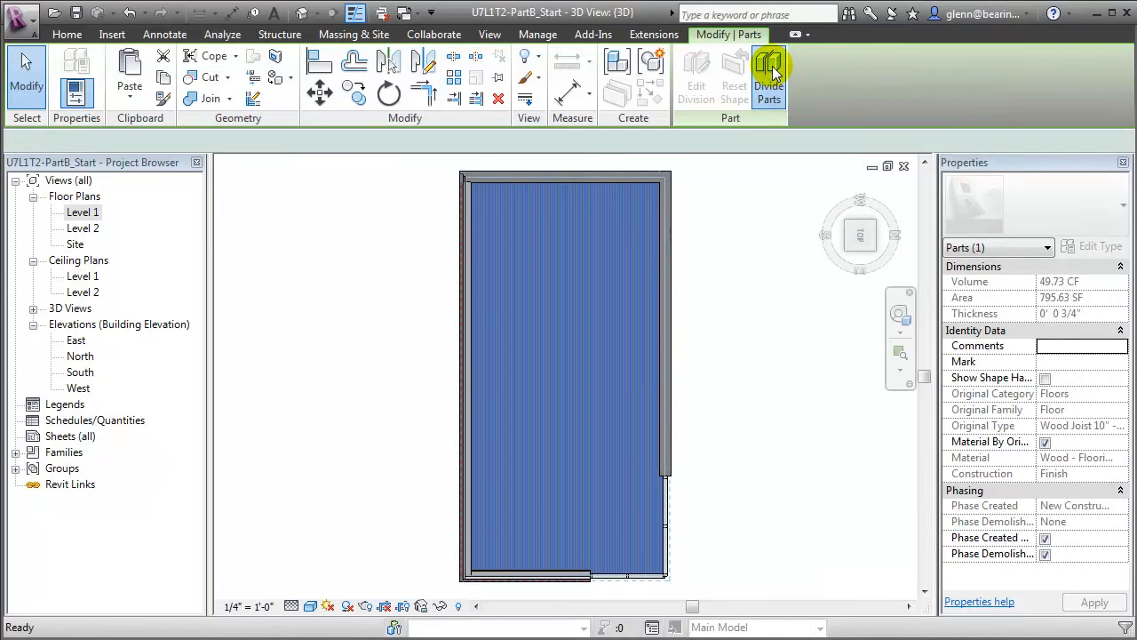
# Divide the wood finish floor part with a sketched line about 12 feet from its top.
pyautogui.click(768, 76)
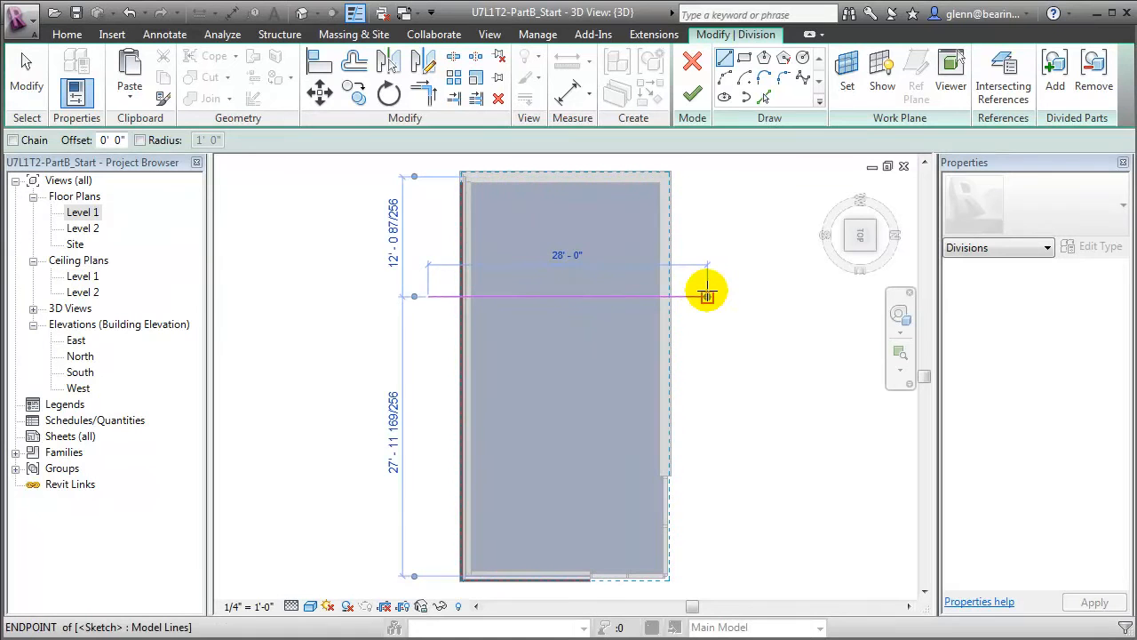
pyautogui.click(692, 93)
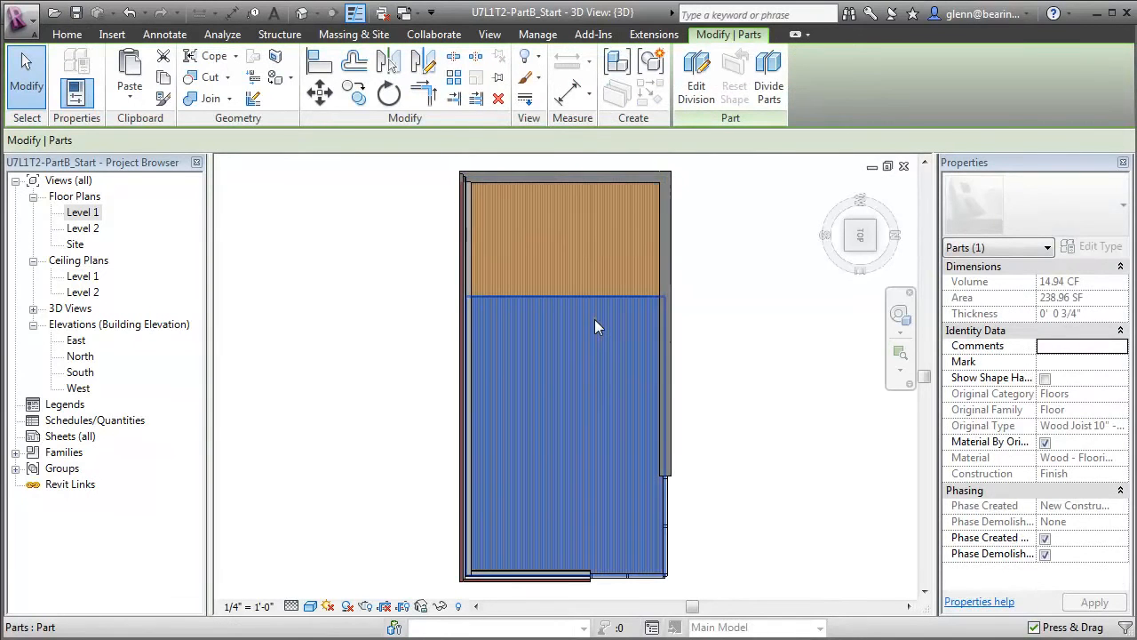
pyautogui.click(596, 324)
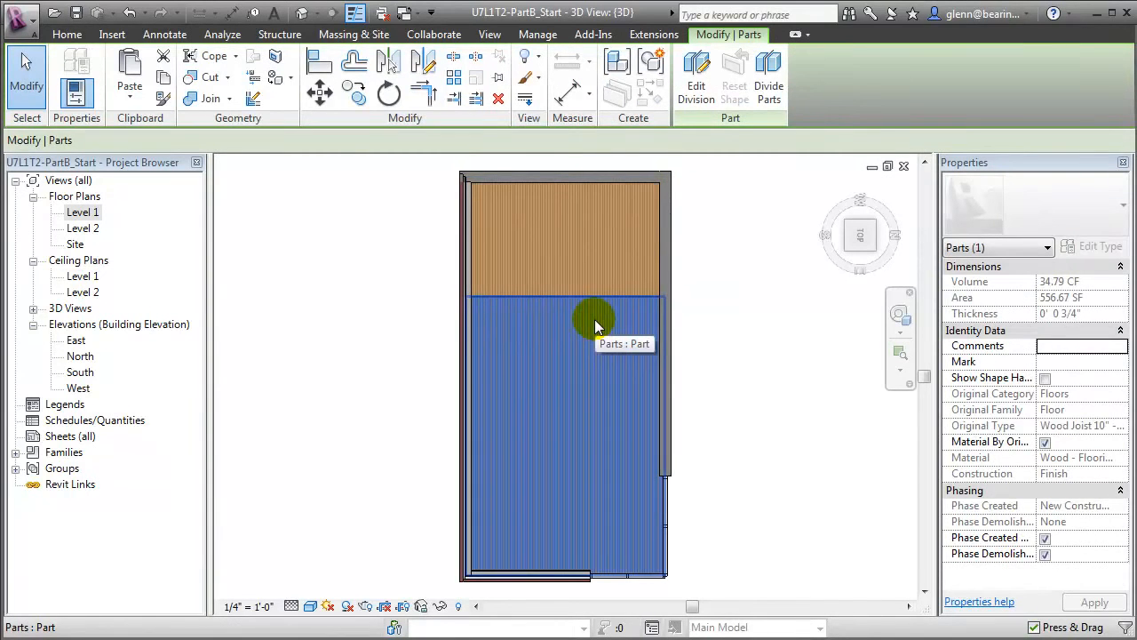
pyautogui.moveTo(592, 268)
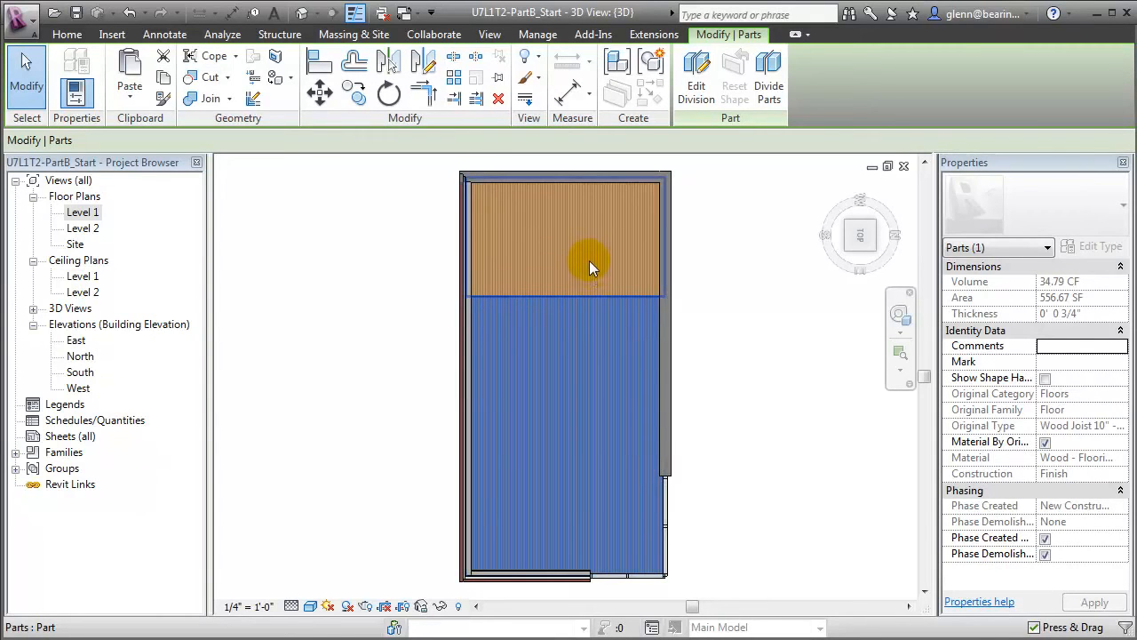
# Set the upper floor part's material to Tile with a 12" Tile surface pattern.
pyautogui.click(589, 262)
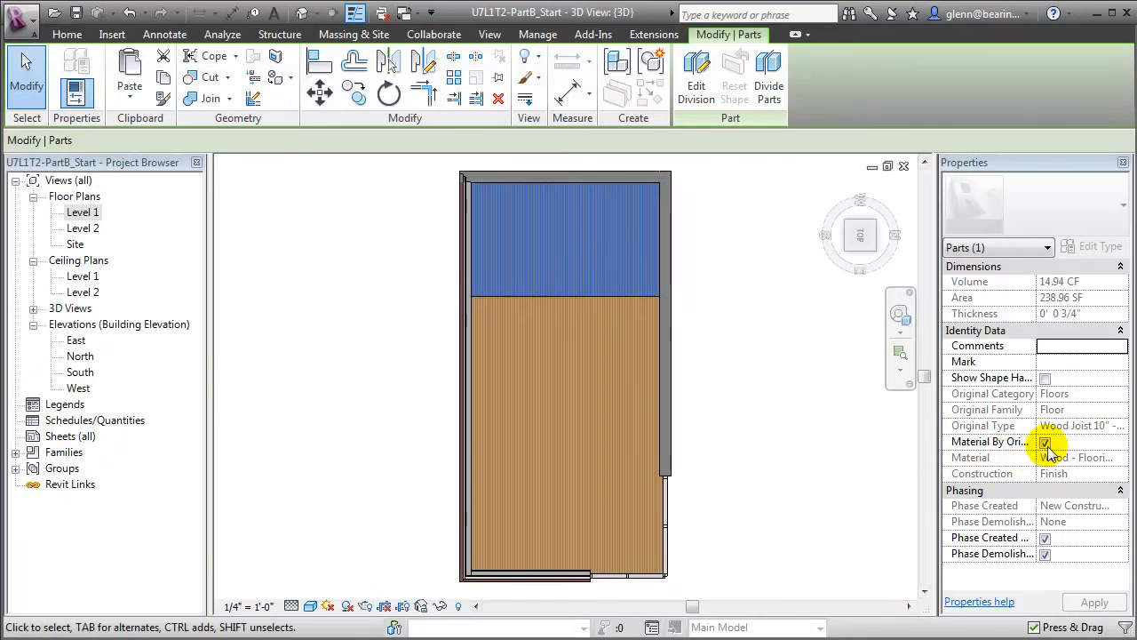
pyautogui.click(1046, 441)
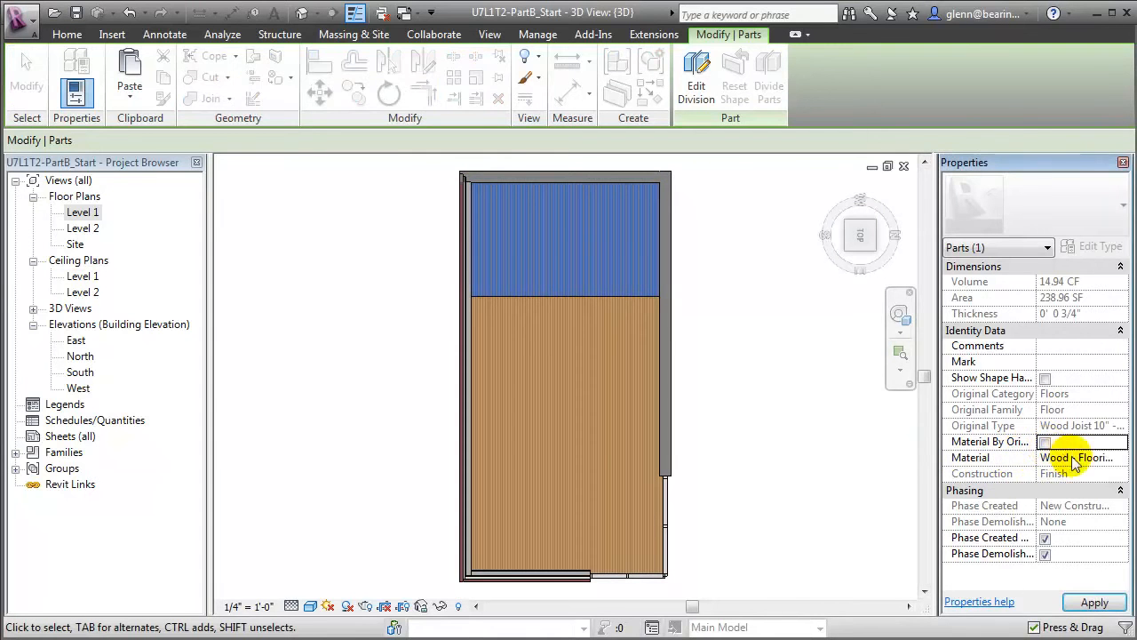
pyautogui.click(1122, 458)
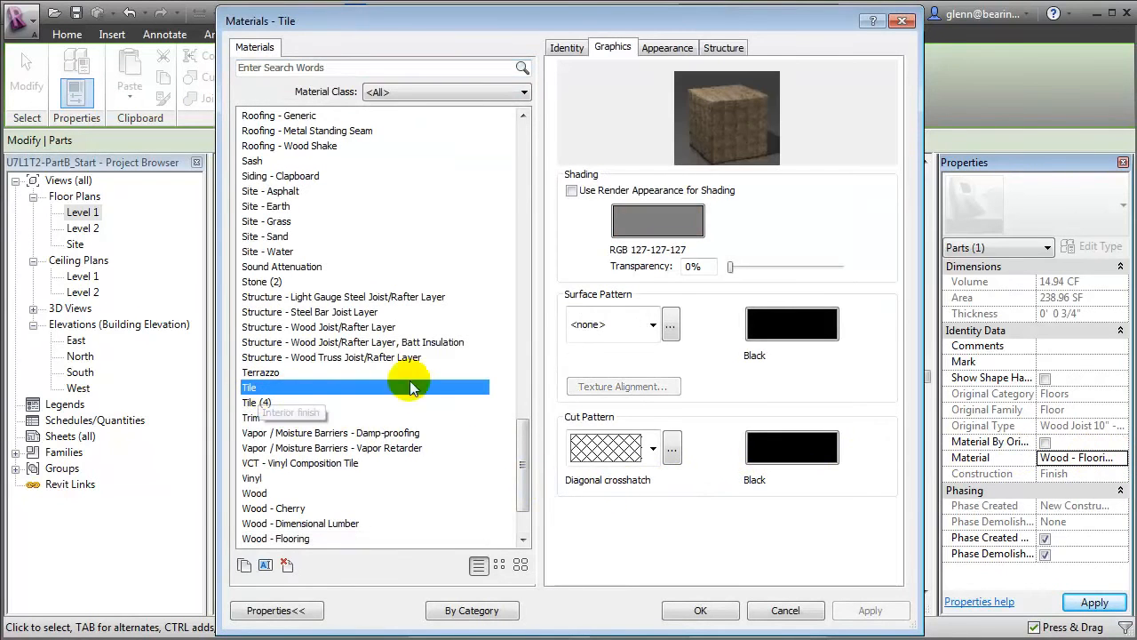
pyautogui.click(653, 325)
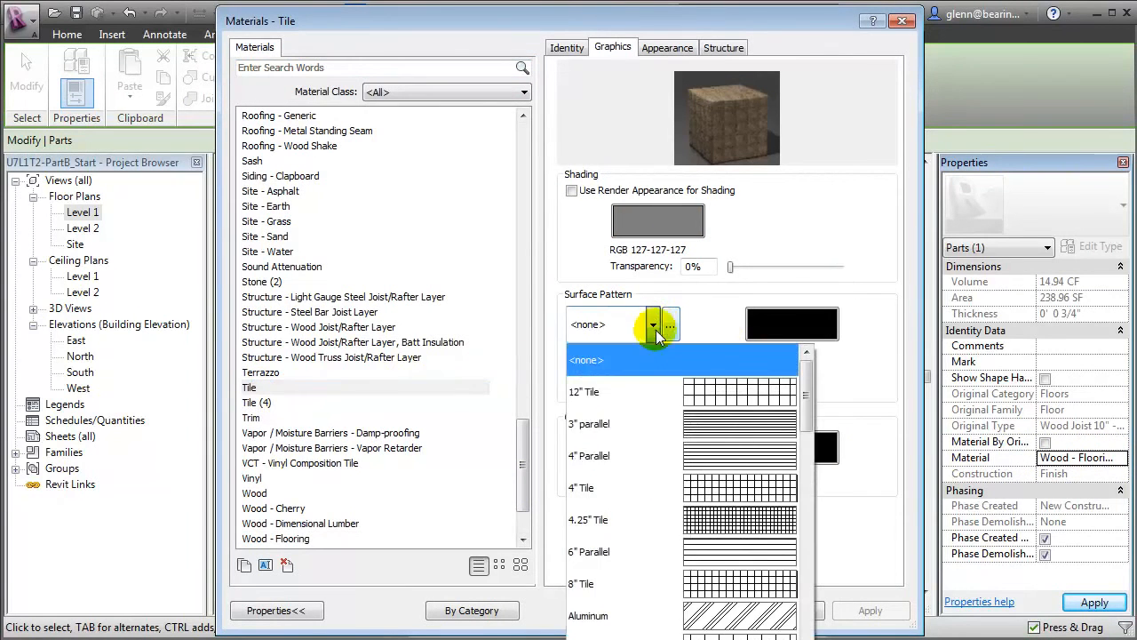
pyautogui.click(584, 391)
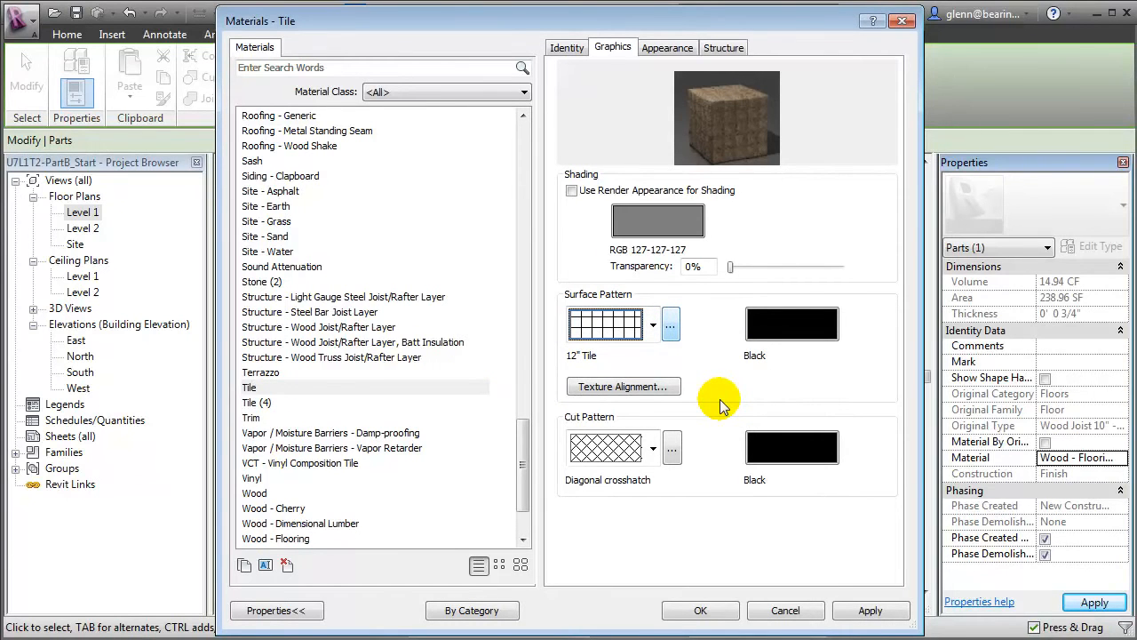
pyautogui.click(701, 610)
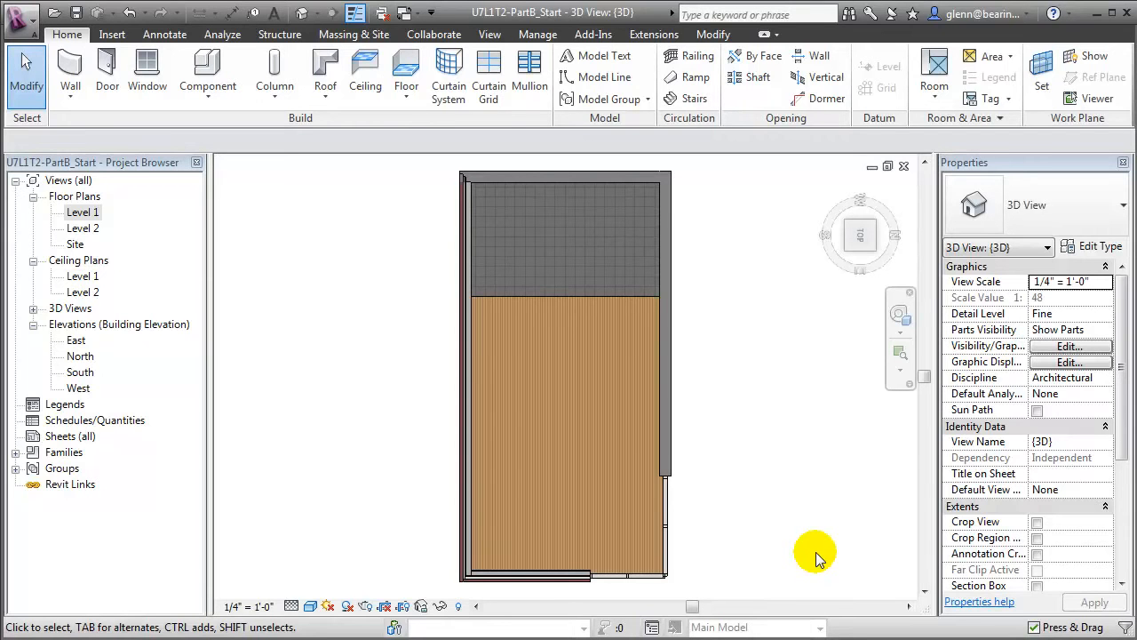
pyautogui.click(507, 444)
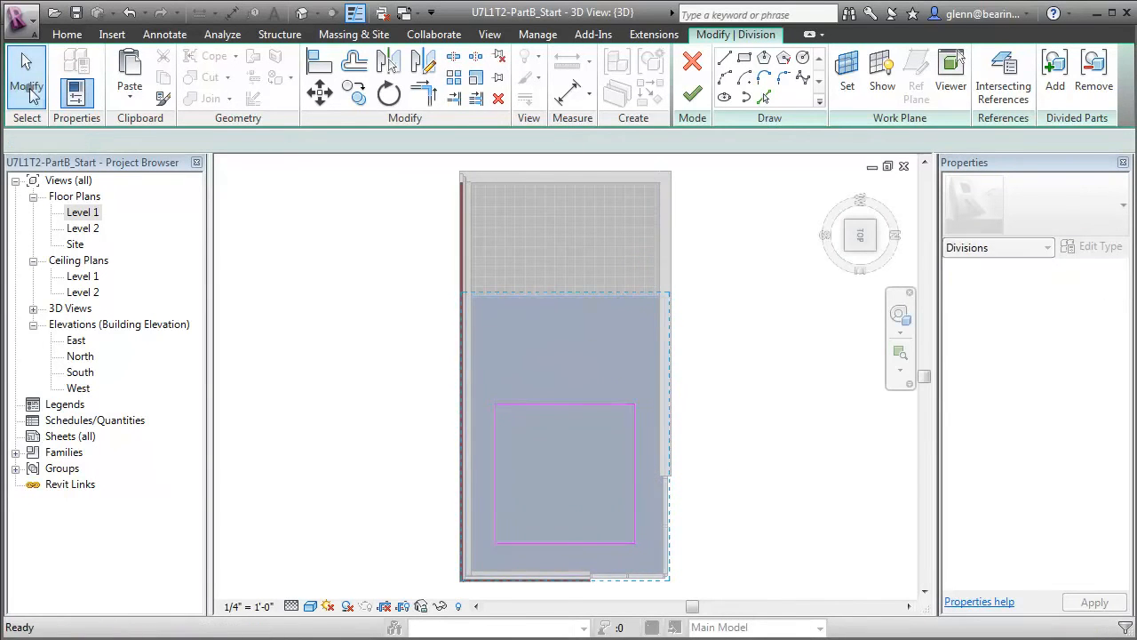
# Sketch straight grid lines and finish dividing the lower wood floor part into a 4-by-4 grid.
pyautogui.click(725, 57)
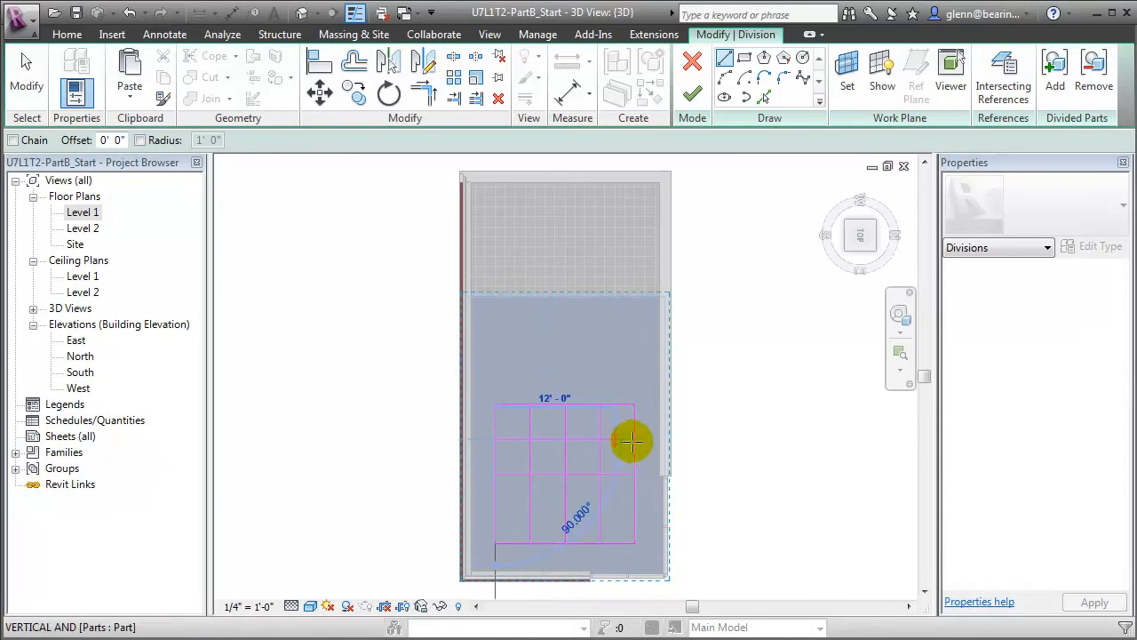
pyautogui.moveTo(497, 506)
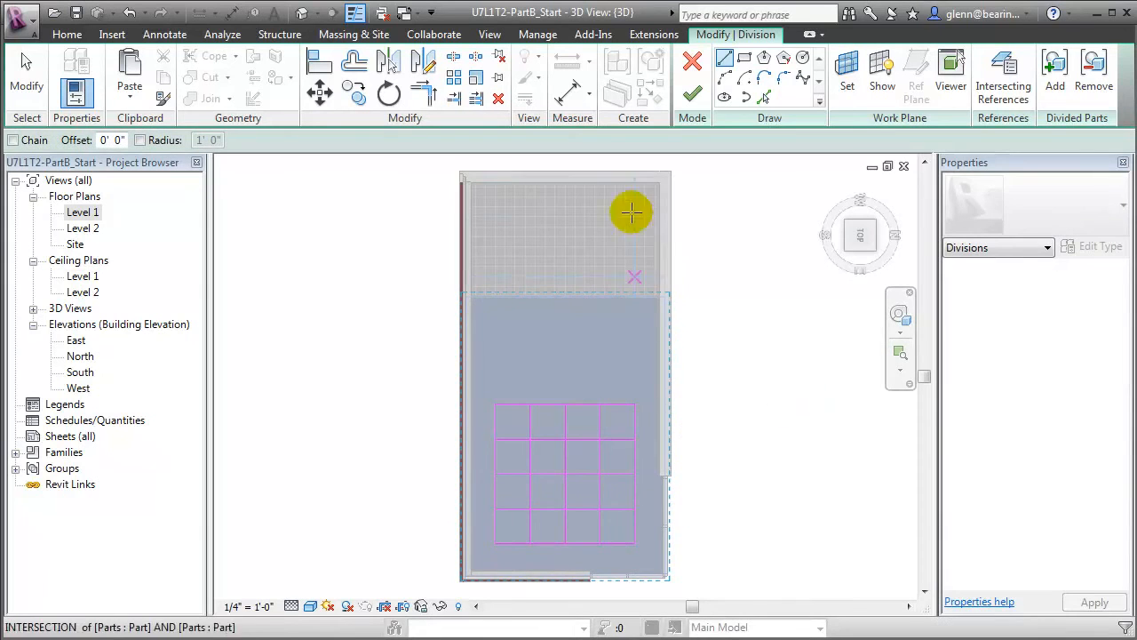
pyautogui.moveTo(692, 94)
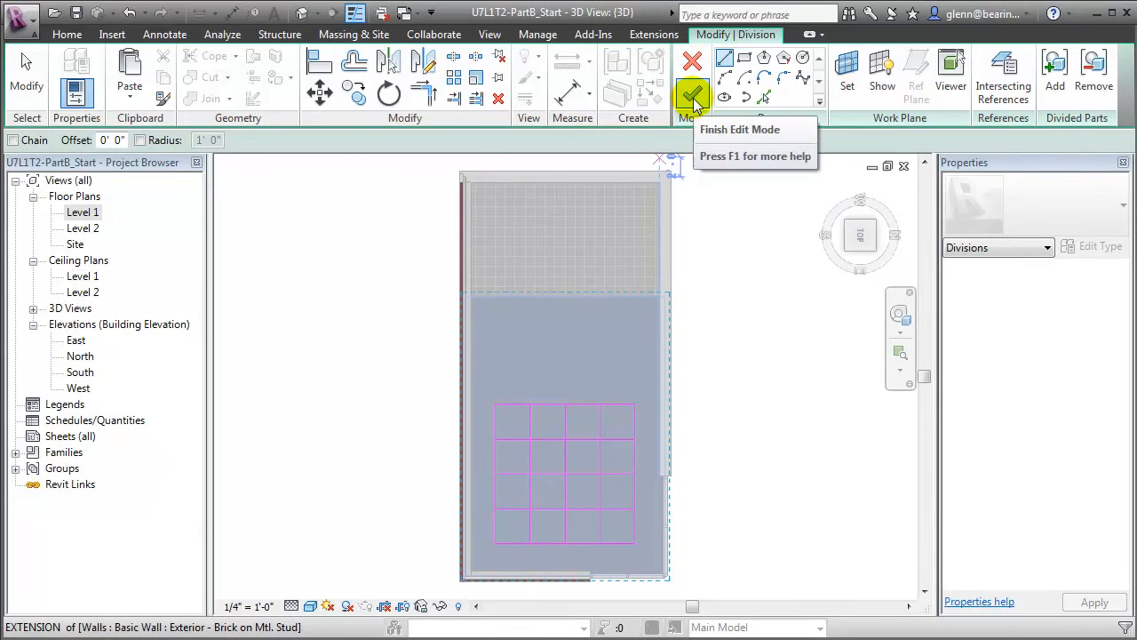
pyautogui.click(692, 96)
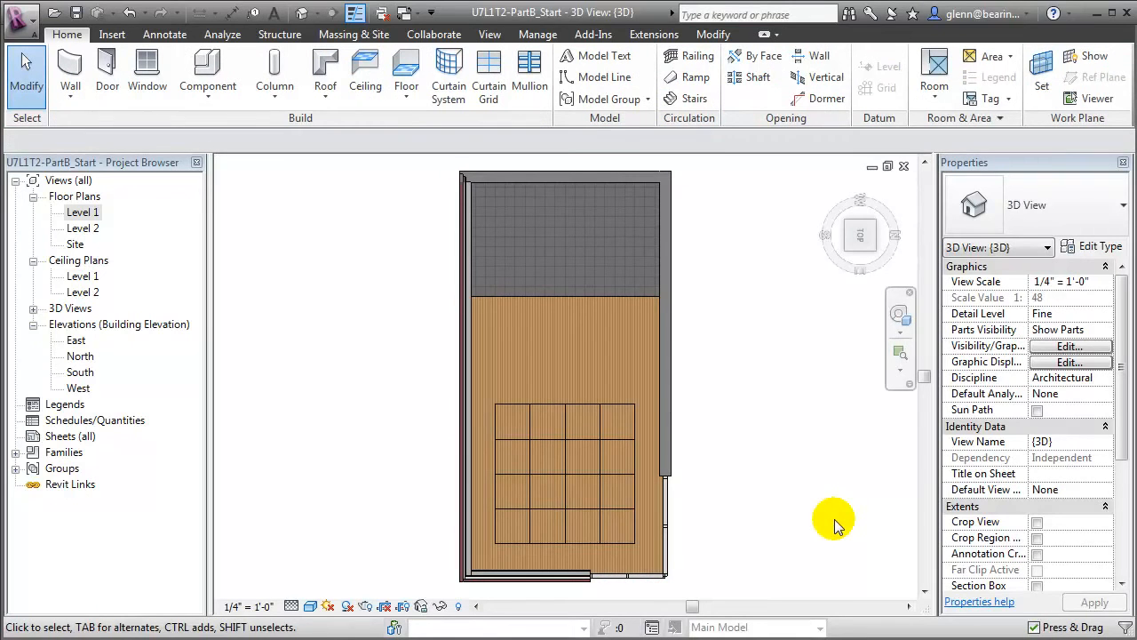
# Select alternating floor-grid squares and assign them the Wood - Cherry material.
pyautogui.click(565, 529)
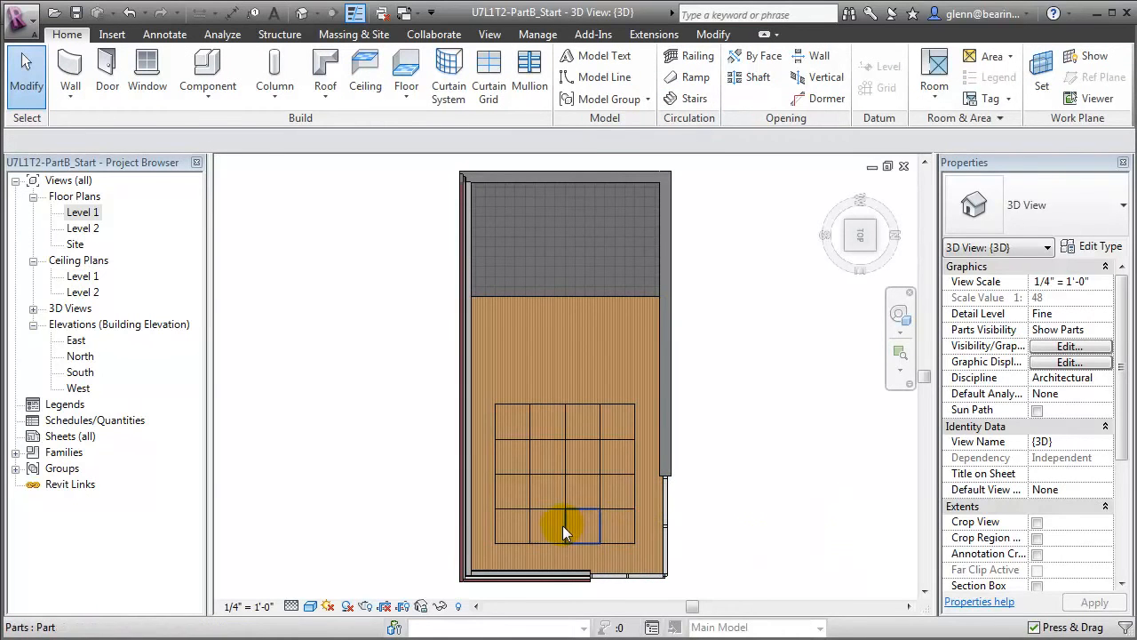
pyautogui.click(546, 525)
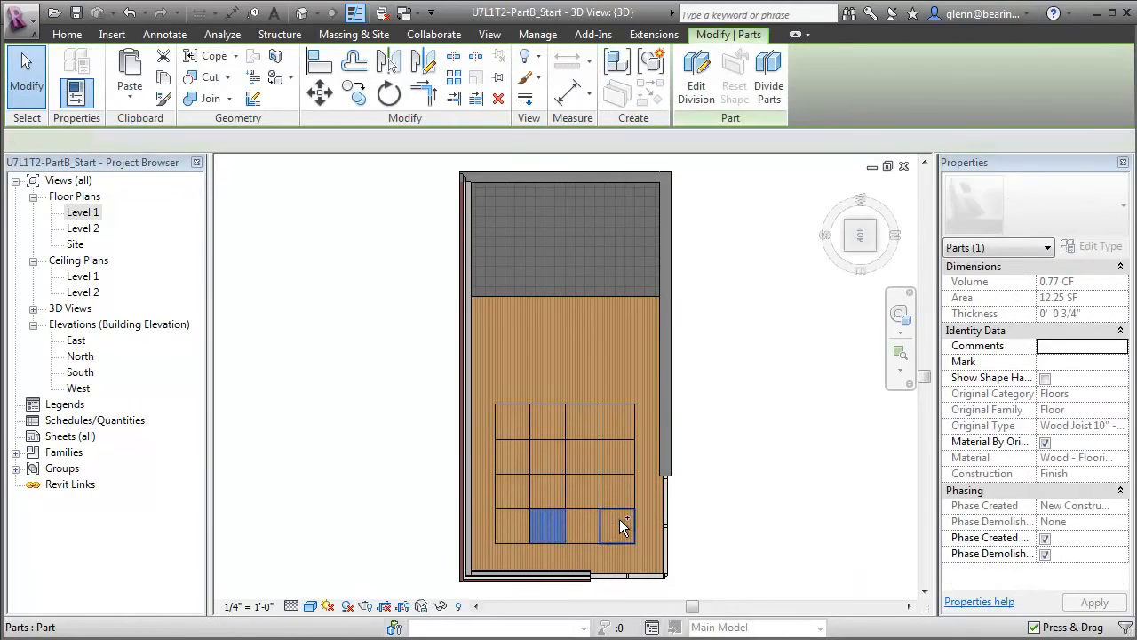
pyautogui.click(524, 480)
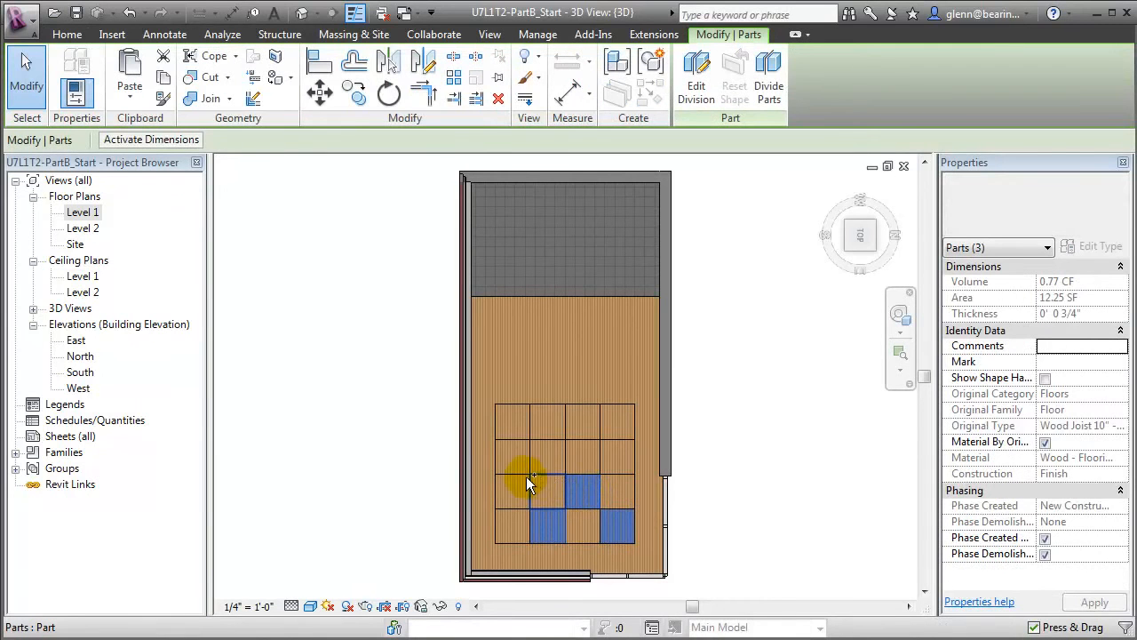
pyautogui.click(546, 460)
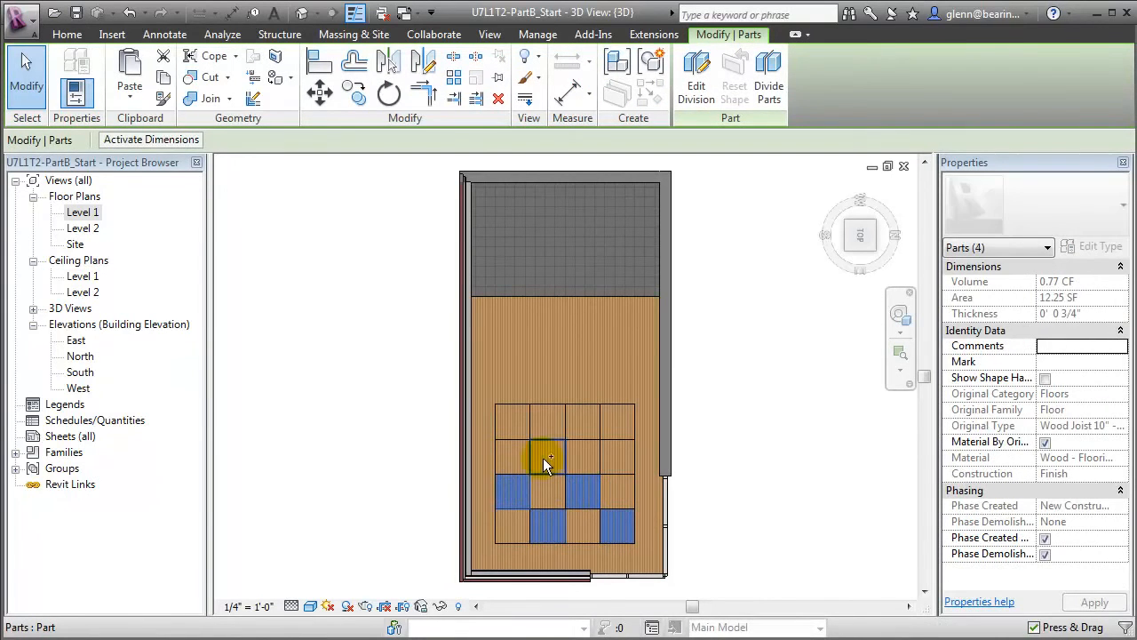
pyautogui.click(584, 433)
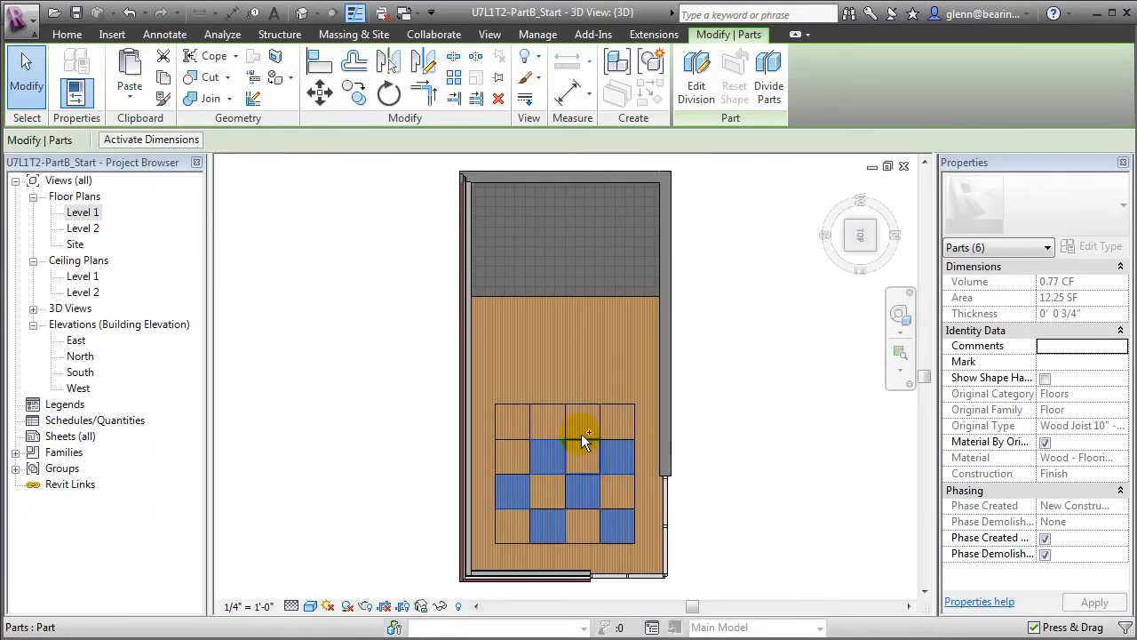
pyautogui.click(511, 424)
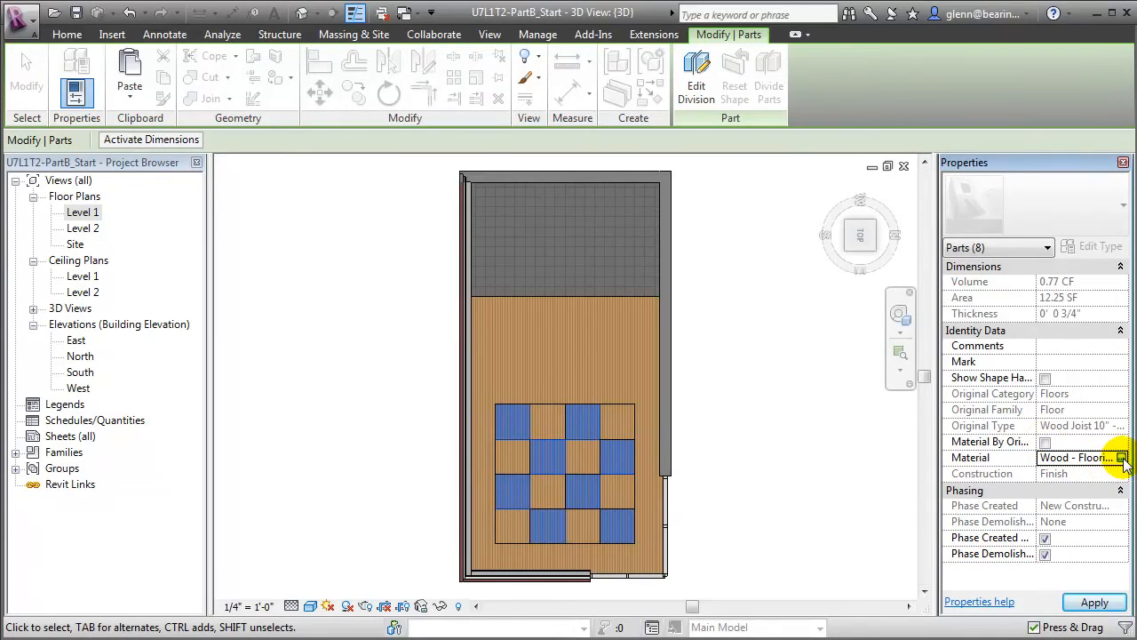
pyautogui.click(1123, 457)
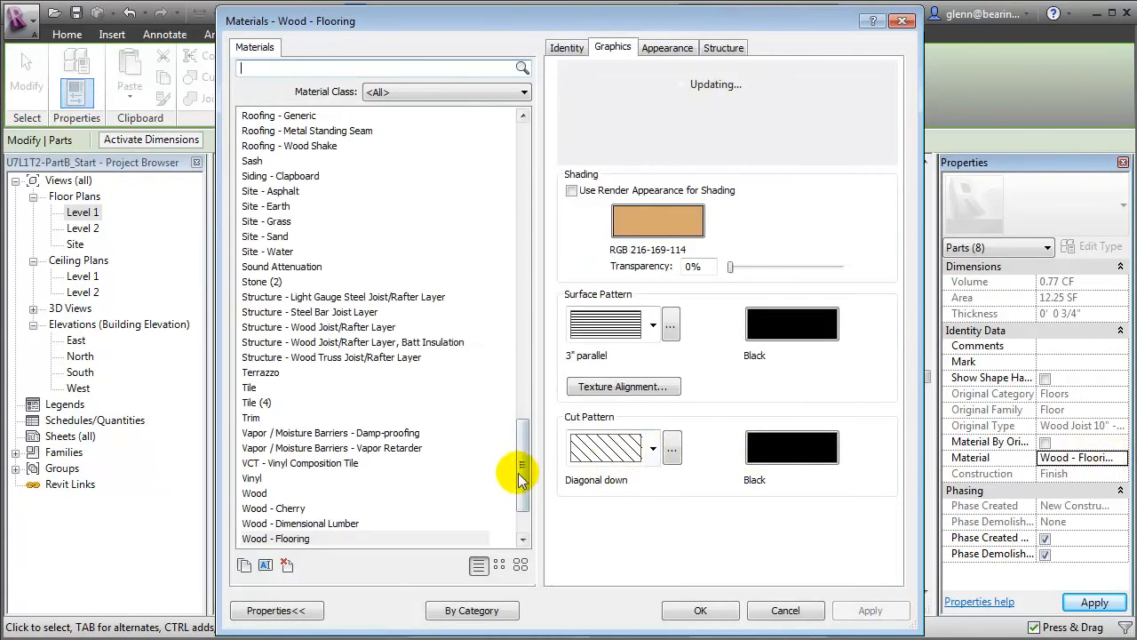
pyautogui.click(273, 508)
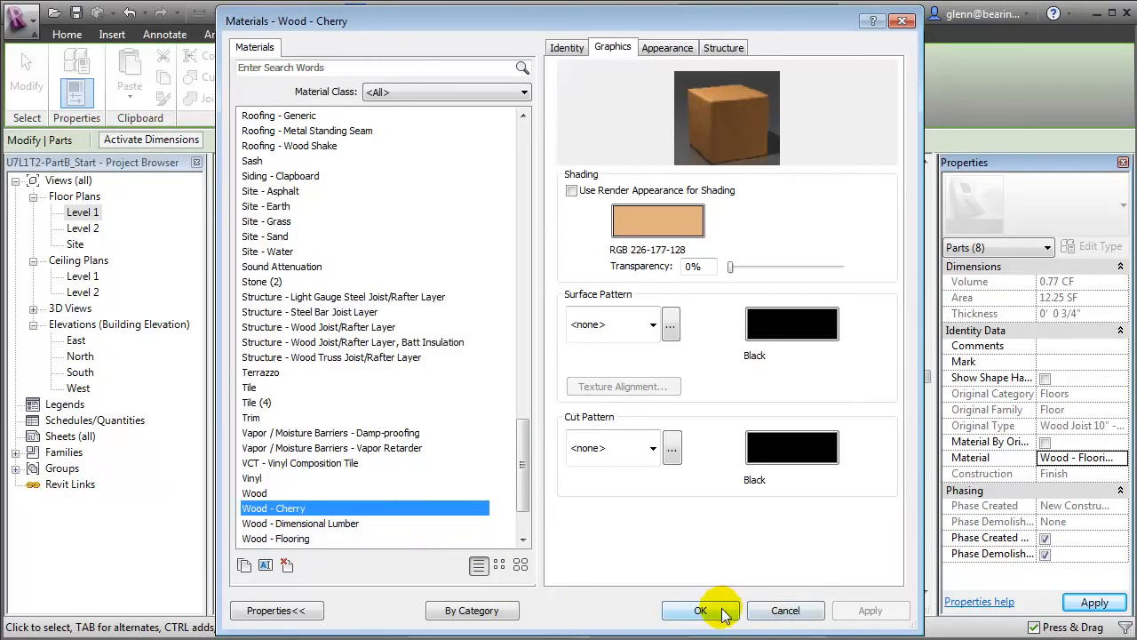
pyautogui.click(701, 611)
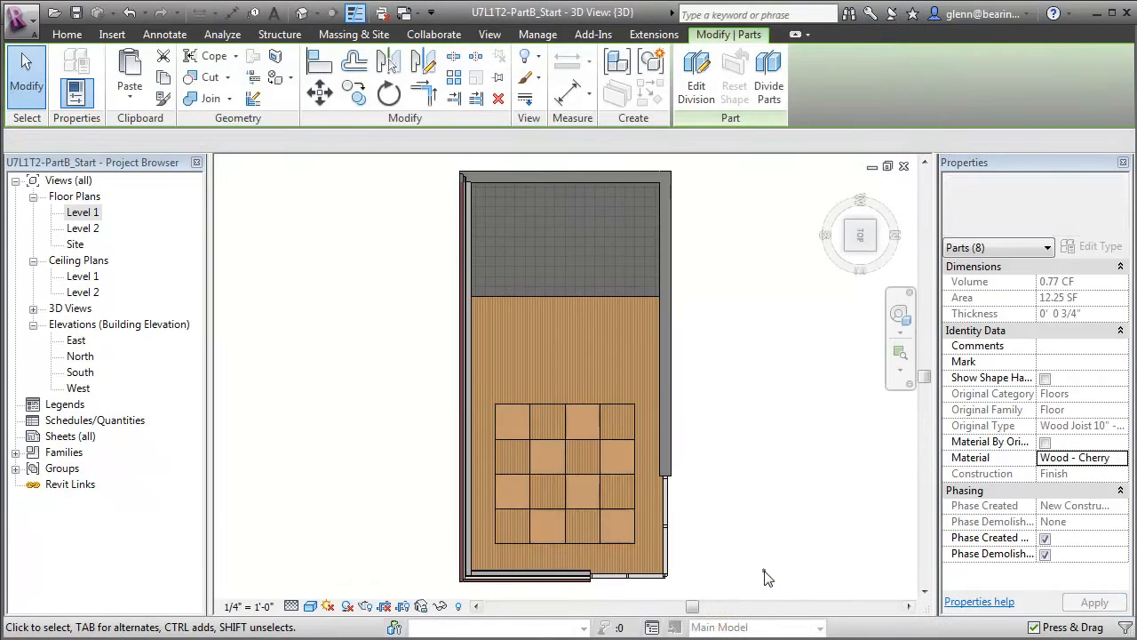
pyautogui.click(766, 572)
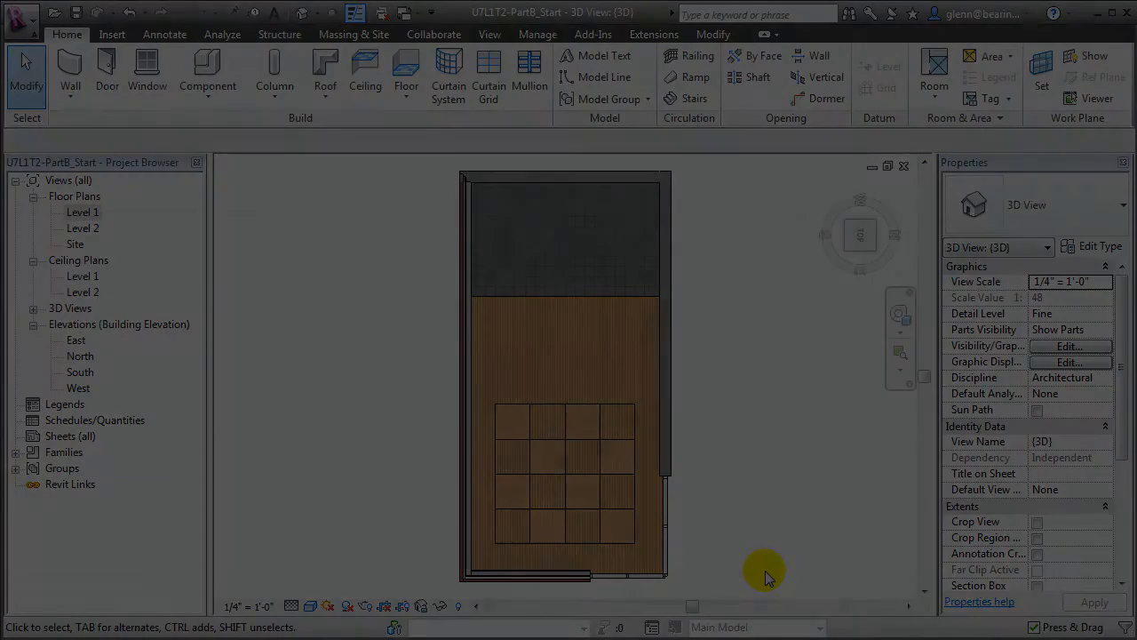
# Open the U7L1T2-PartD_Start project, showing its 3D view.
pyautogui.click(490, 34)
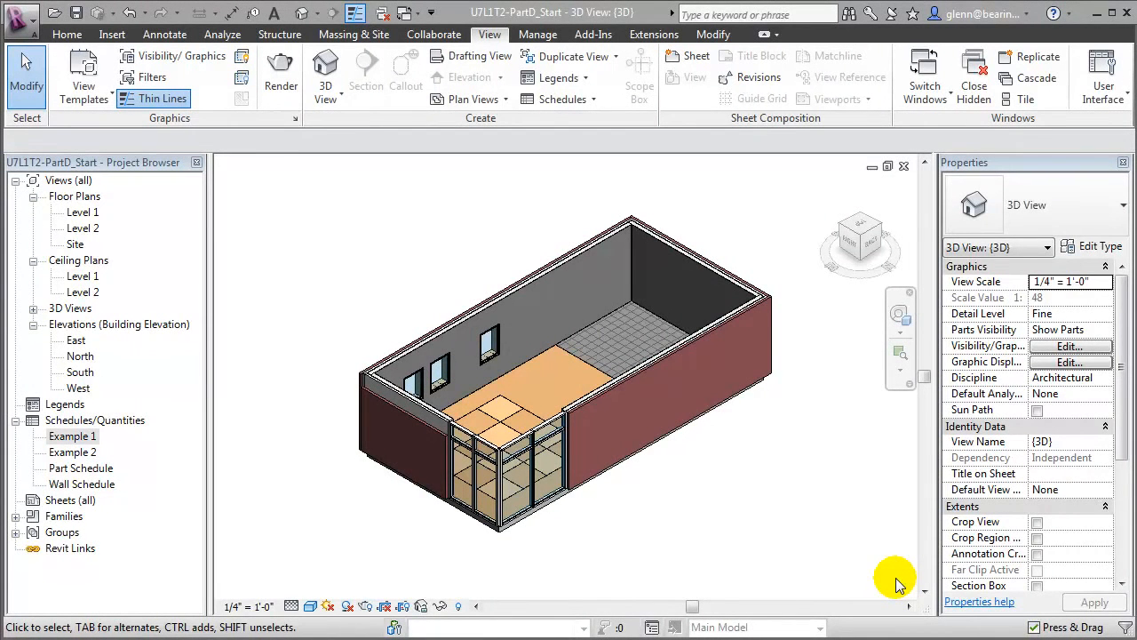
pyautogui.moveTo(875, 573)
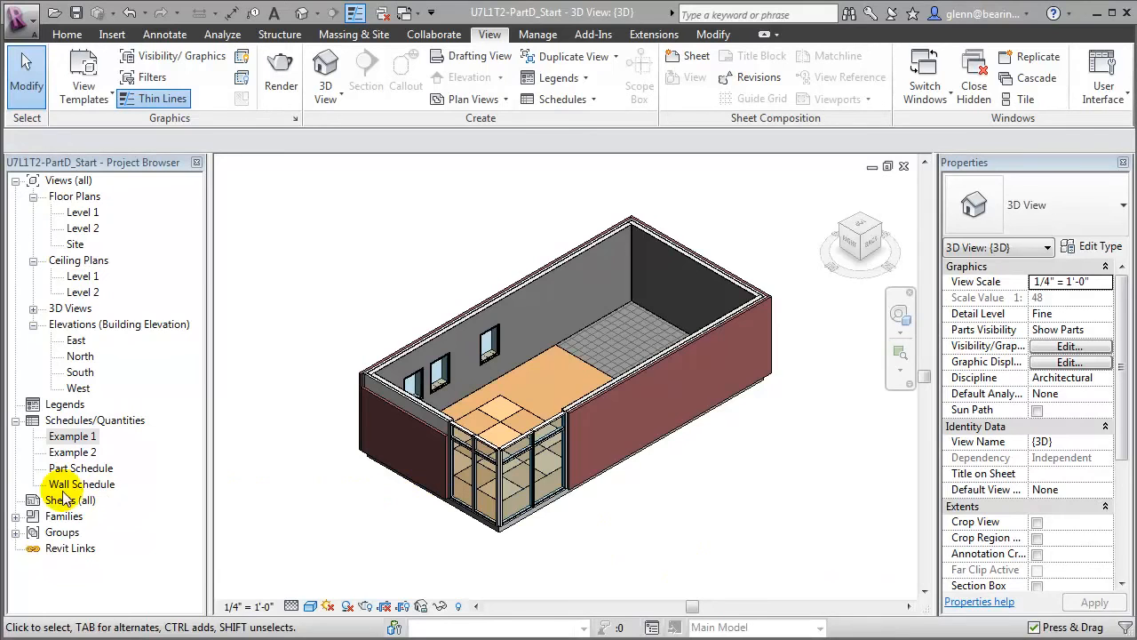
# Open the Wall Schedule from Schedules/Quantities in the Project Browser.
pyautogui.doubleClick(81, 484)
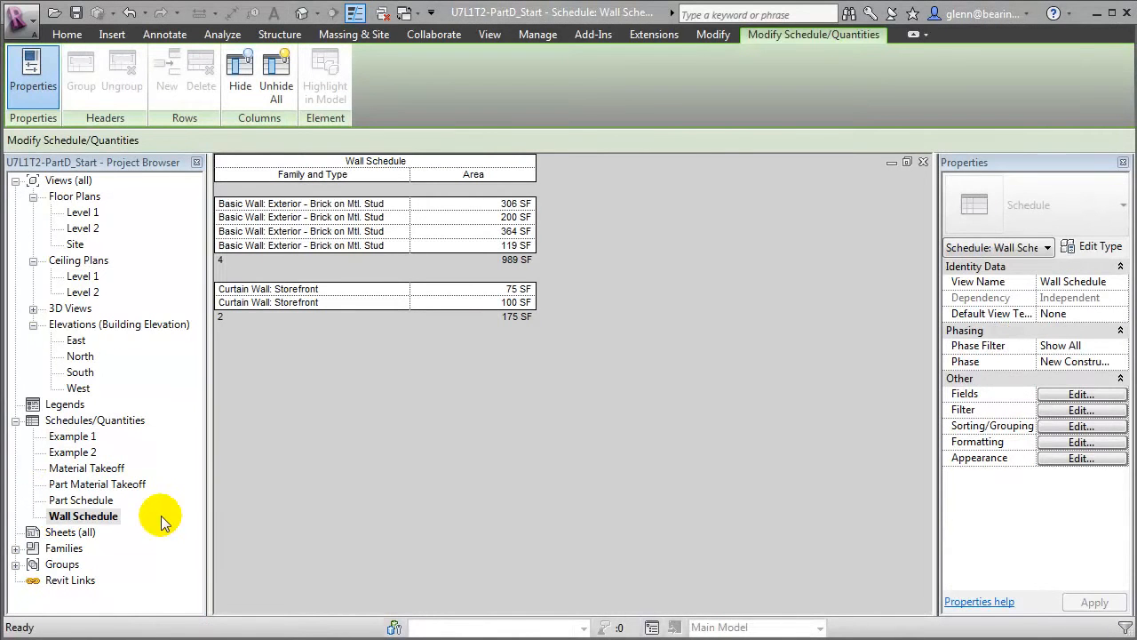
pyautogui.moveTo(430, 216)
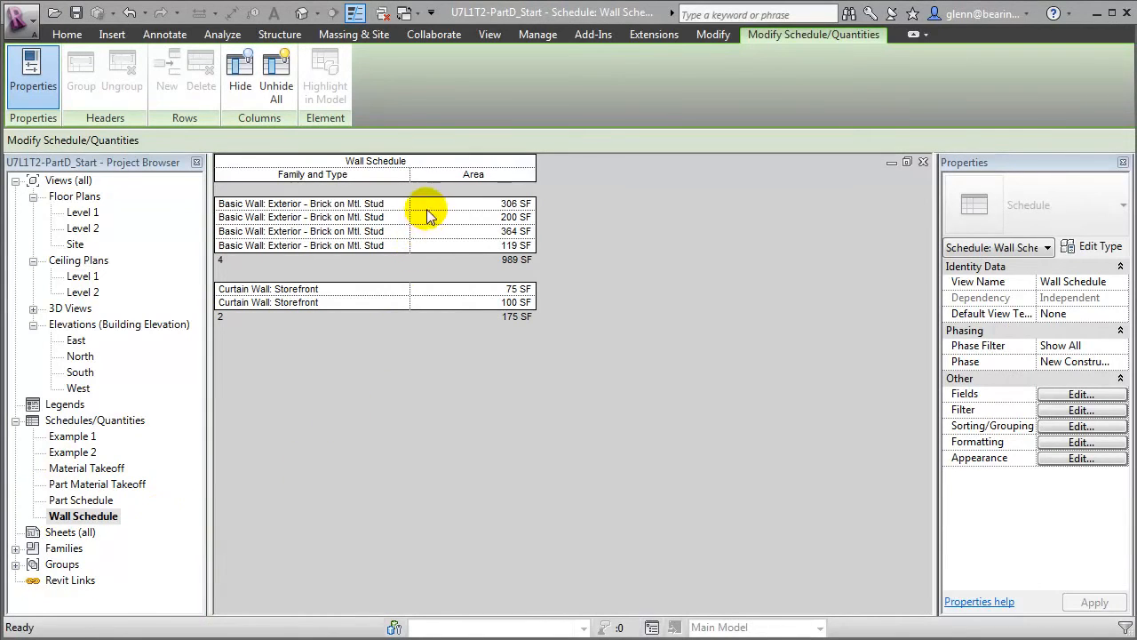
pyautogui.moveTo(551, 222)
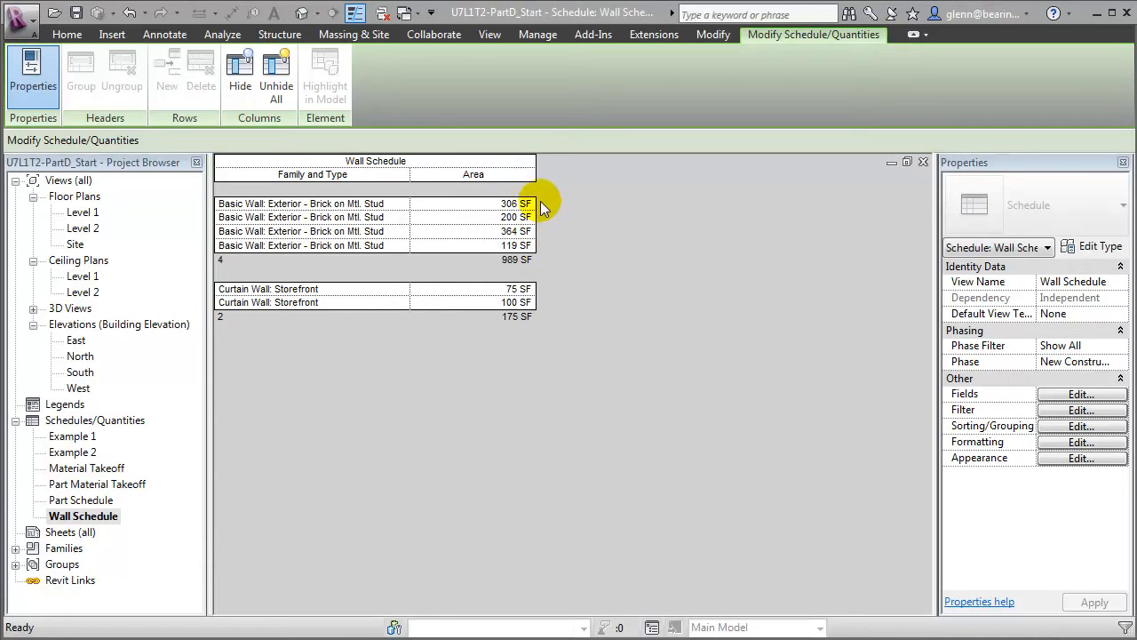
pyautogui.moveTo(545, 262)
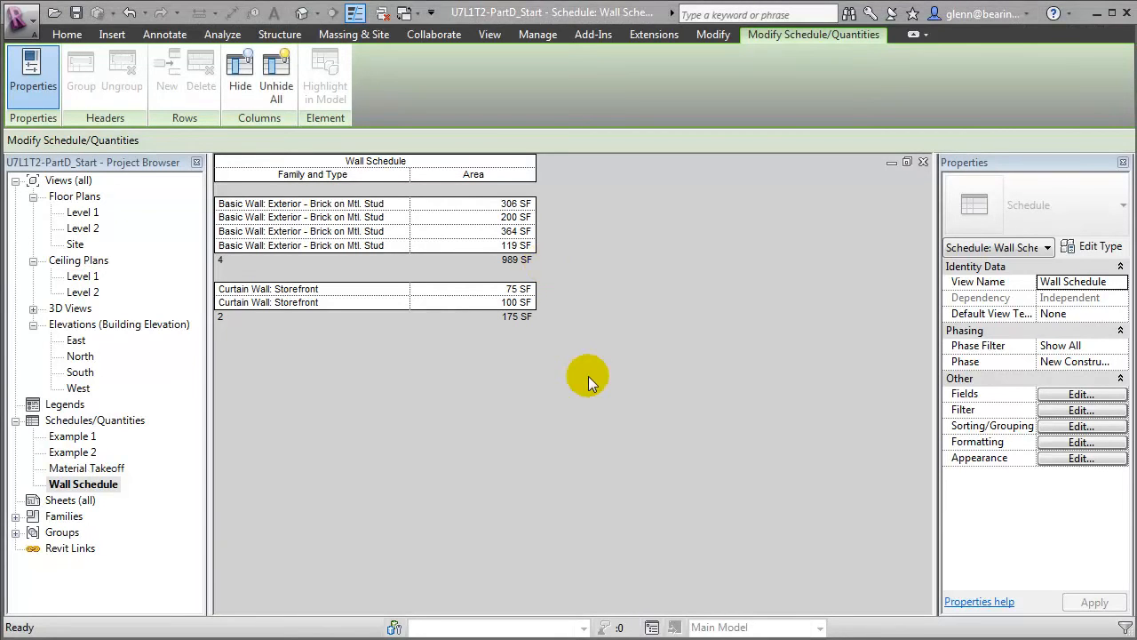
# Open the Material Takeoff schedule from the Project Browser.
pyautogui.click(87, 468)
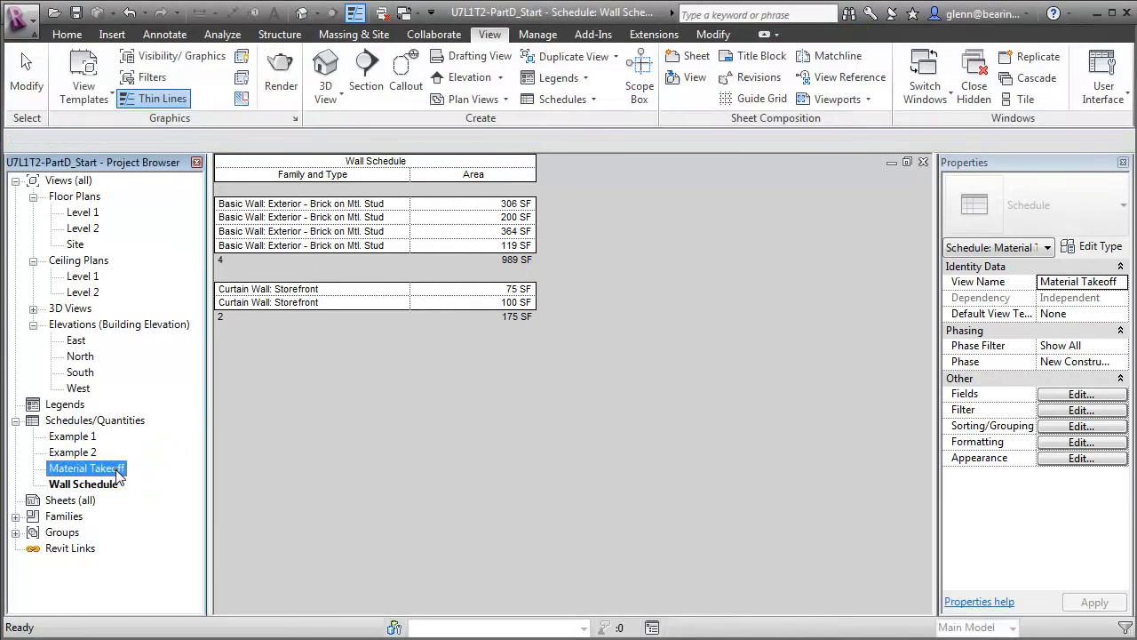
pyautogui.doubleClick(87, 469)
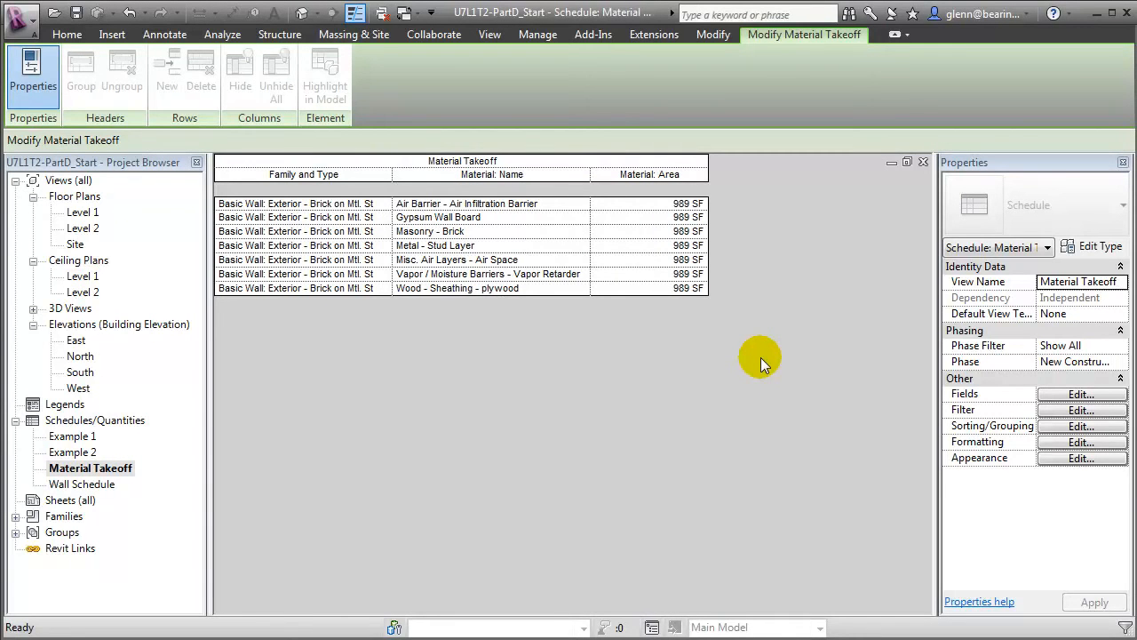
pyautogui.moveTo(720, 213)
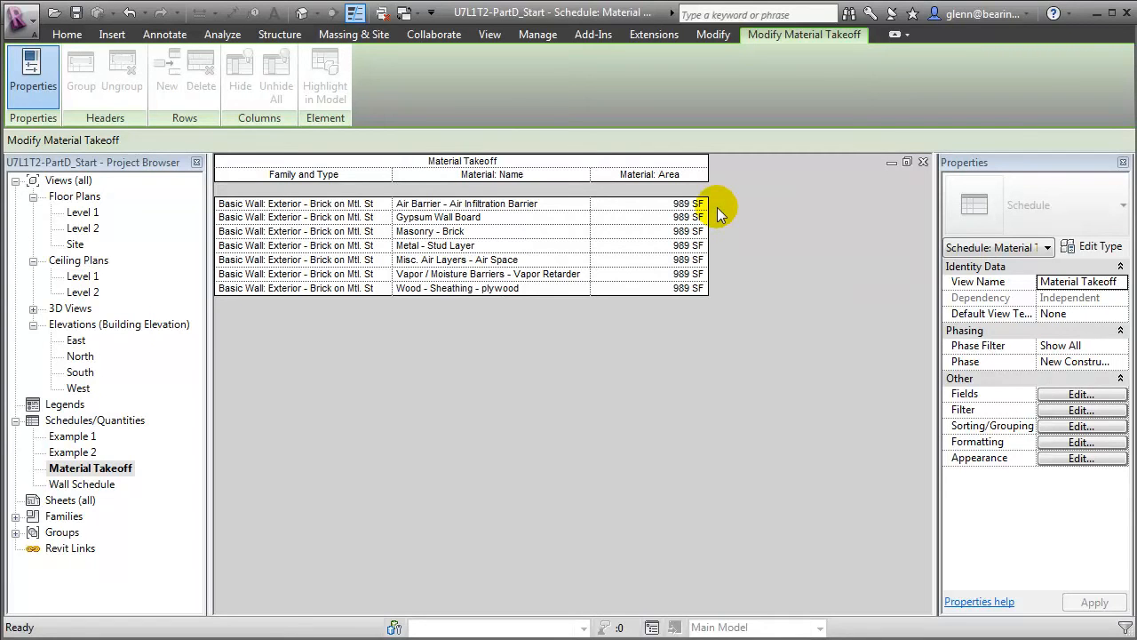
pyautogui.moveTo(722, 220)
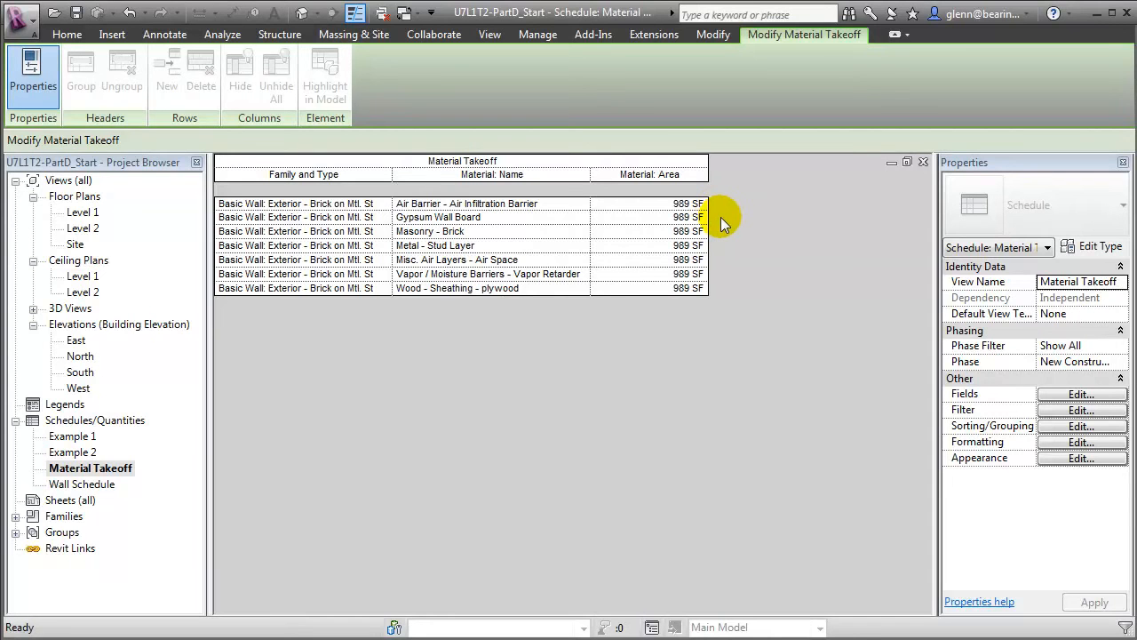
pyautogui.moveTo(727, 247)
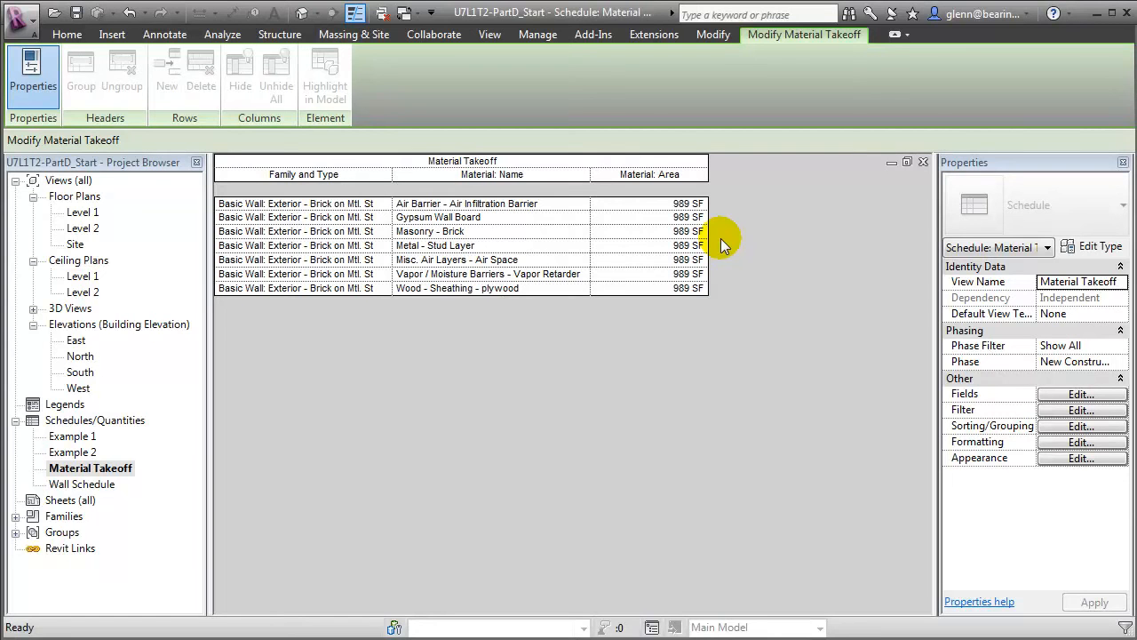
pyautogui.moveTo(489, 35)
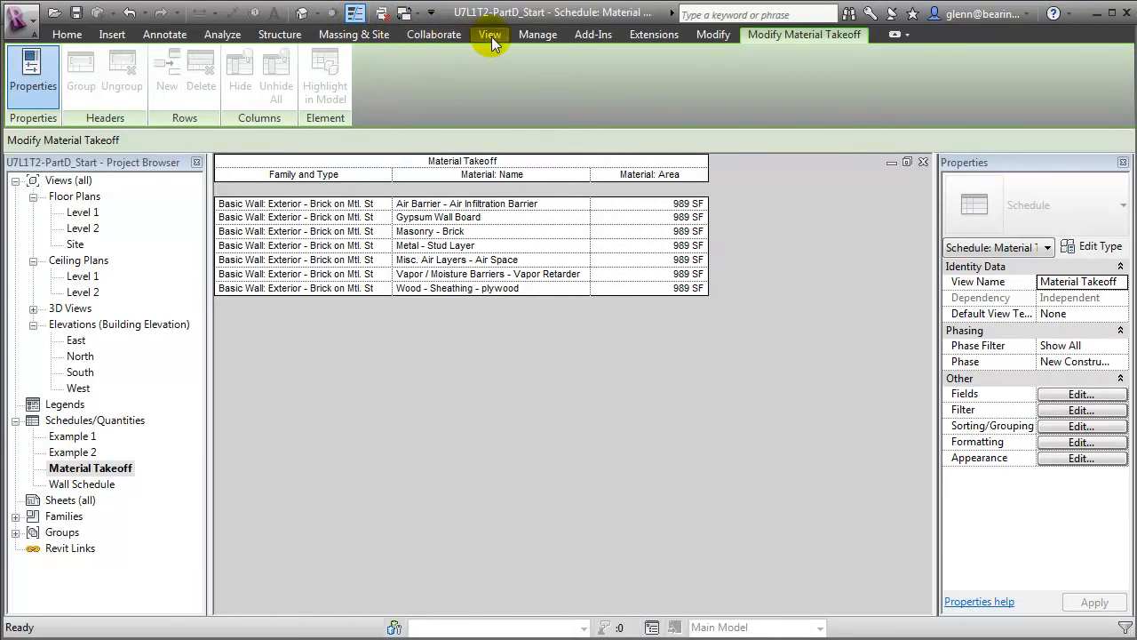
# Start a new Schedule/Quantities with Parts as the category.
pyautogui.click(489, 34)
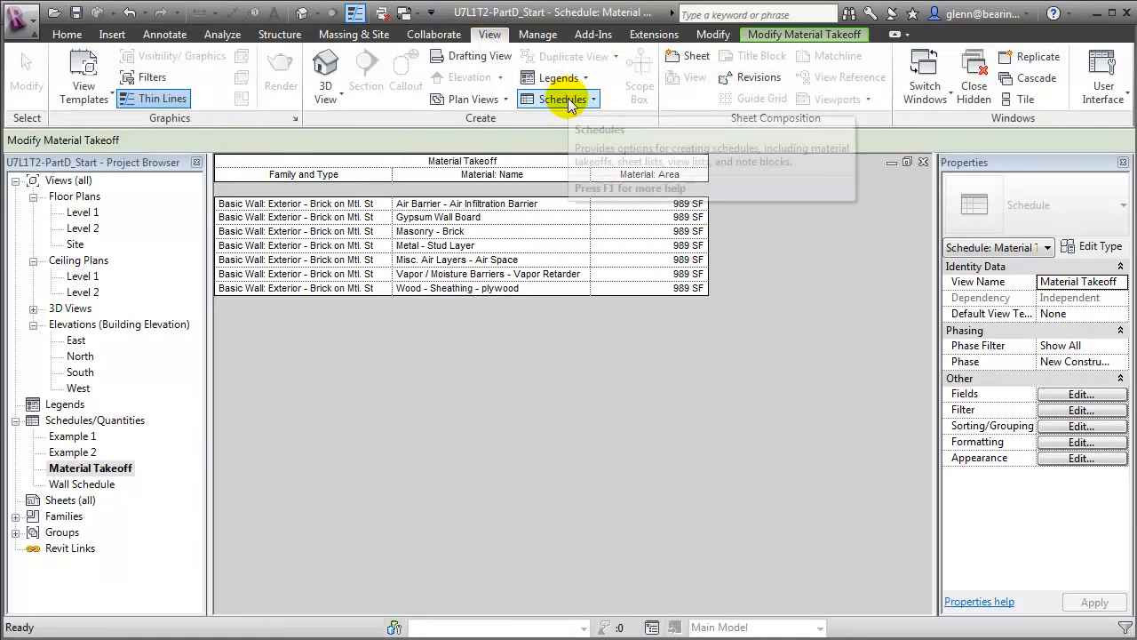
pyautogui.click(560, 99)
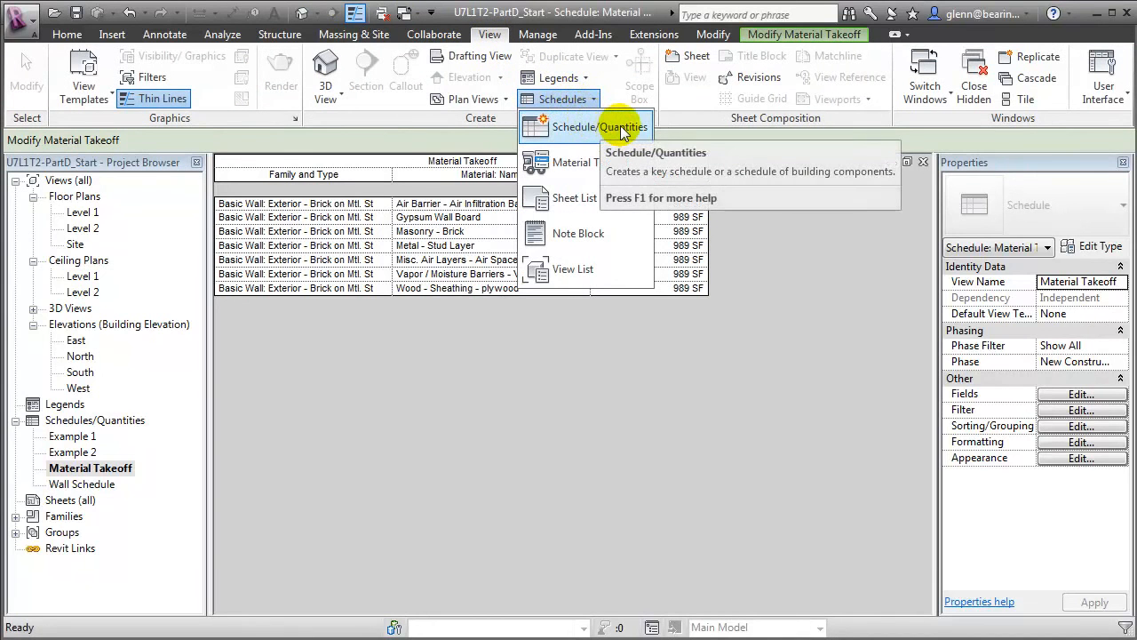
pyautogui.click(619, 126)
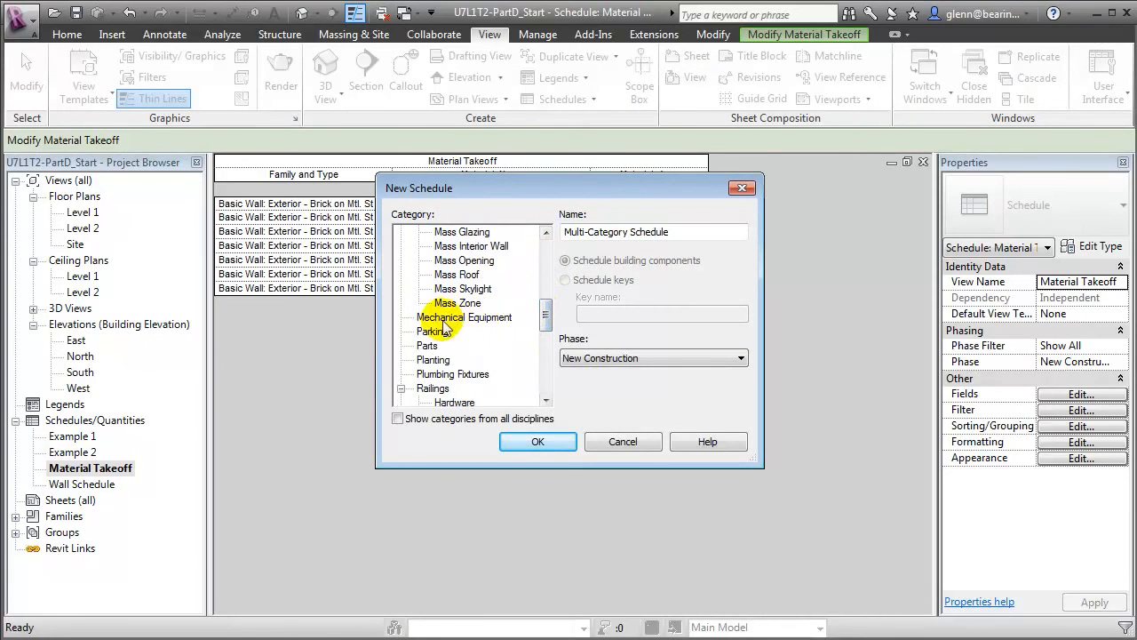
pyautogui.click(427, 345)
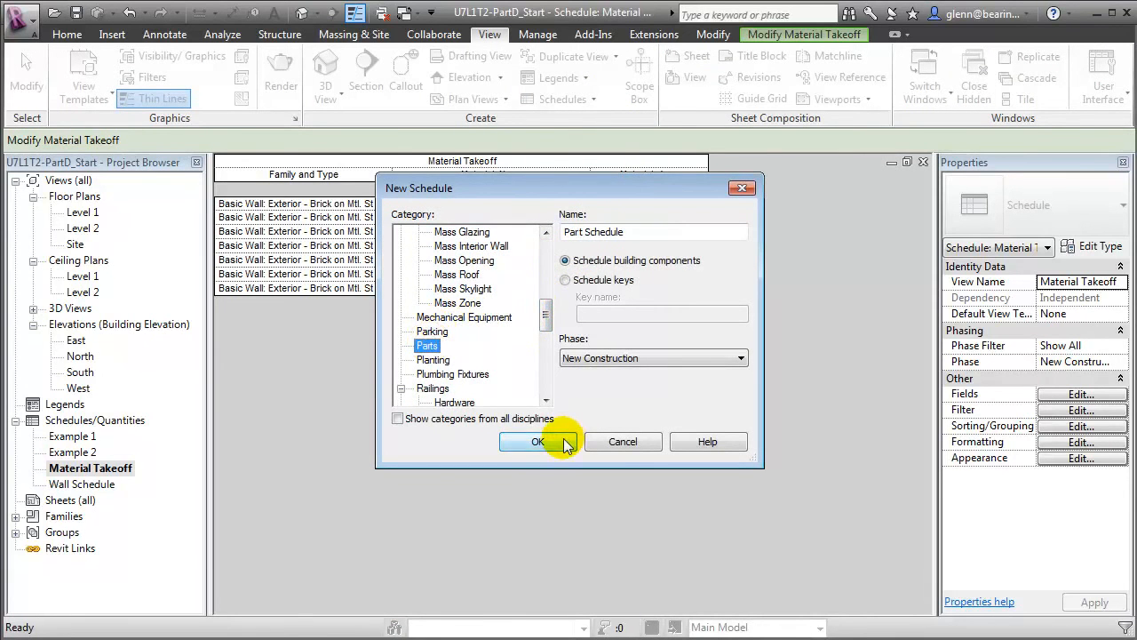
pyautogui.click(537, 442)
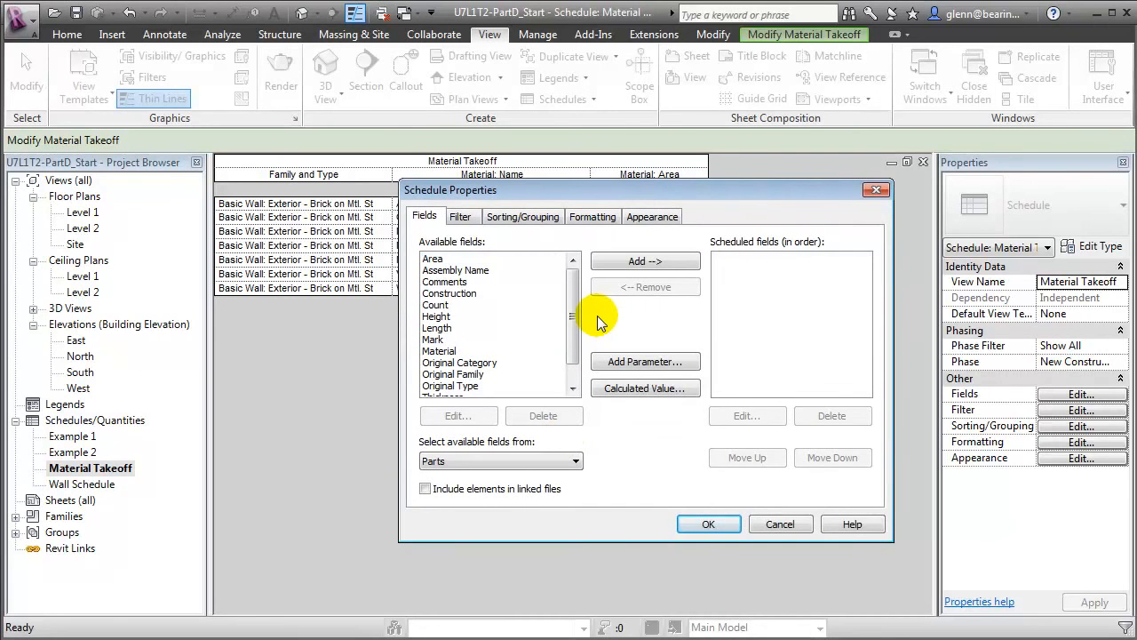
# Add the Original Category, Material and Area fields to the Part Schedule.
pyautogui.click(460, 361)
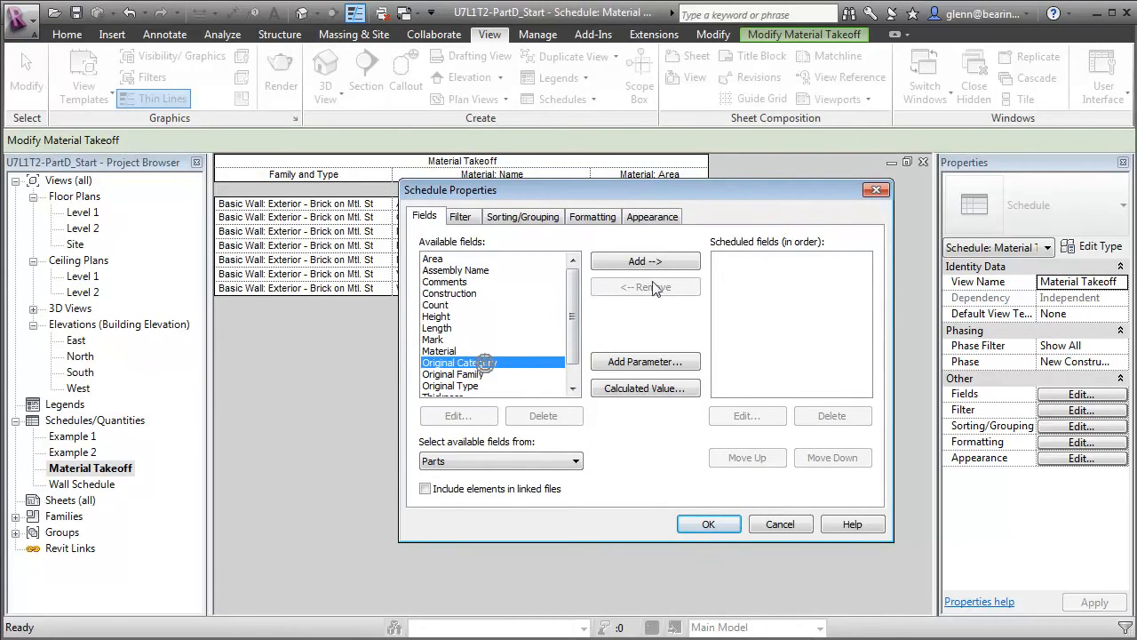
pyautogui.click(645, 260)
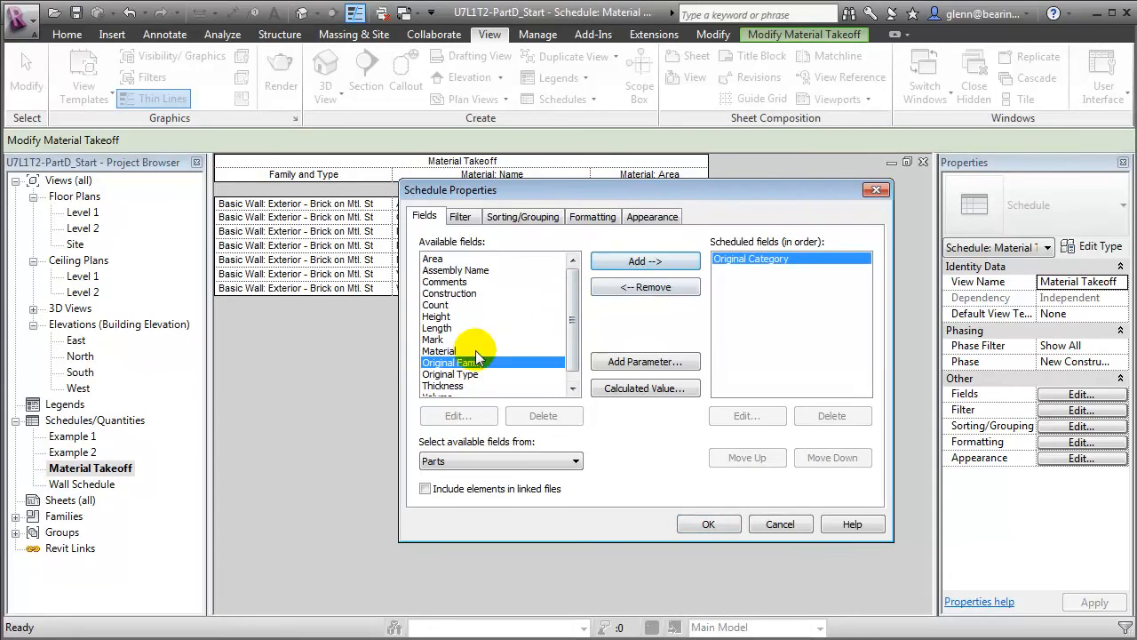
pyautogui.click(645, 261)
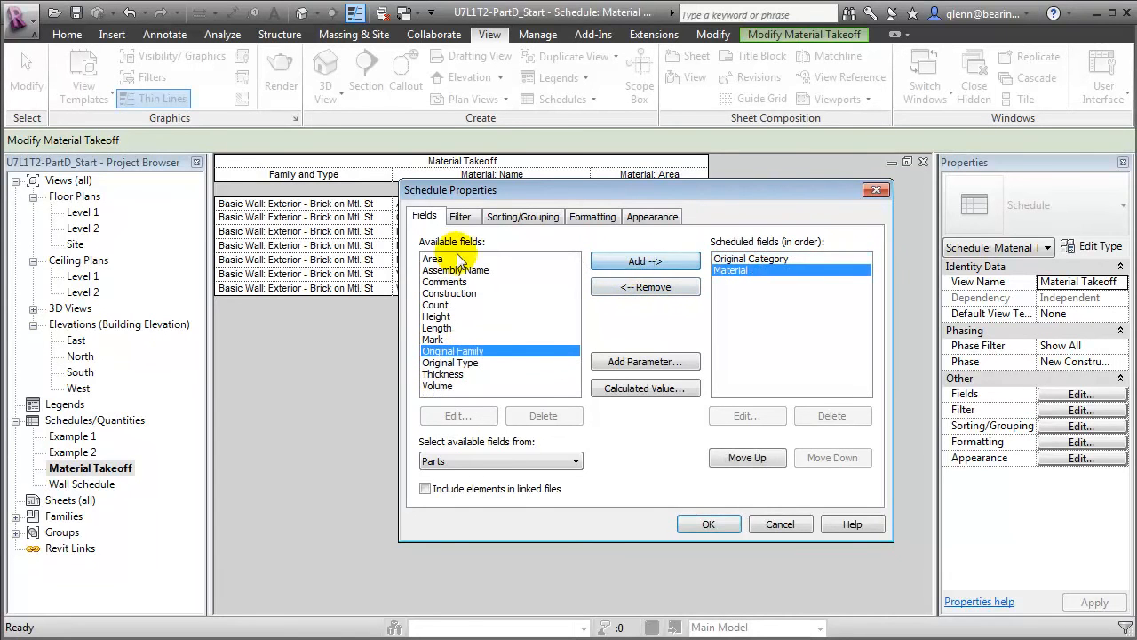
pyautogui.click(432, 259)
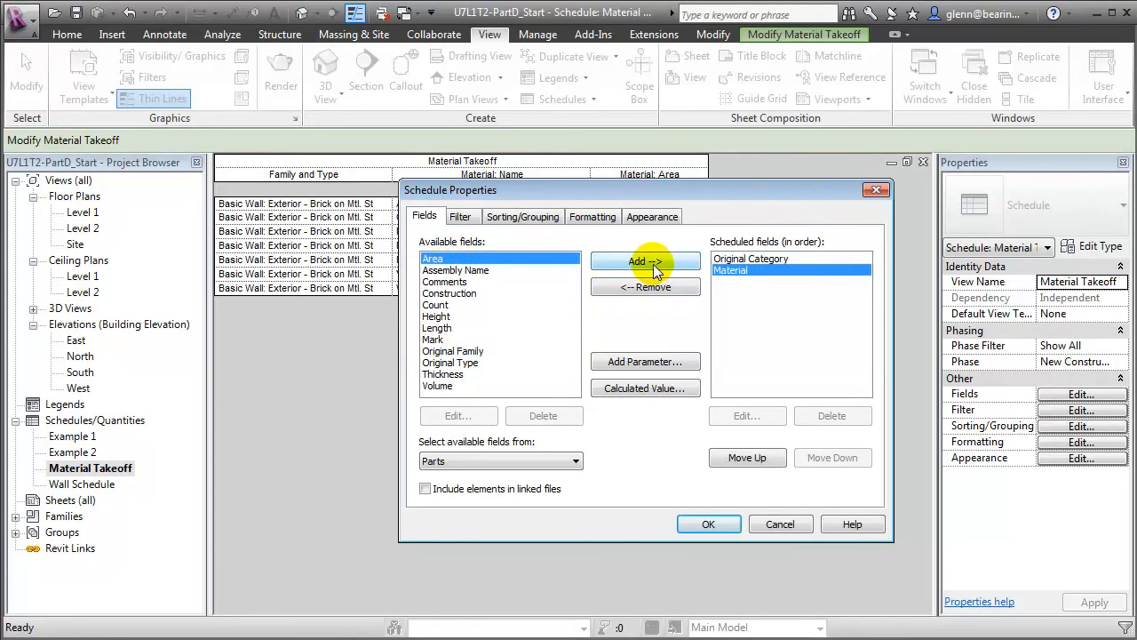
pyautogui.click(644, 261)
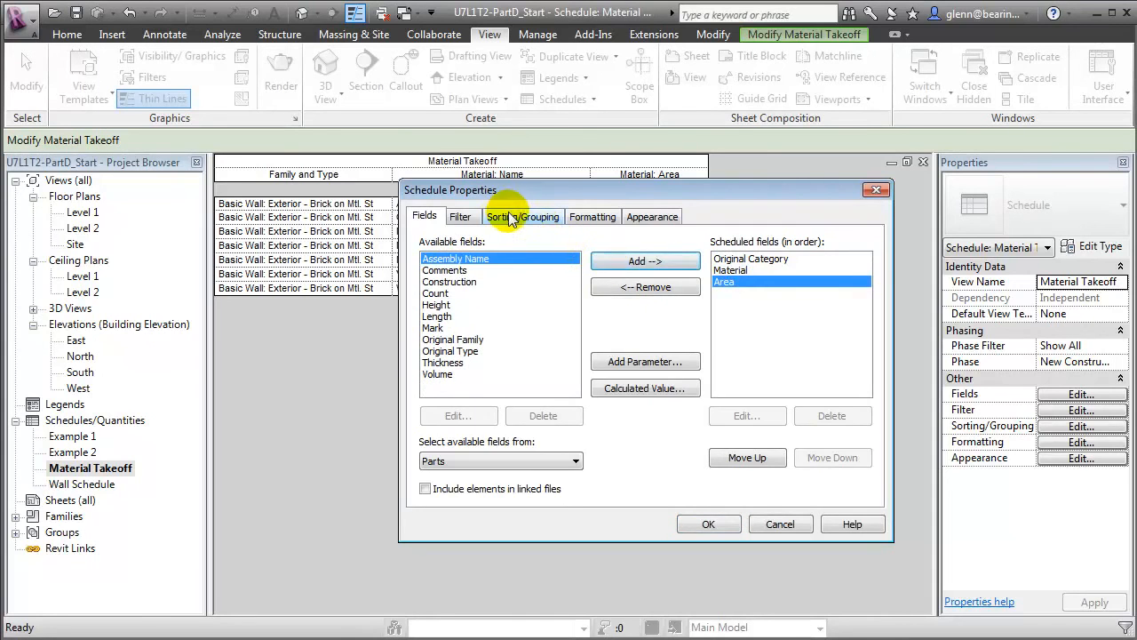
# Sort by Original Category with blank lines, then by Material, and generate the schedule.
pyautogui.click(522, 216)
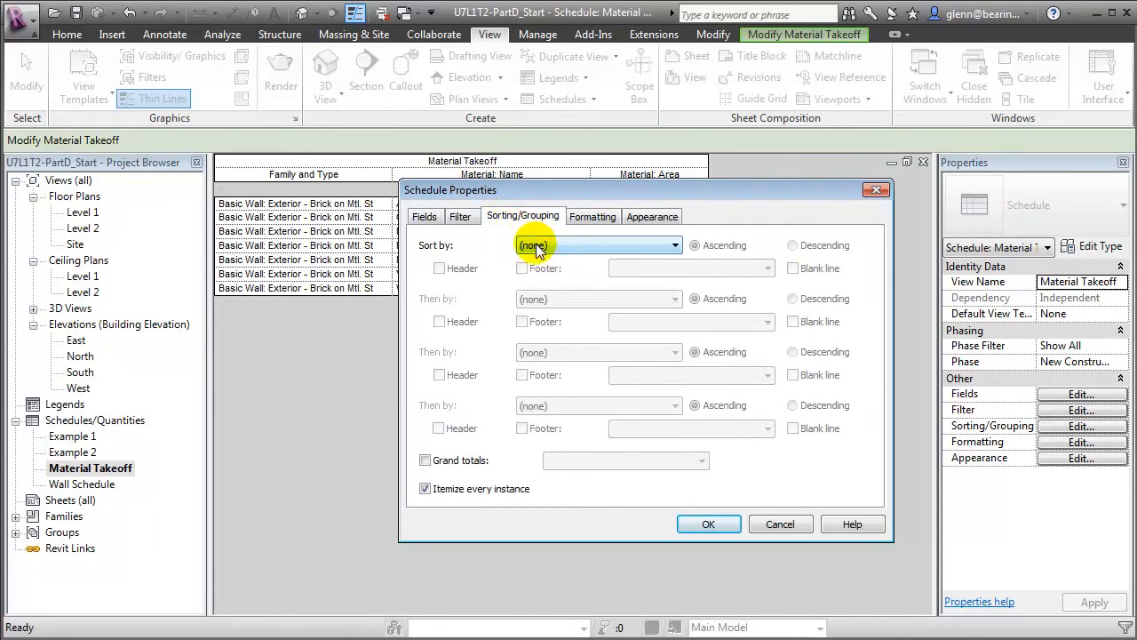
pyautogui.click(595, 244)
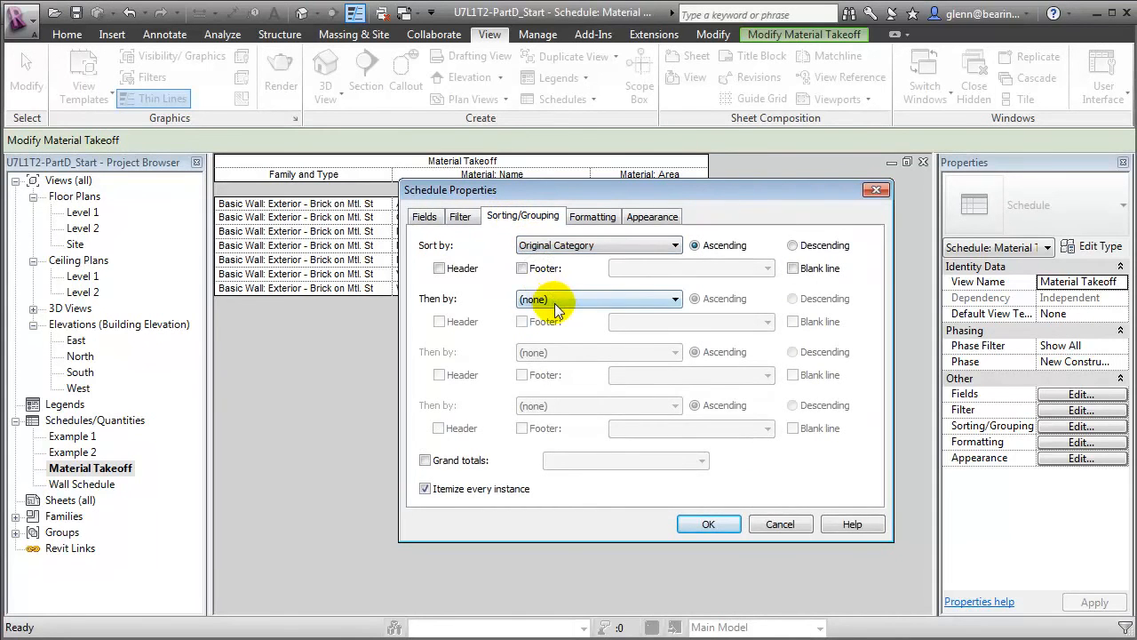
pyautogui.click(674, 299)
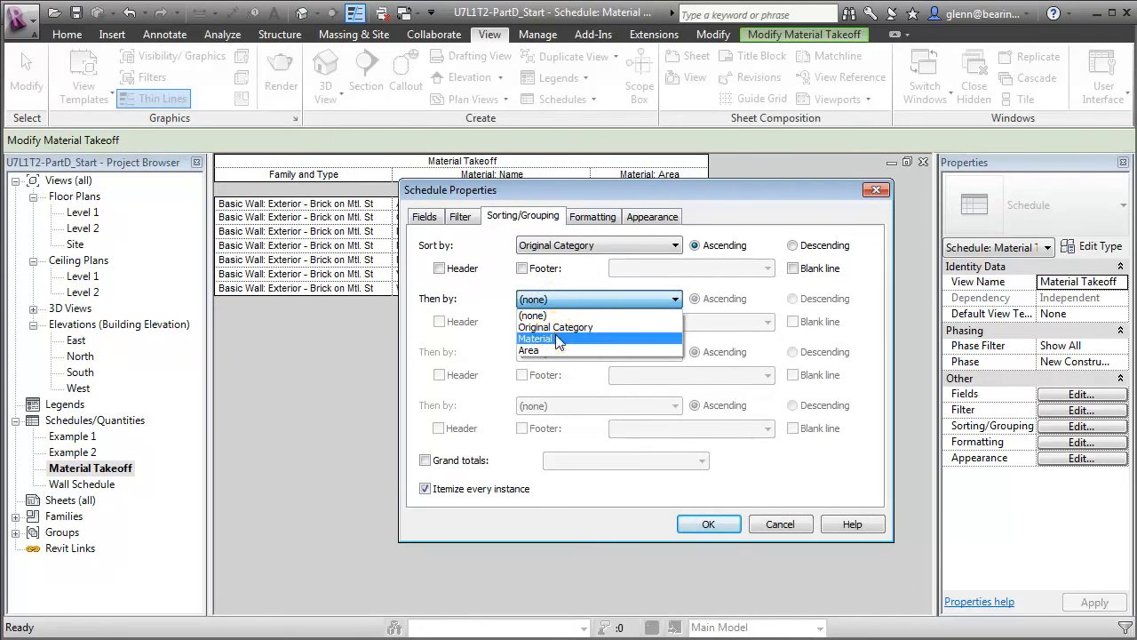
pyautogui.click(535, 339)
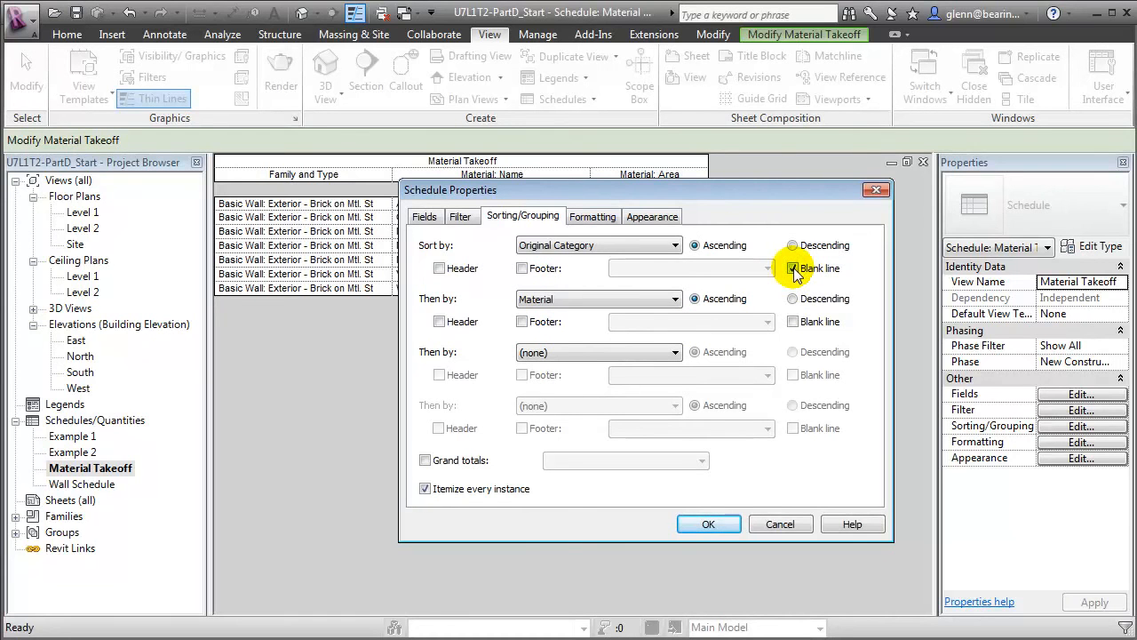
pyautogui.click(592, 216)
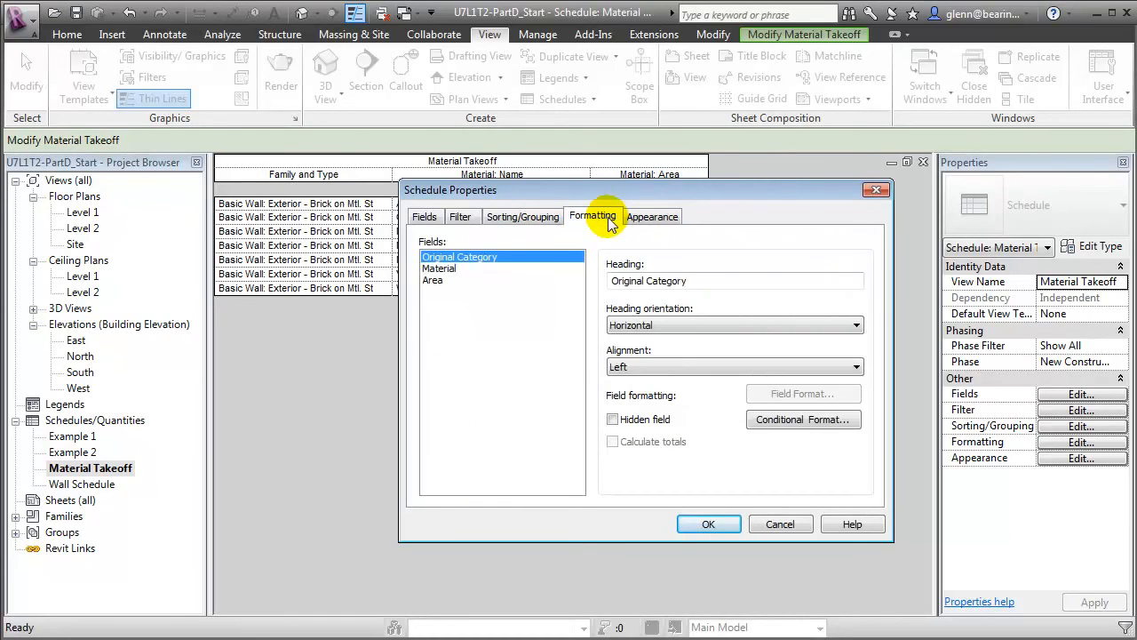
pyautogui.moveTo(429, 286)
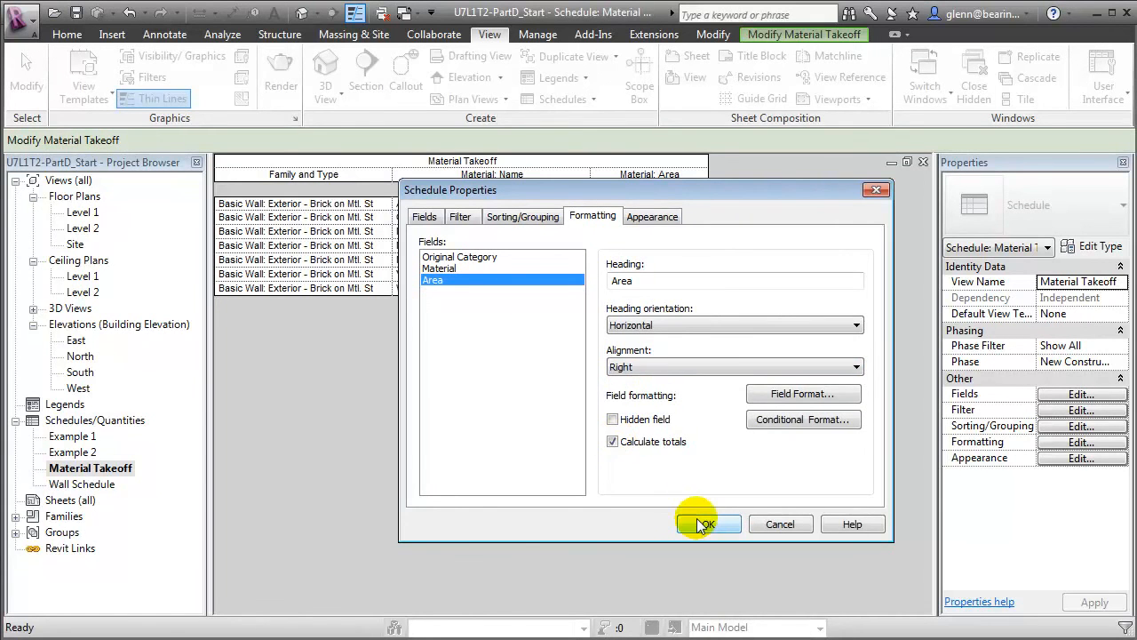
pyautogui.click(707, 524)
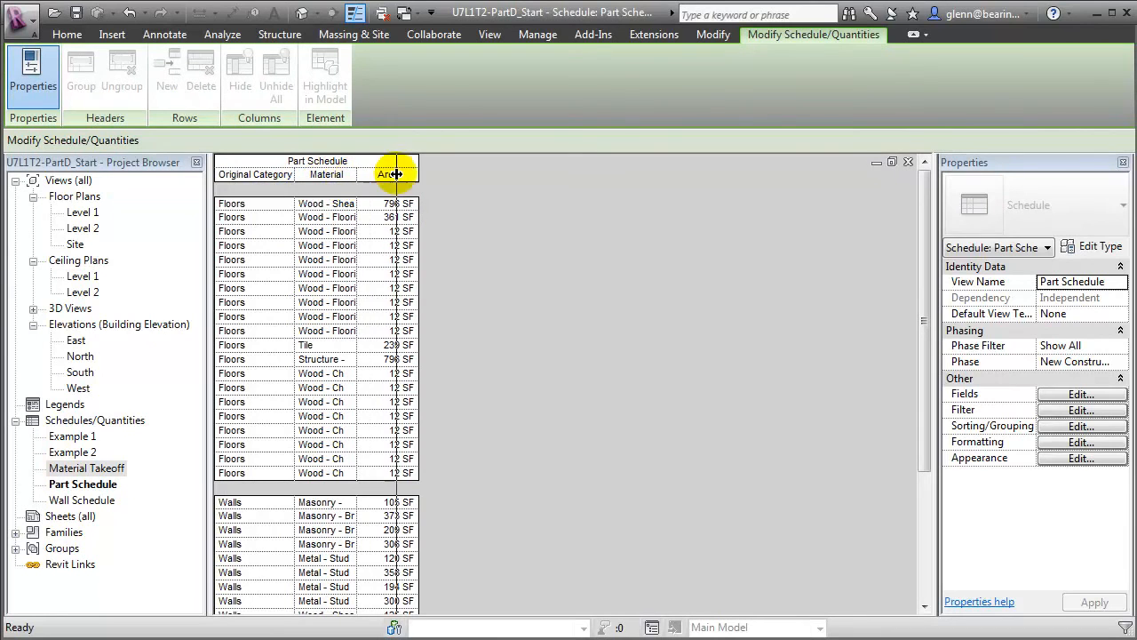
# Widen the Material column and turn off itemizing so materials show combined areas.
pyautogui.moveTo(393, 174); pyautogui.dragTo(427, 174)
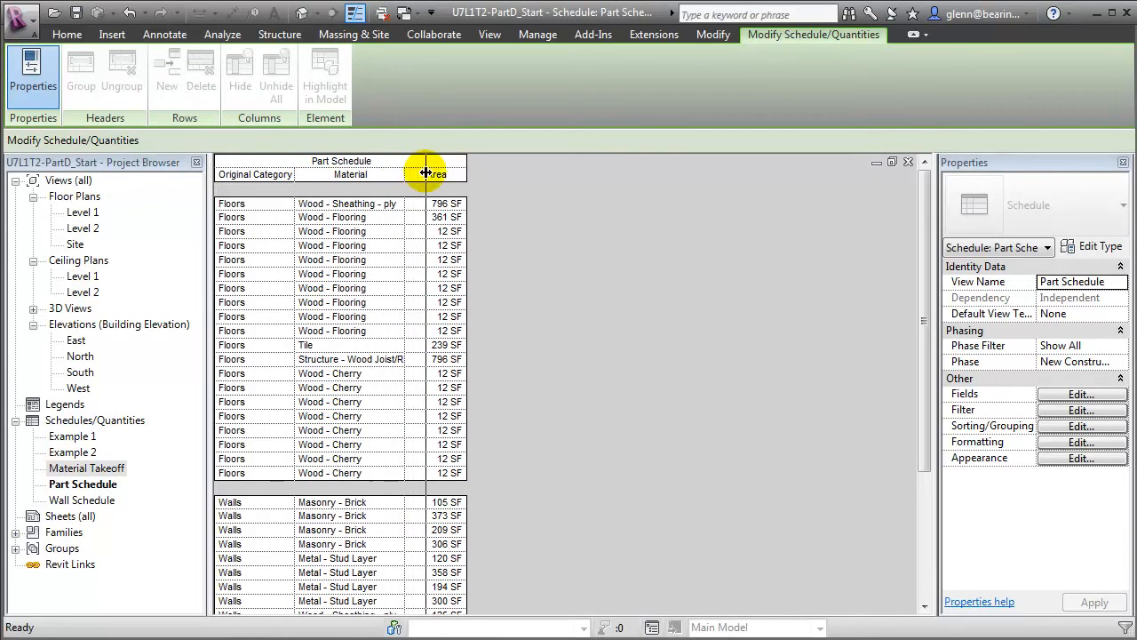
pyautogui.moveTo(425, 174); pyautogui.dragTo(460, 174)
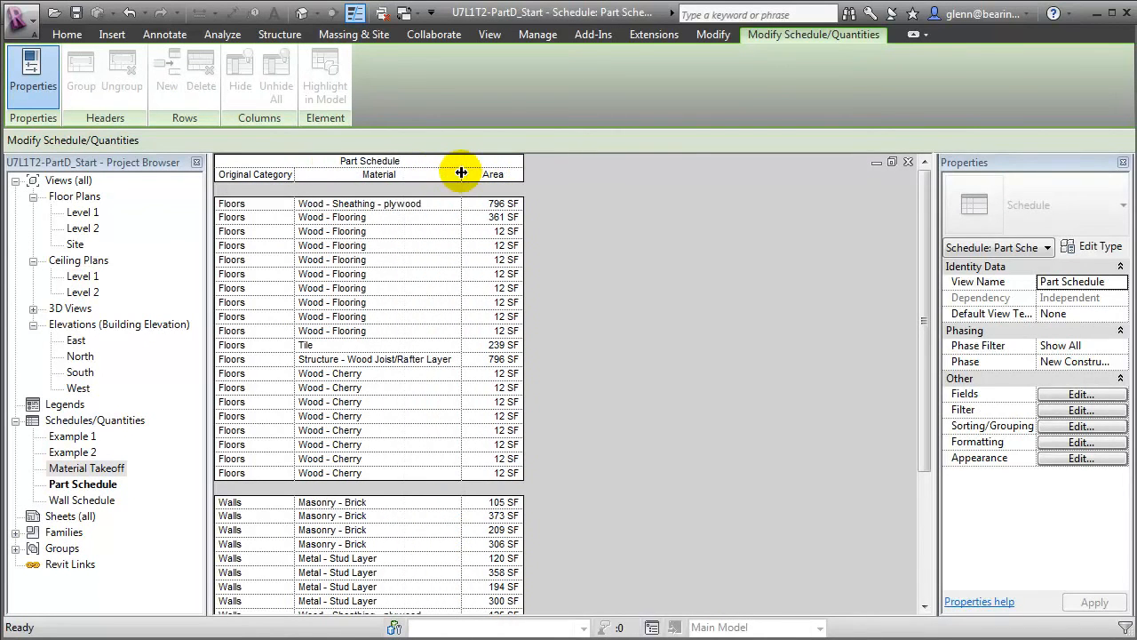
pyautogui.click(1081, 426)
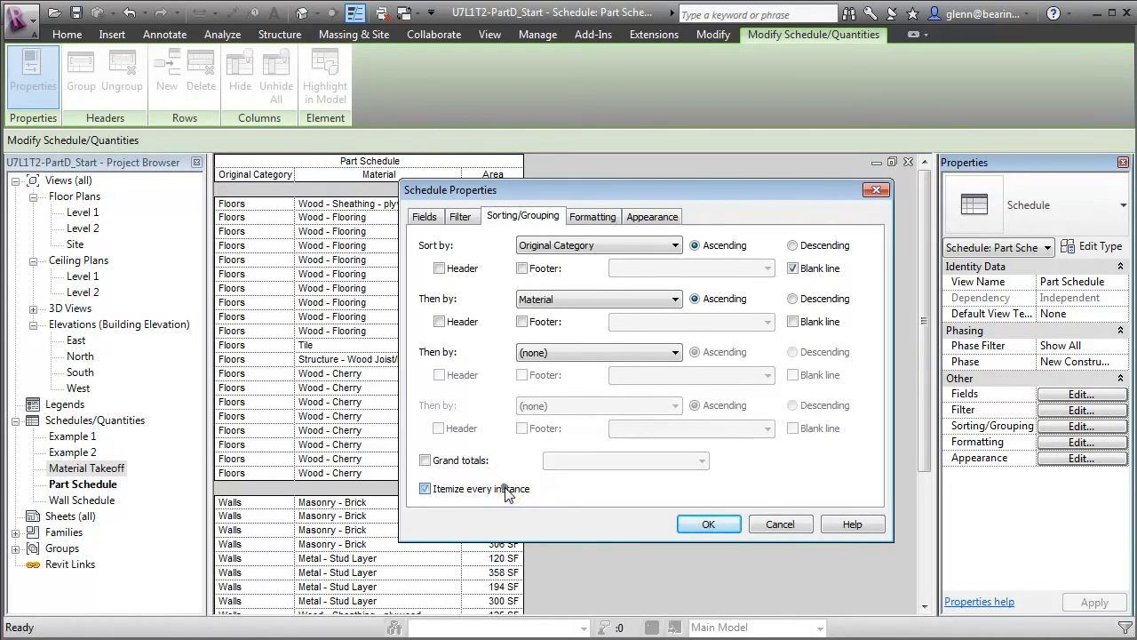
pyautogui.click(708, 523)
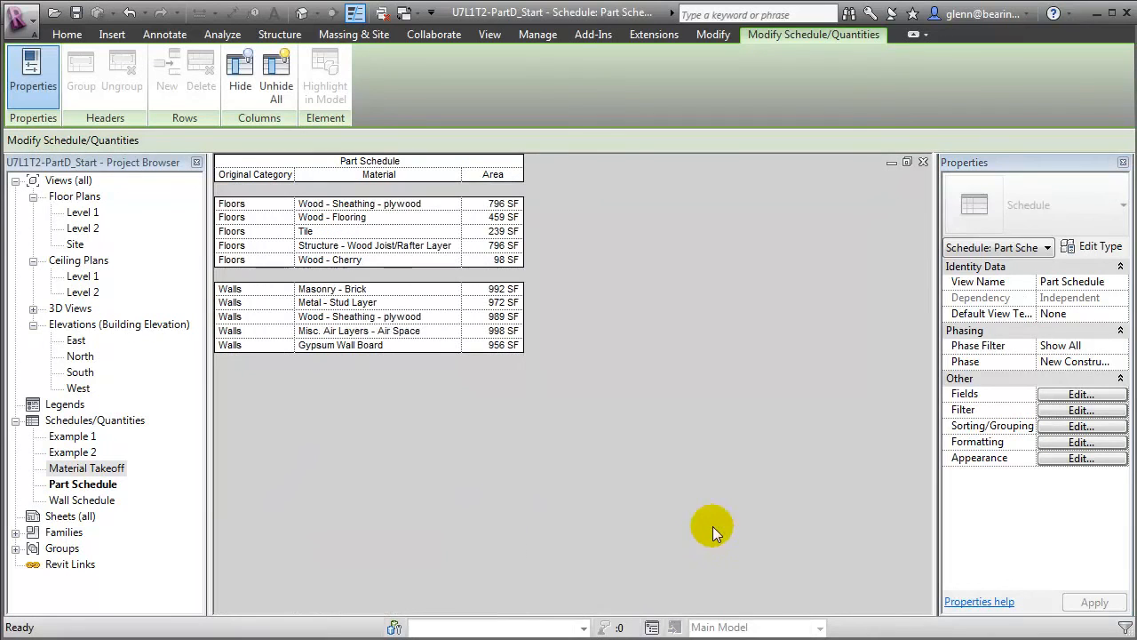
pyautogui.moveTo(684, 500)
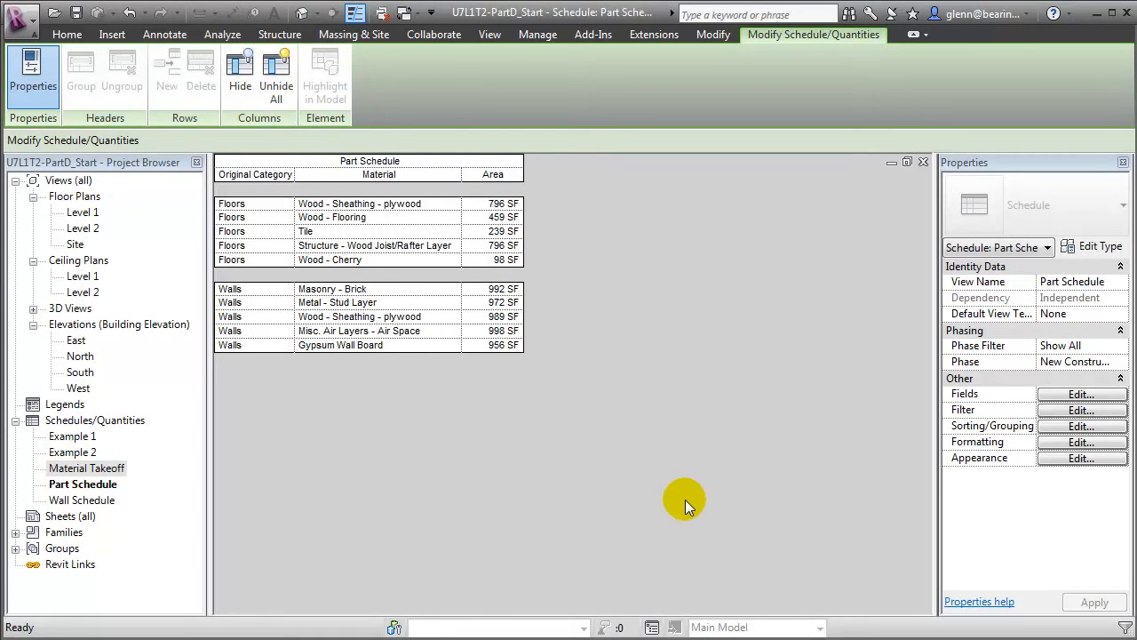
pyautogui.moveTo(662, 471)
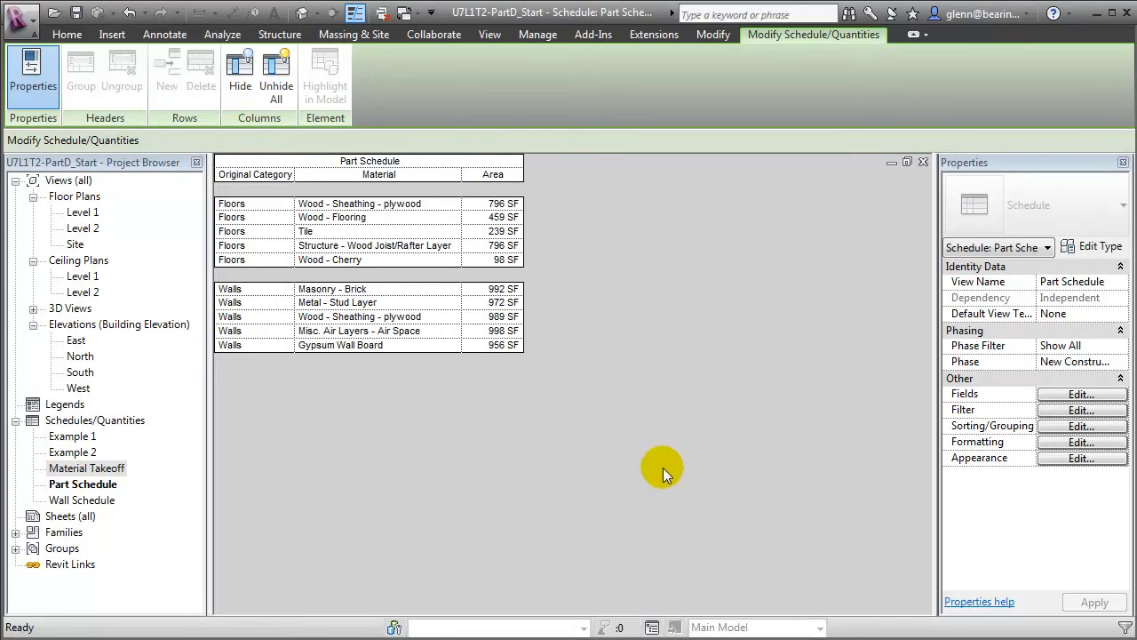
pyautogui.moveTo(544, 298)
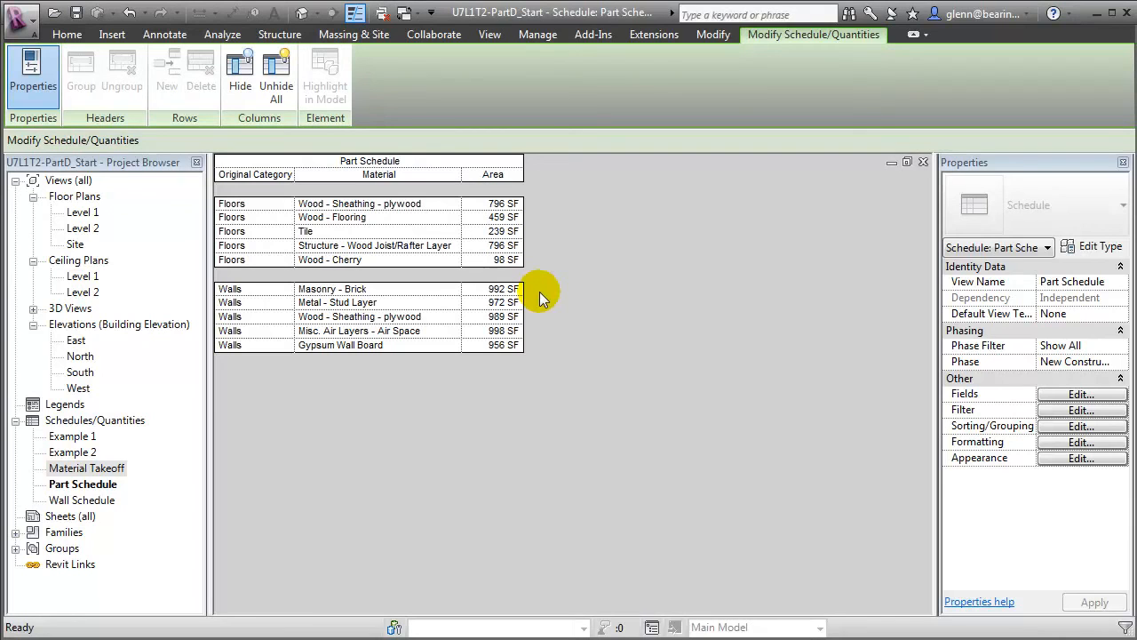
pyautogui.moveTo(540, 347)
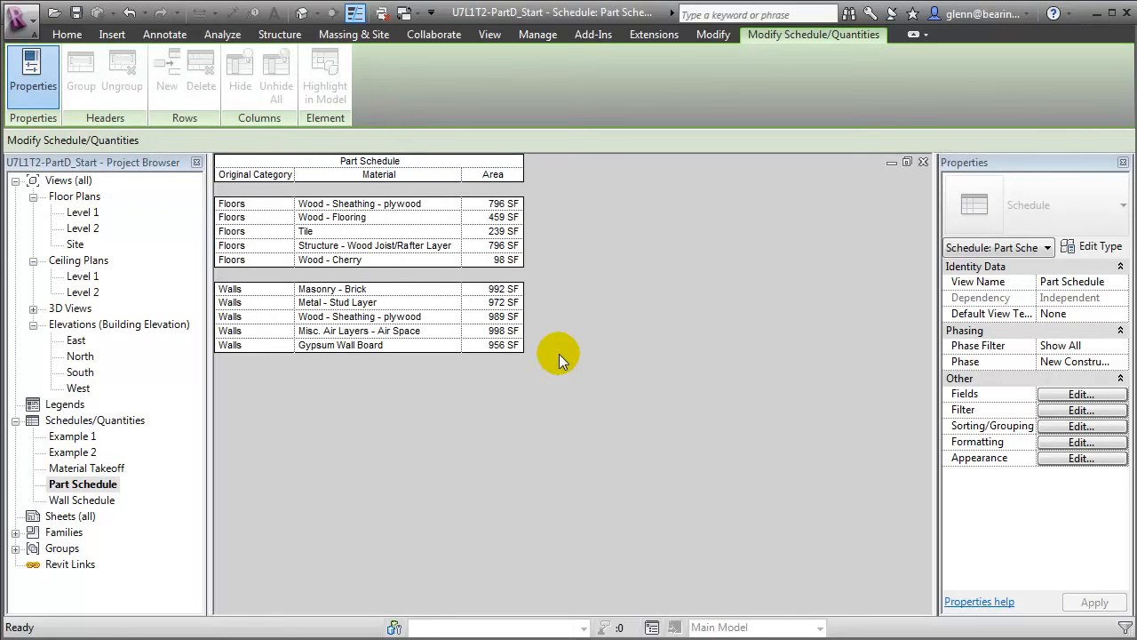
pyautogui.moveTo(490, 34)
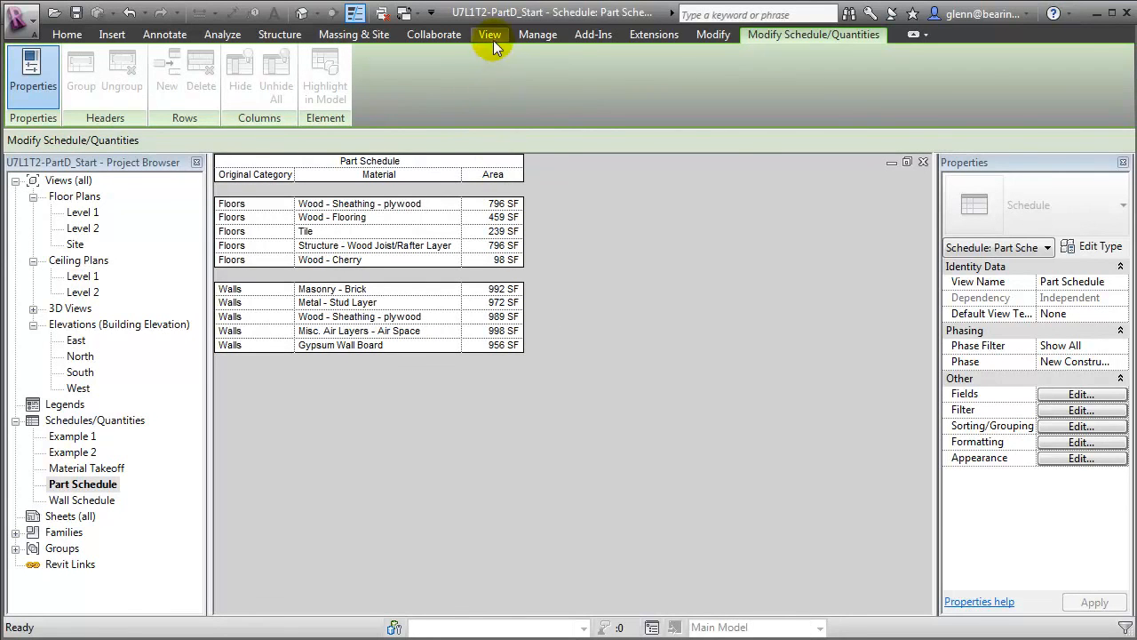
# Create a new Material Takeoff with Parts as the category.
pyautogui.click(557, 80)
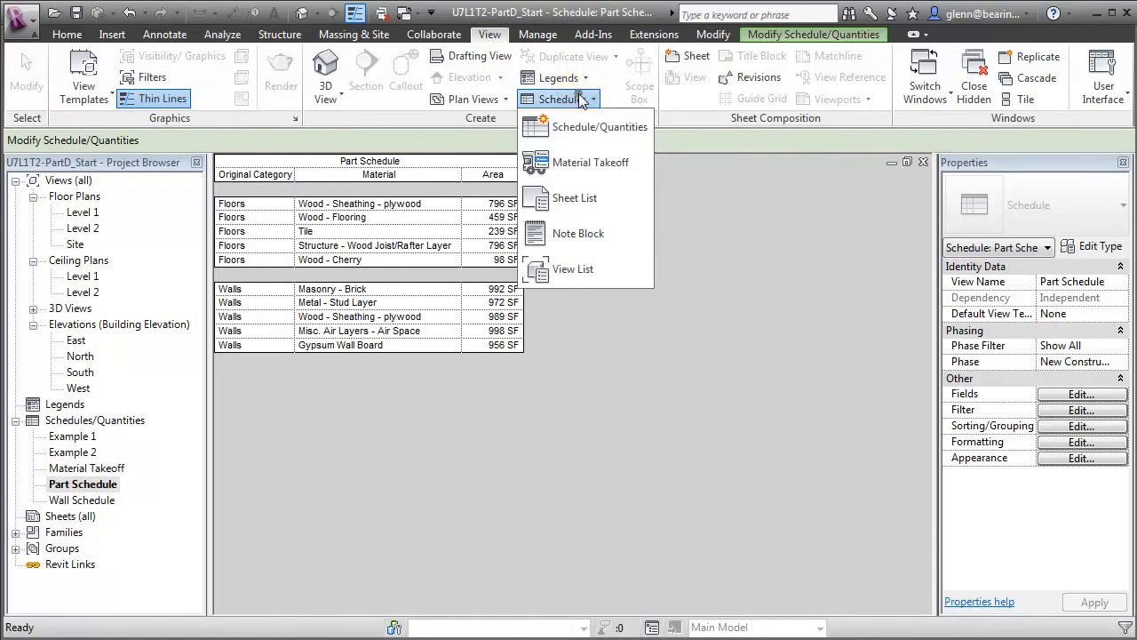
pyautogui.moveTo(590, 161)
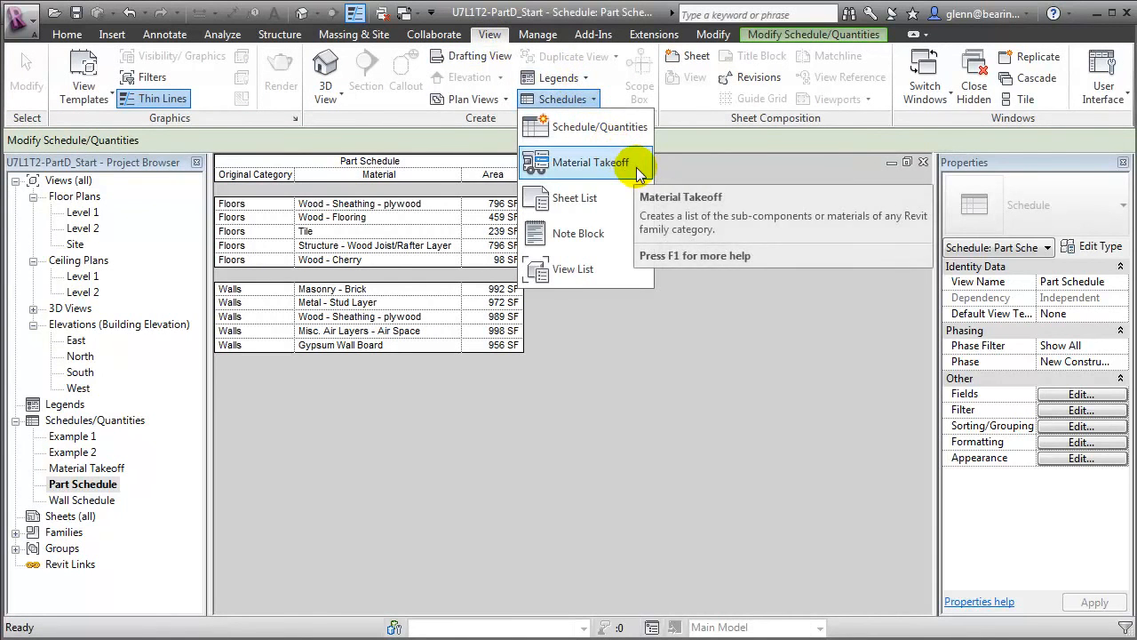
pyautogui.click(590, 162)
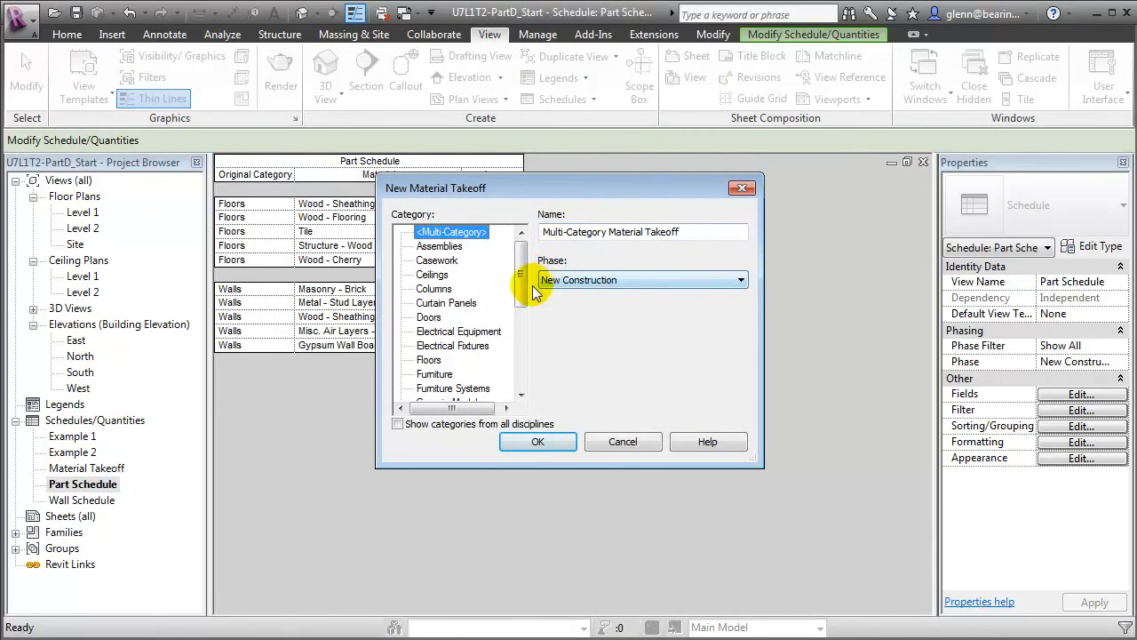
pyautogui.scroll(-3)
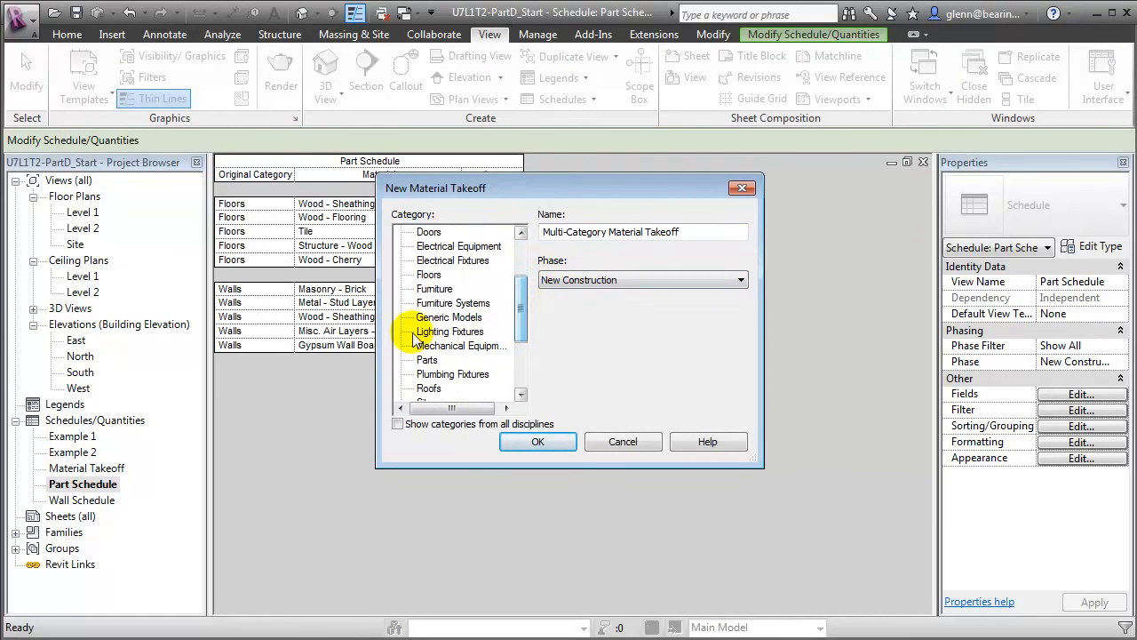
pyautogui.click(428, 360)
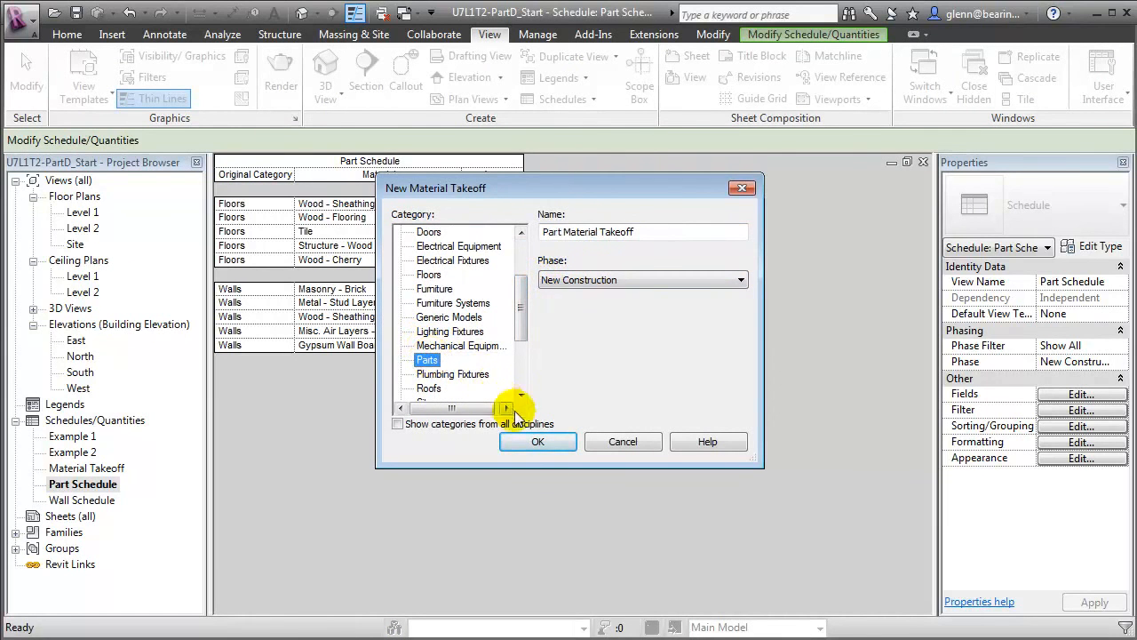
pyautogui.click(538, 442)
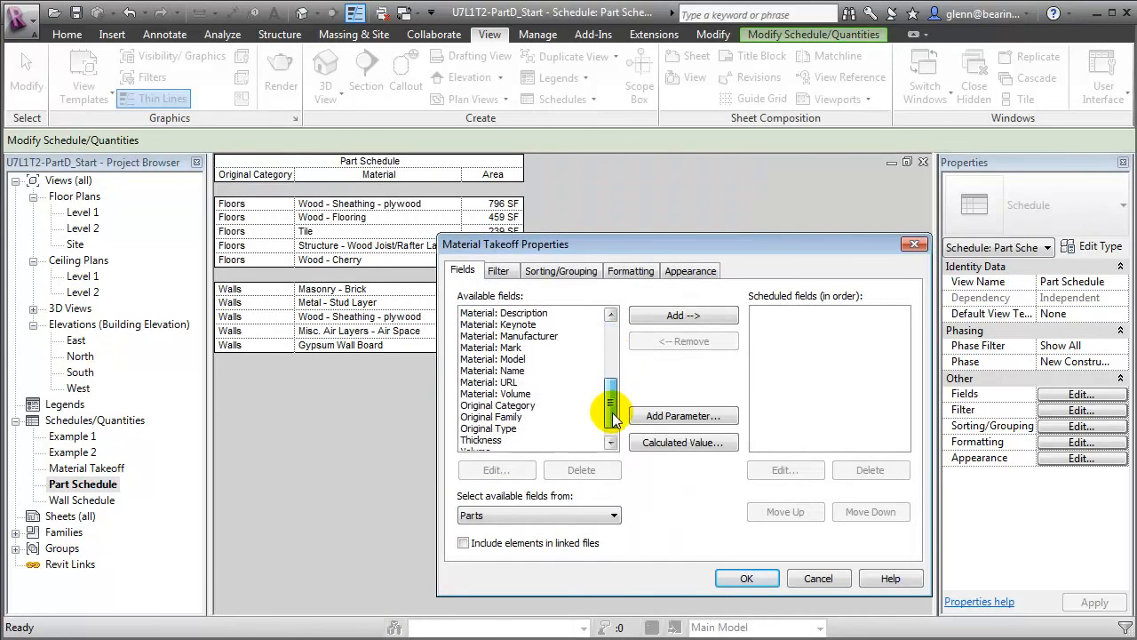
# Add the Original Category, Material: Name and Material: Area fields to the takeoff.
pyautogui.click(498, 405)
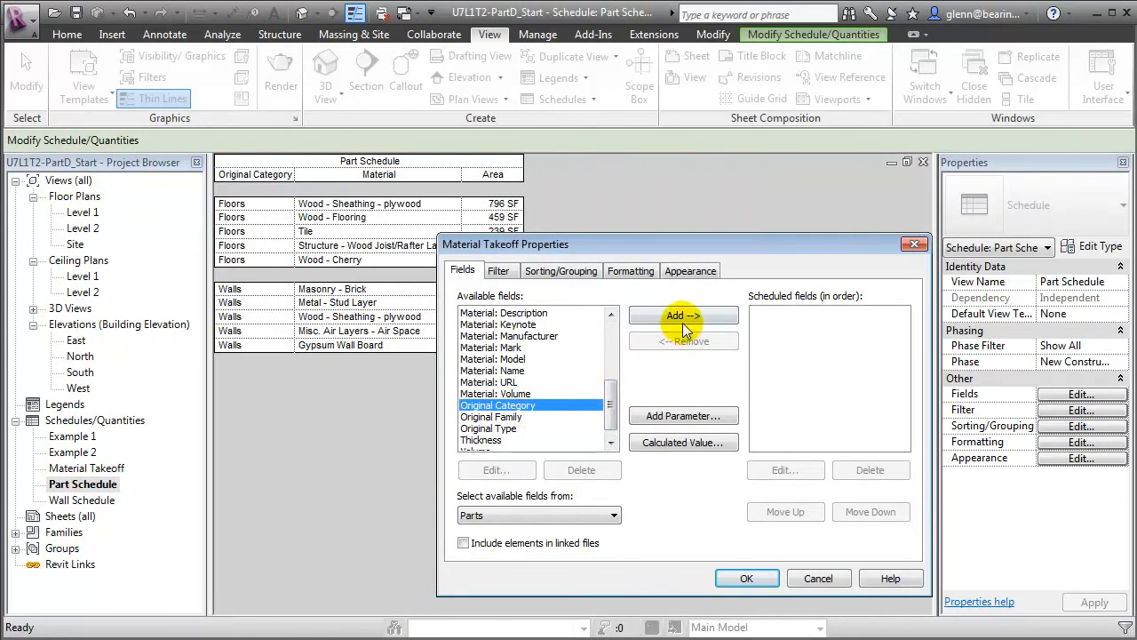
pyautogui.click(683, 315)
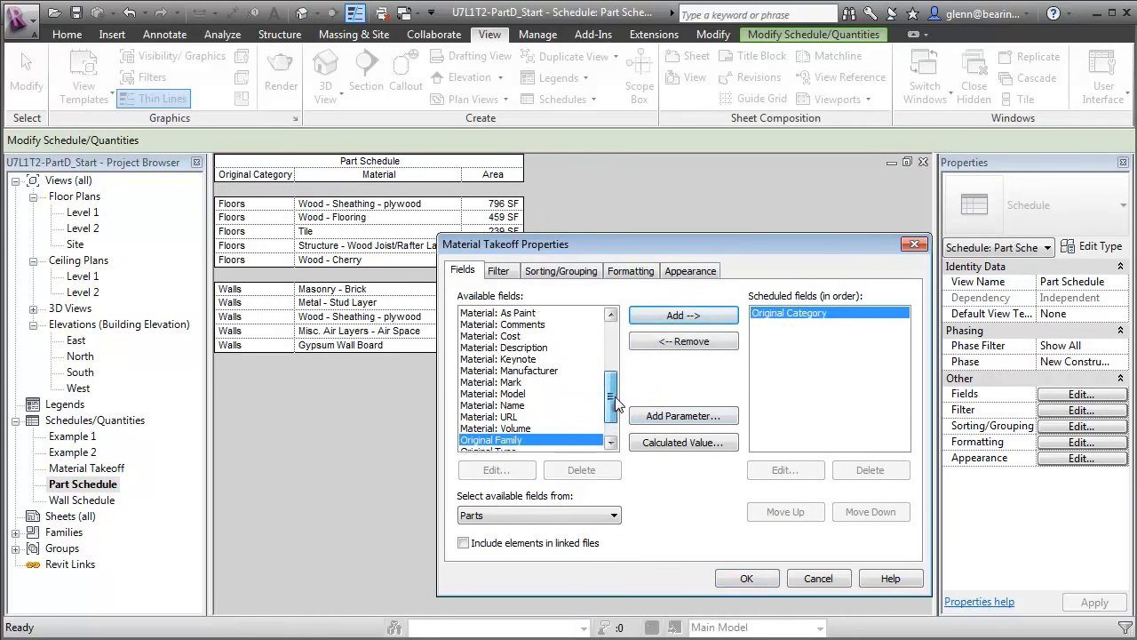
pyautogui.scroll(3)
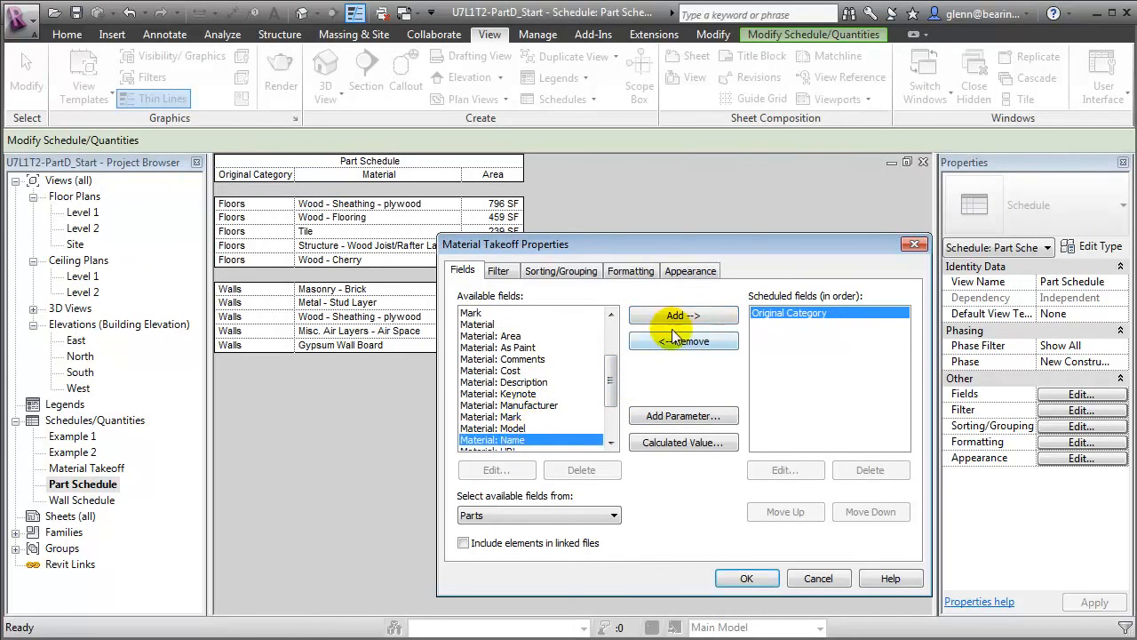
pyautogui.click(683, 316)
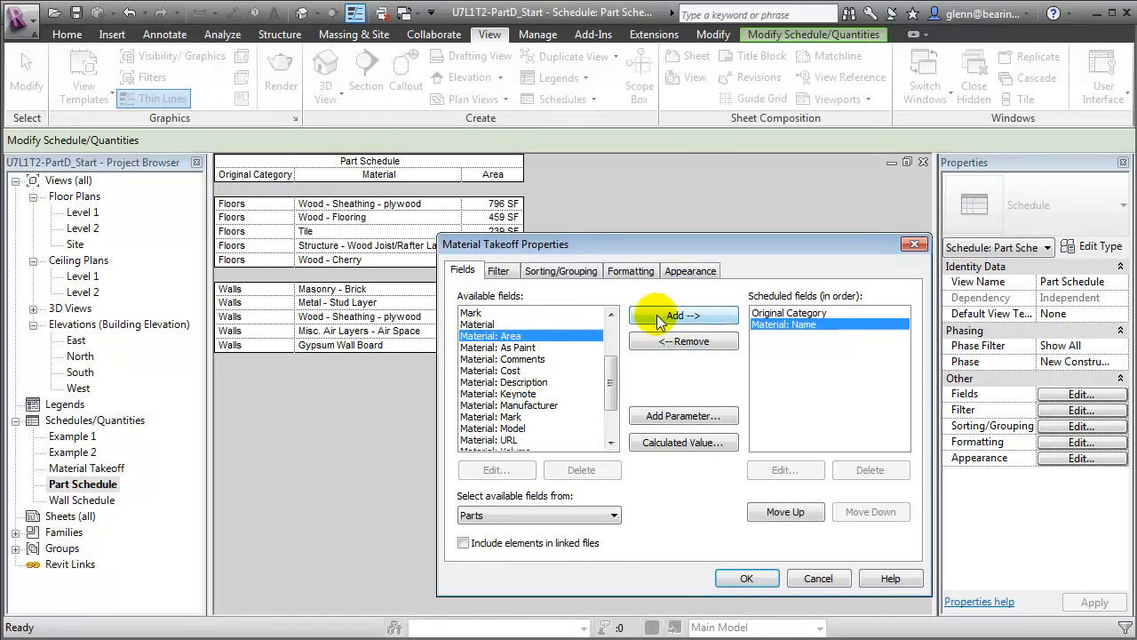
pyautogui.click(683, 316)
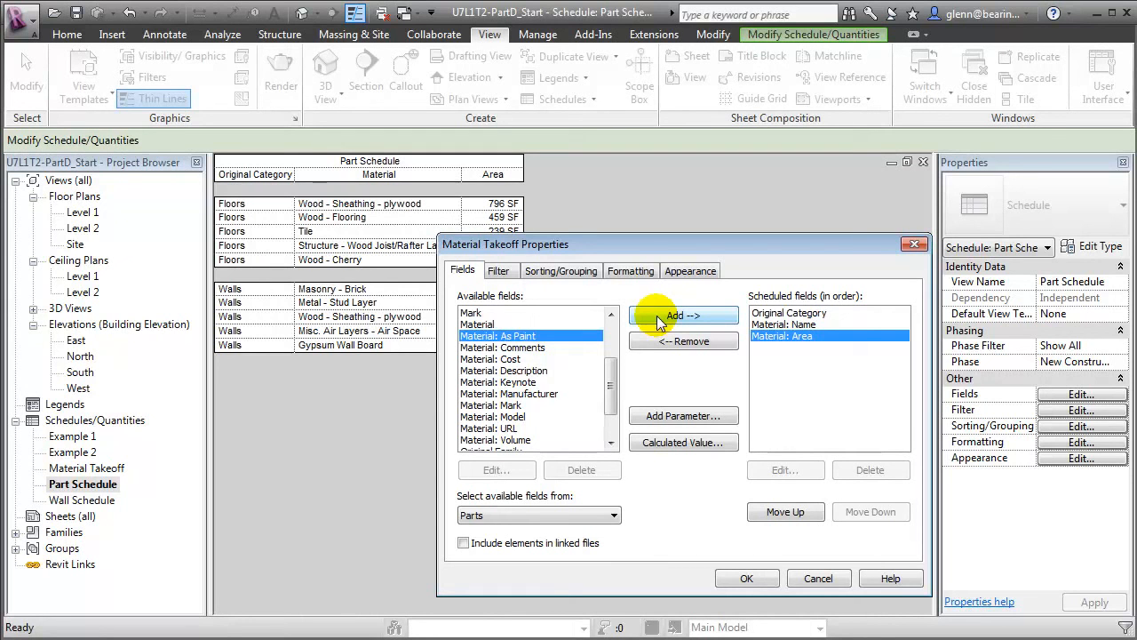
pyautogui.moveTo(620, 298)
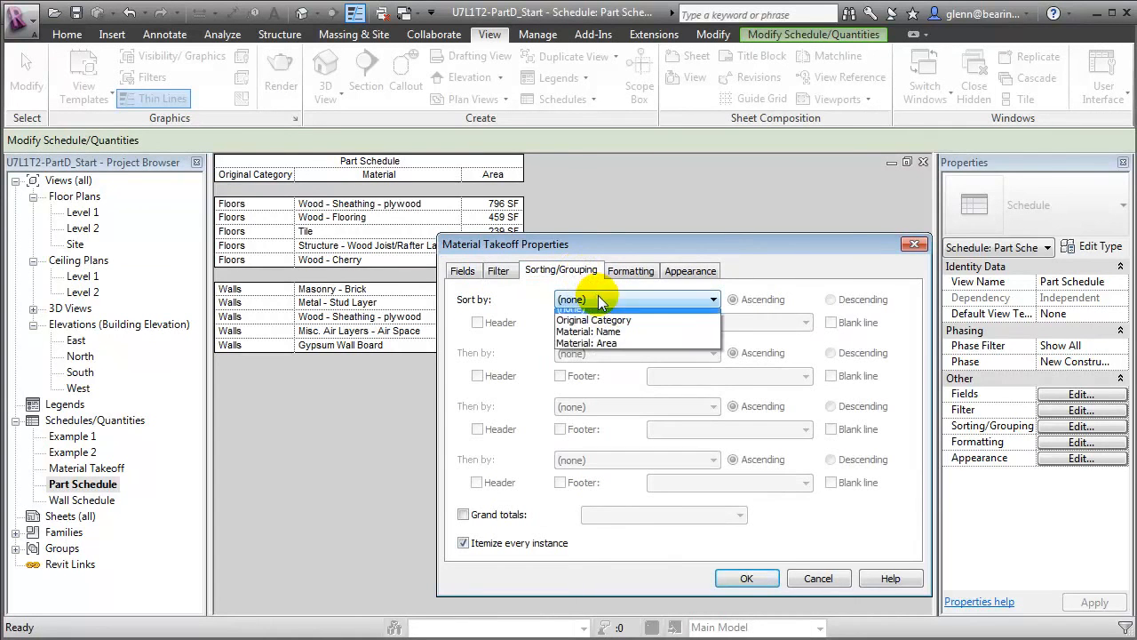
# Sort by Original Category with blank lines, disable itemizing, right-align and total areas, then create.
pyautogui.click(593, 320)
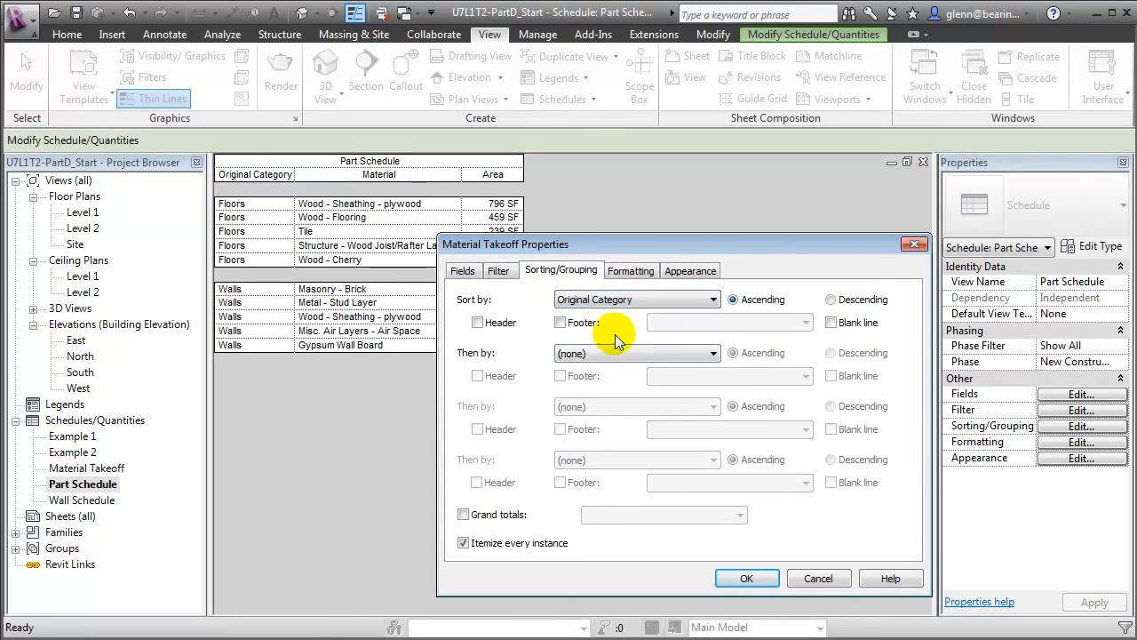
pyautogui.click(636, 353)
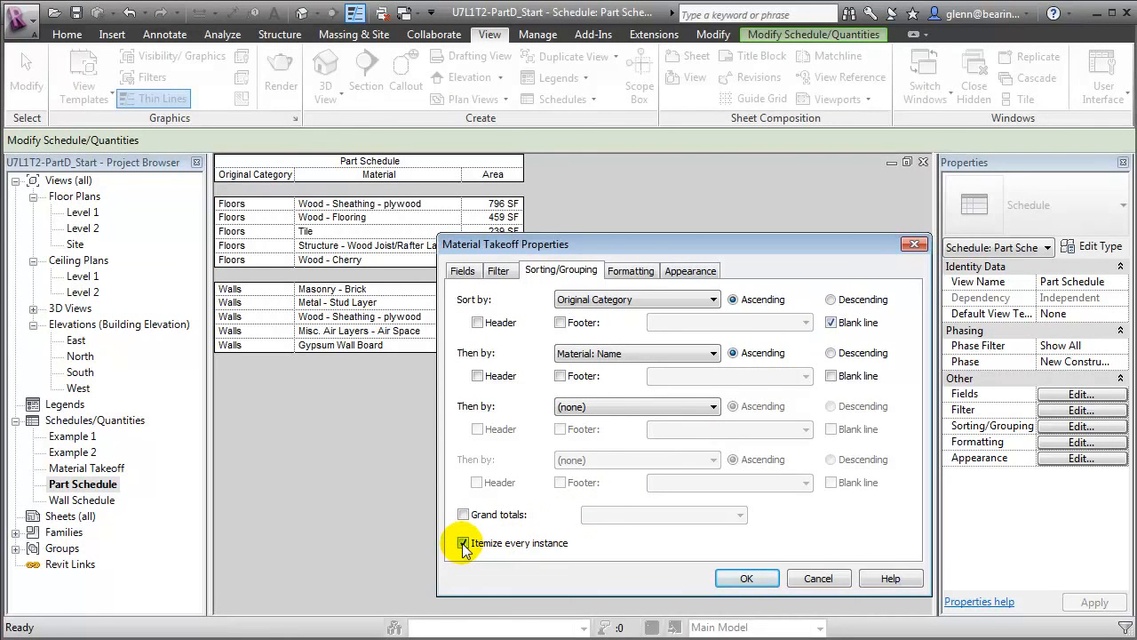
pyautogui.click(631, 270)
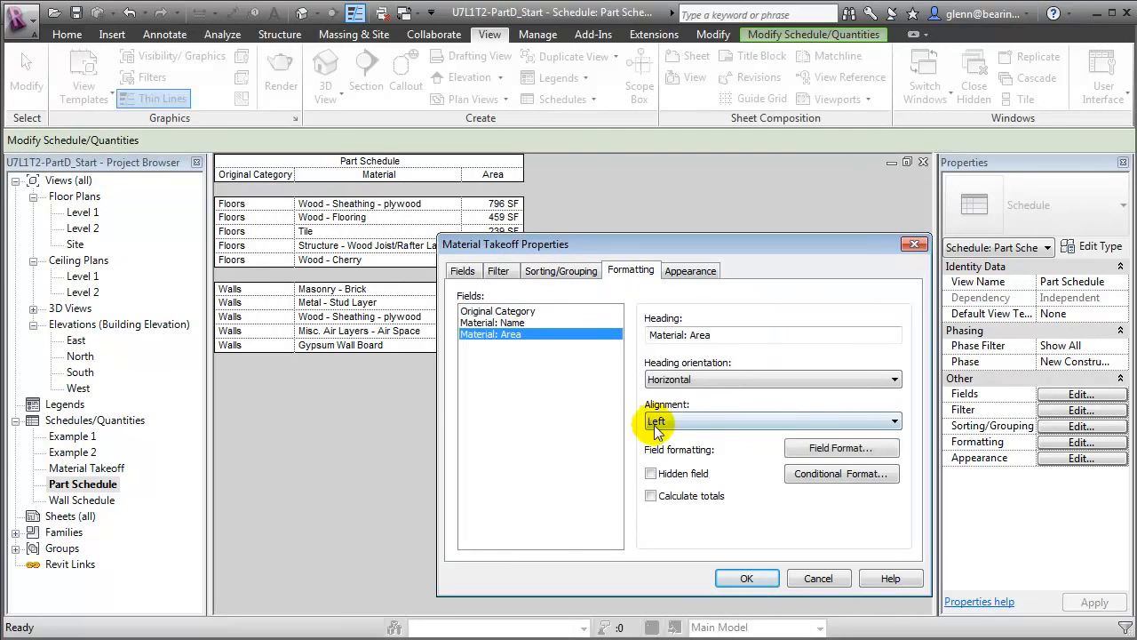
pyautogui.click(772, 420)
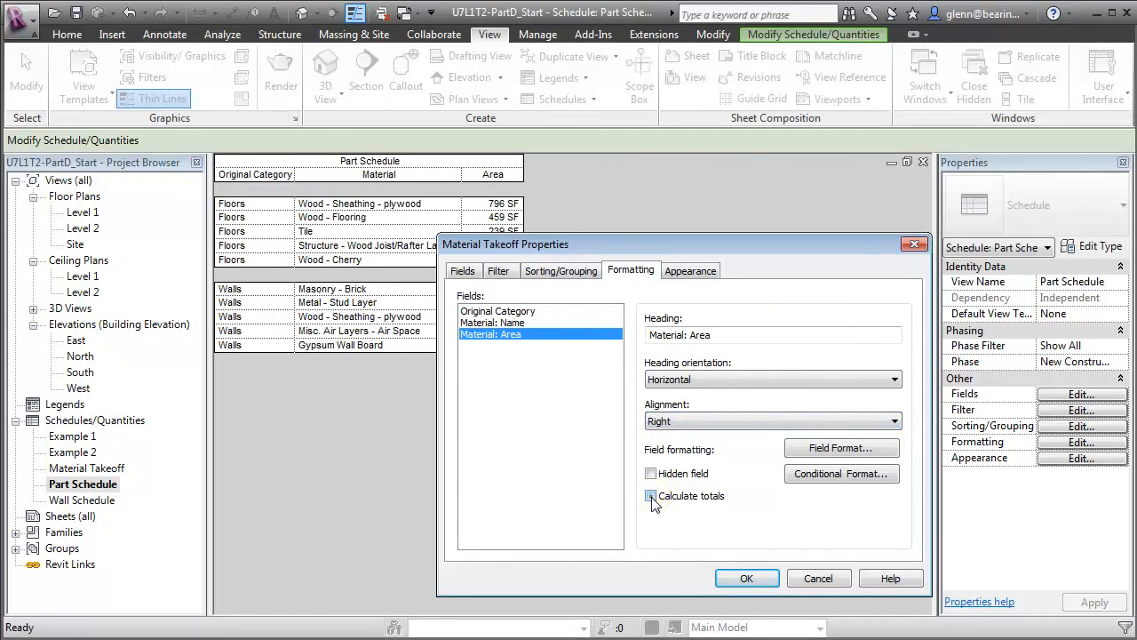
pyautogui.click(651, 496)
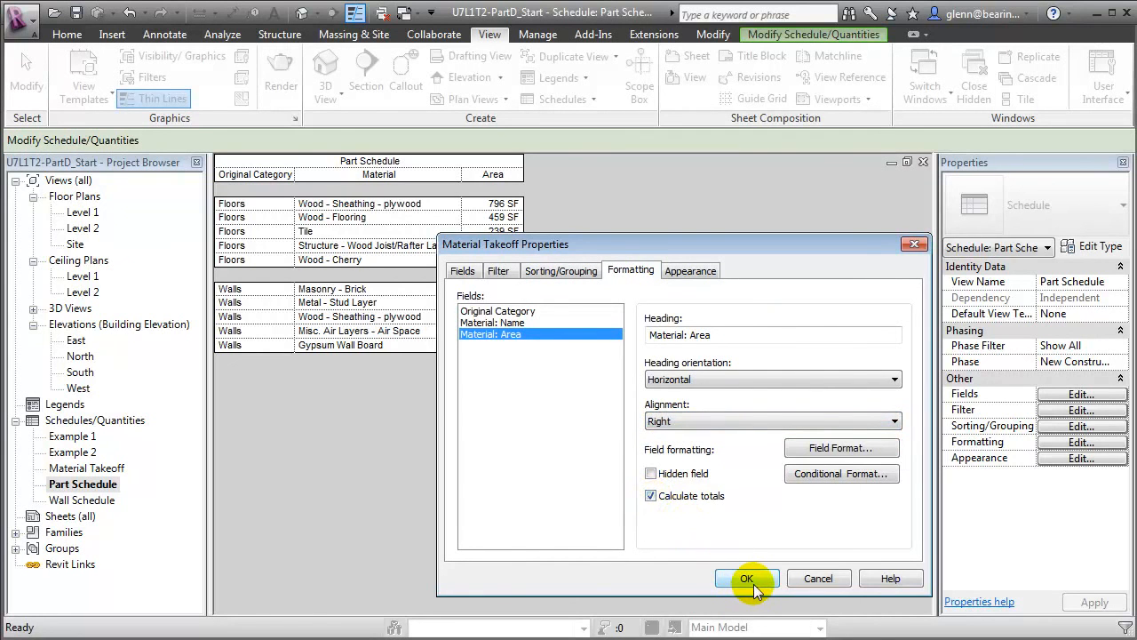
pyautogui.click(747, 579)
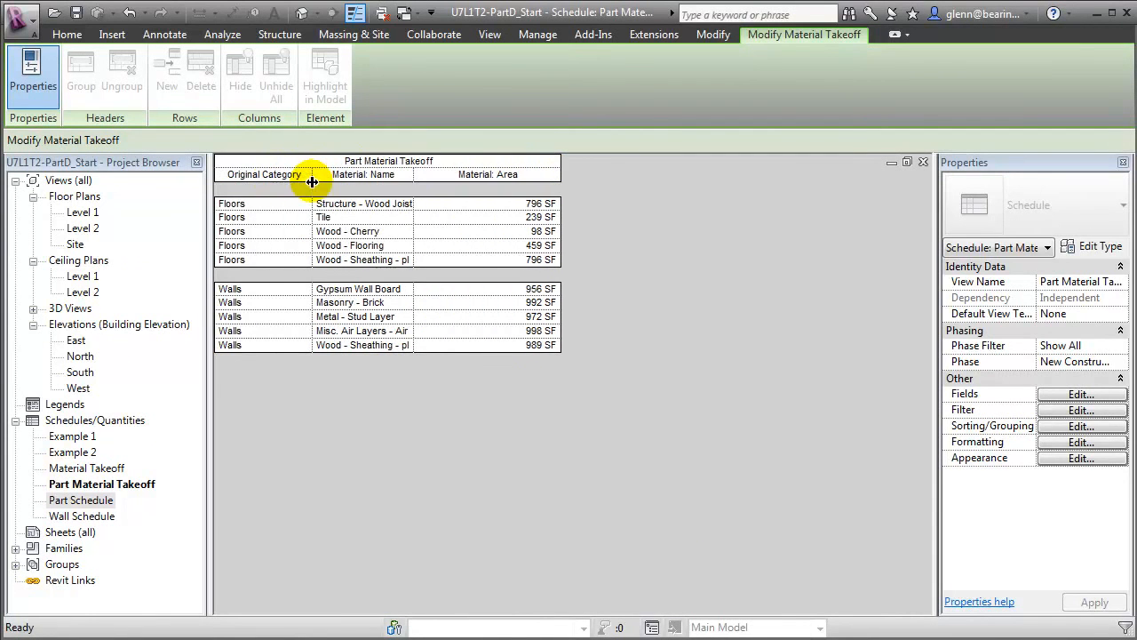
pyautogui.moveTo(573, 347)
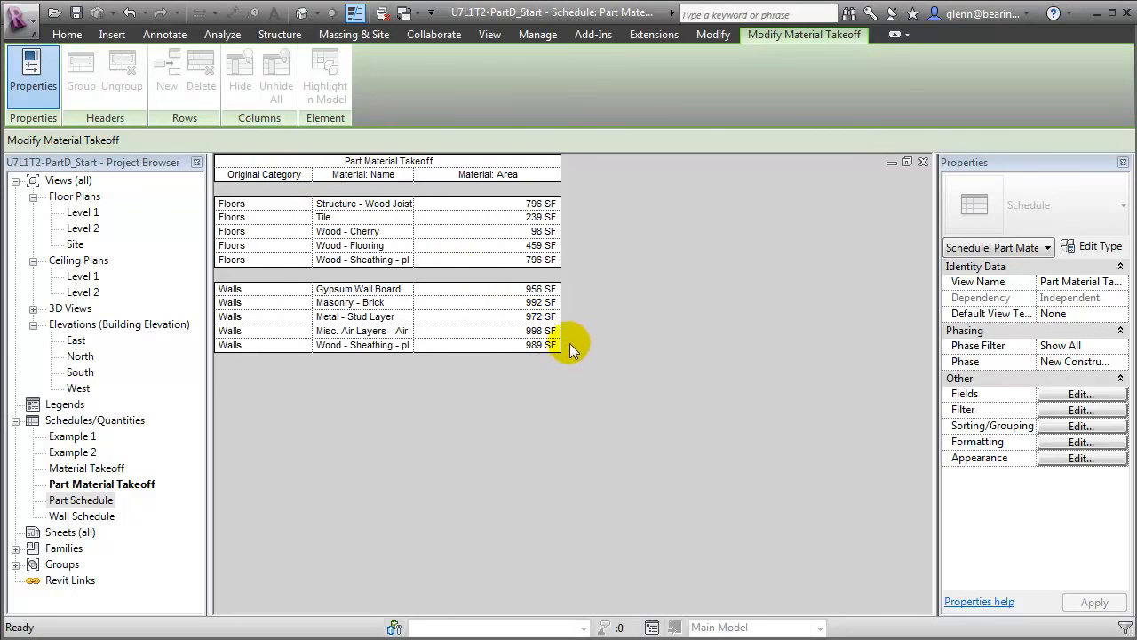
pyautogui.moveTo(582, 294)
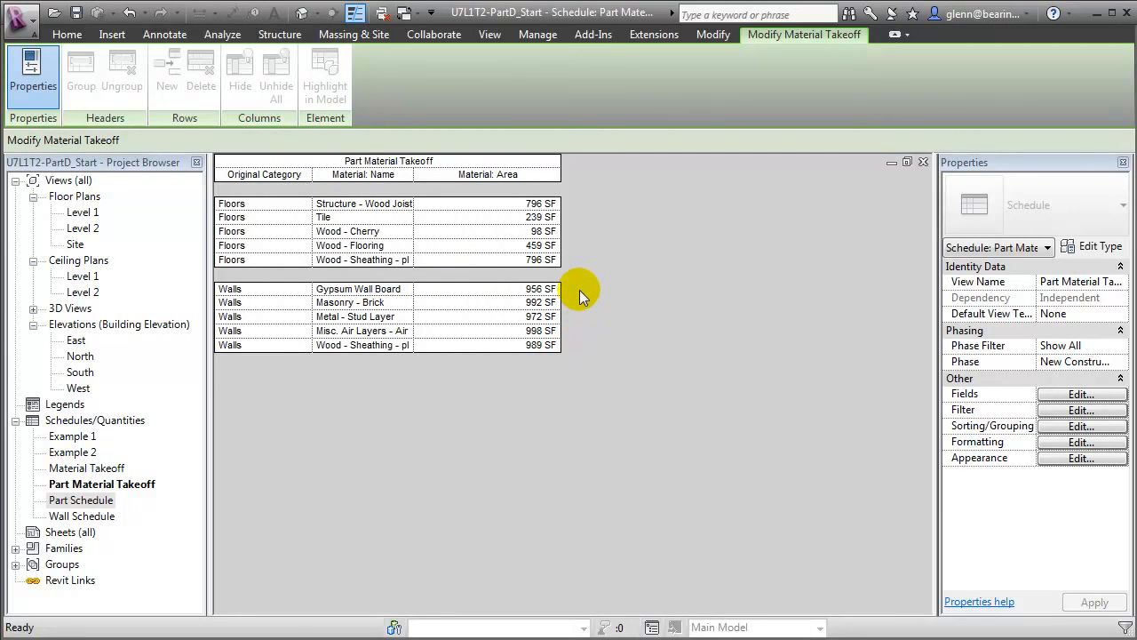
pyautogui.moveTo(584, 313)
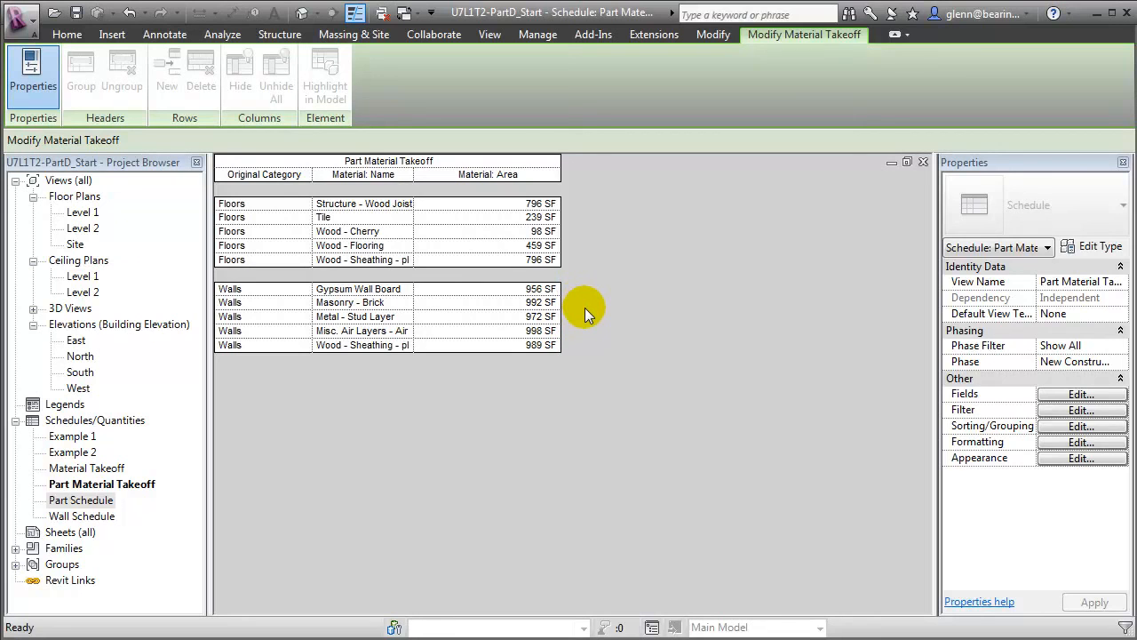